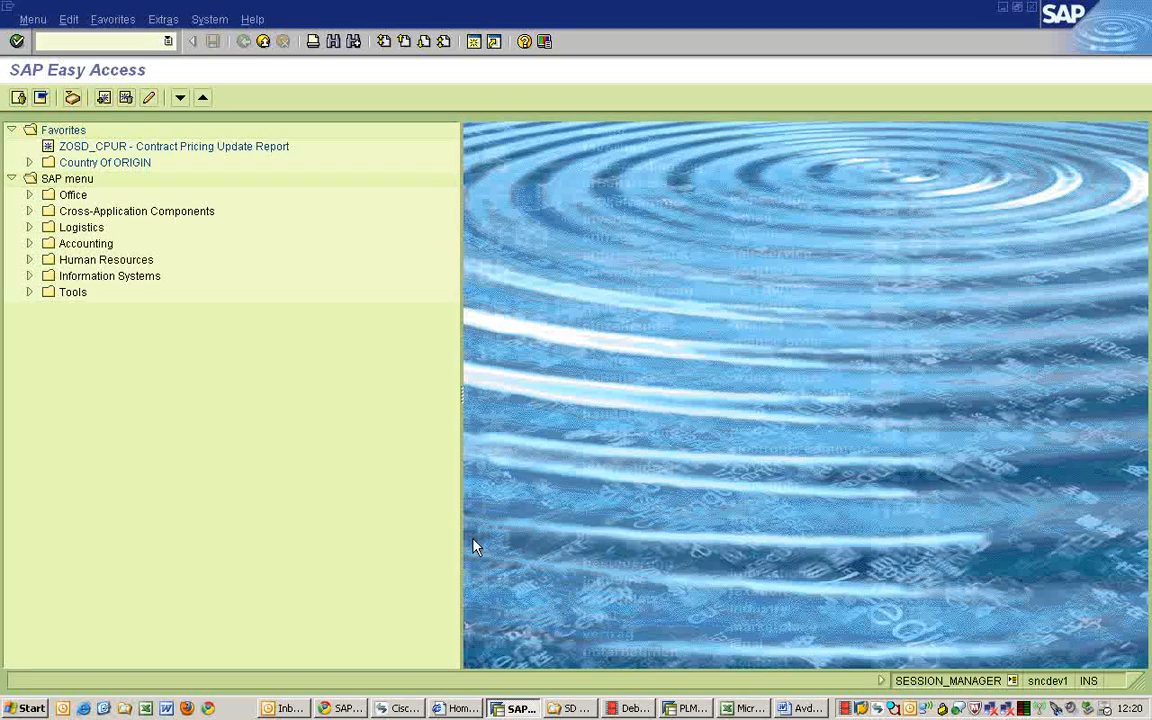
Step: Work in the SAP Easy Access toolbar area before navigating the menu tree
click(100, 40)
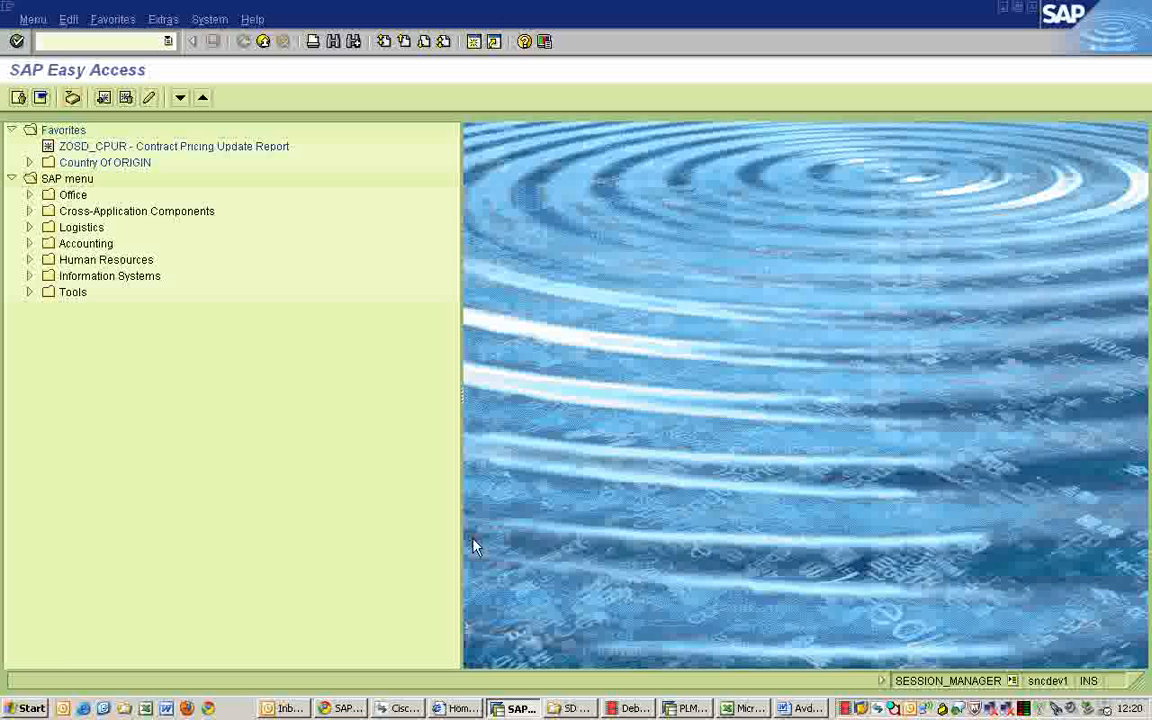
click(100, 40)
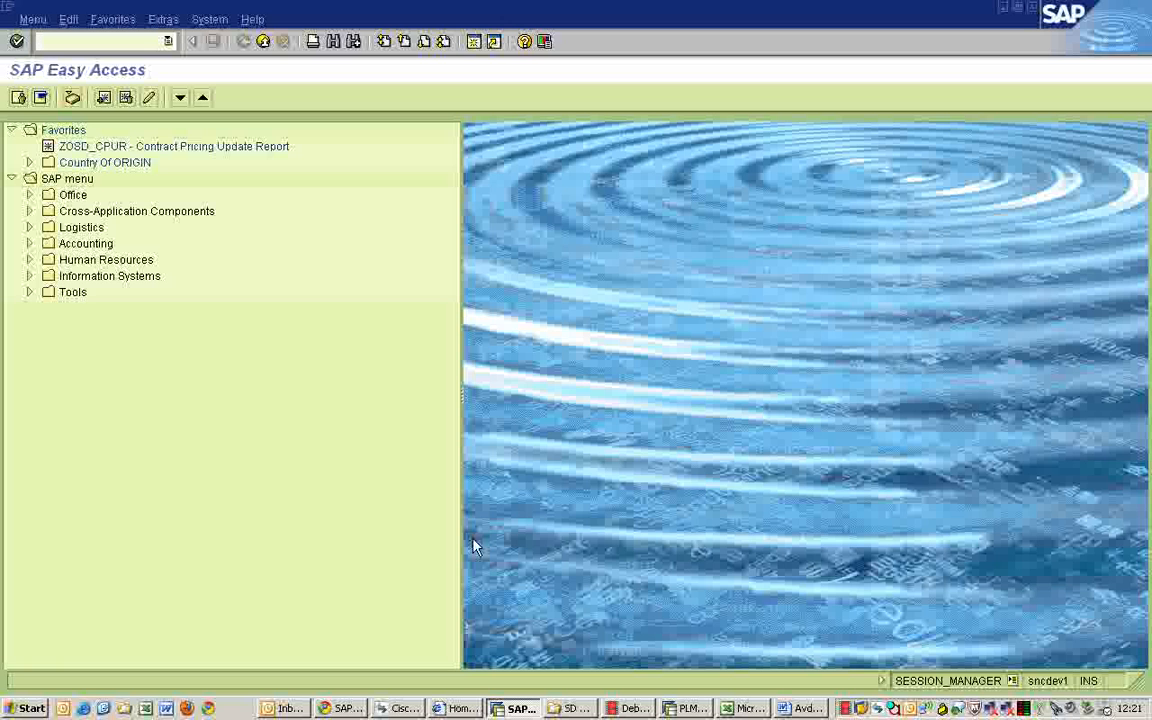
click(100, 40)
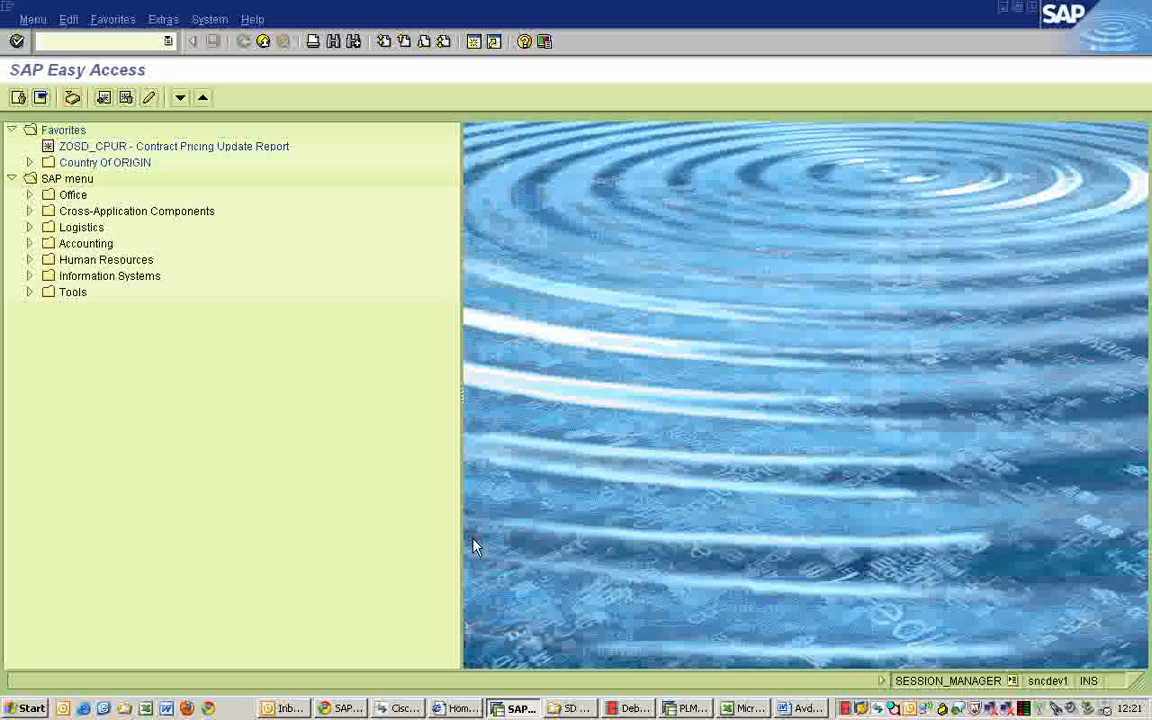
click(100, 40)
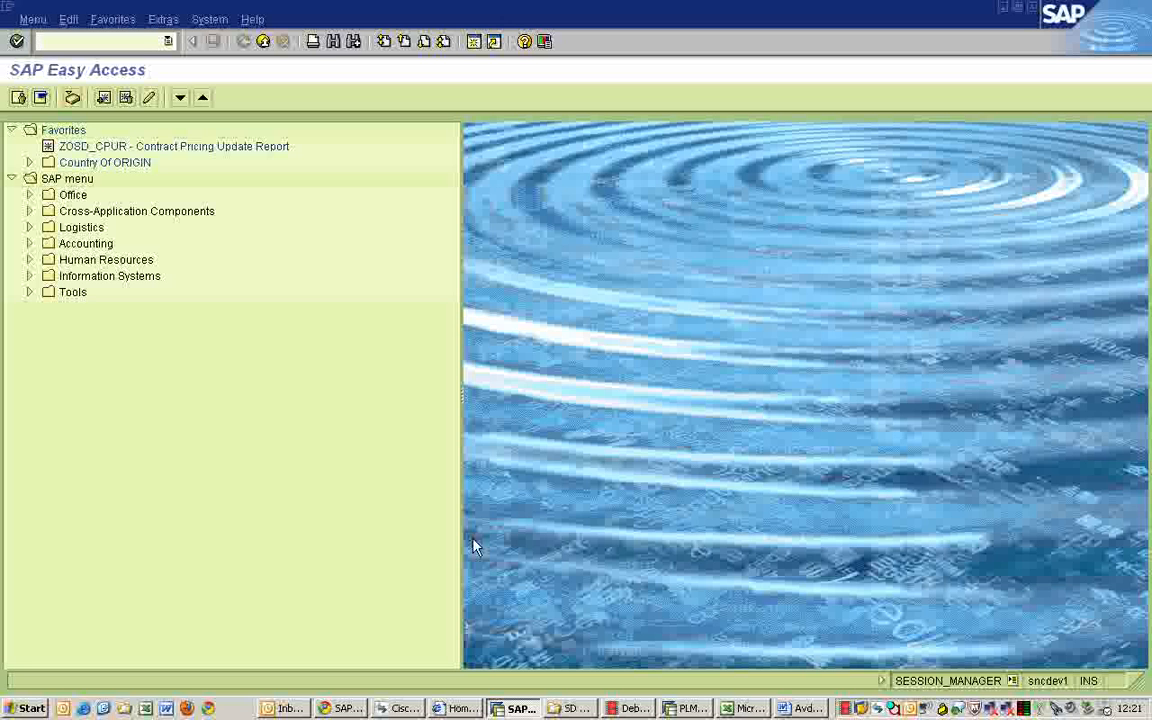
click(100, 40)
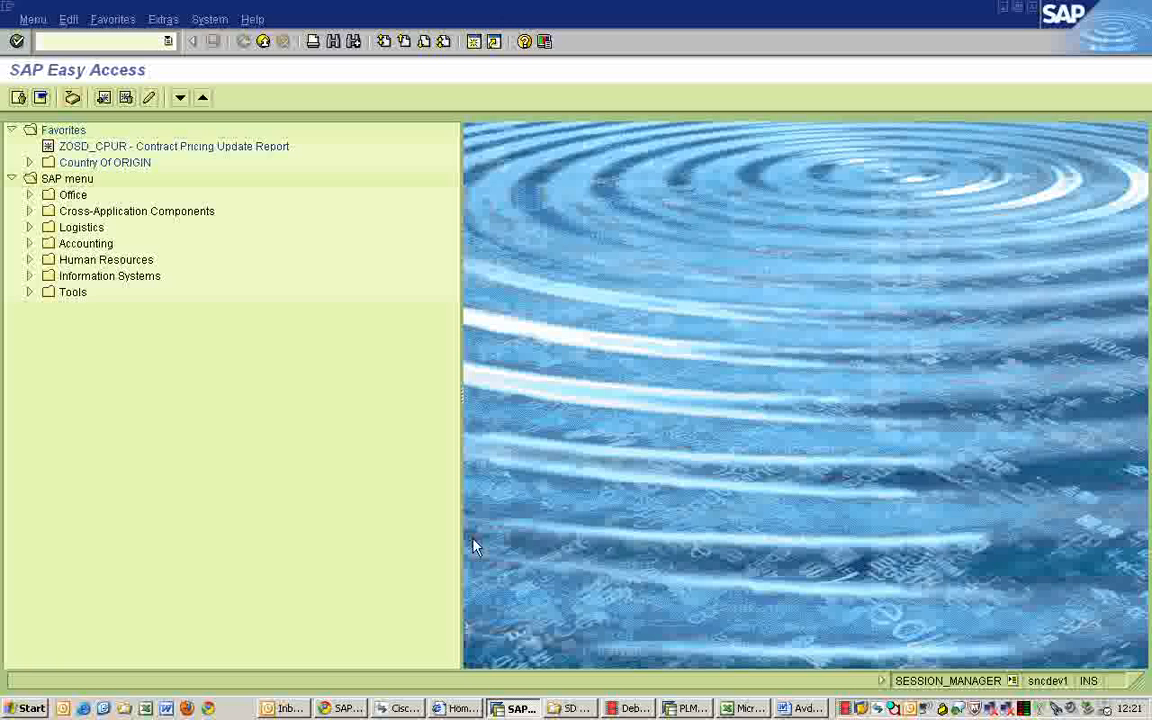
click(100, 40)
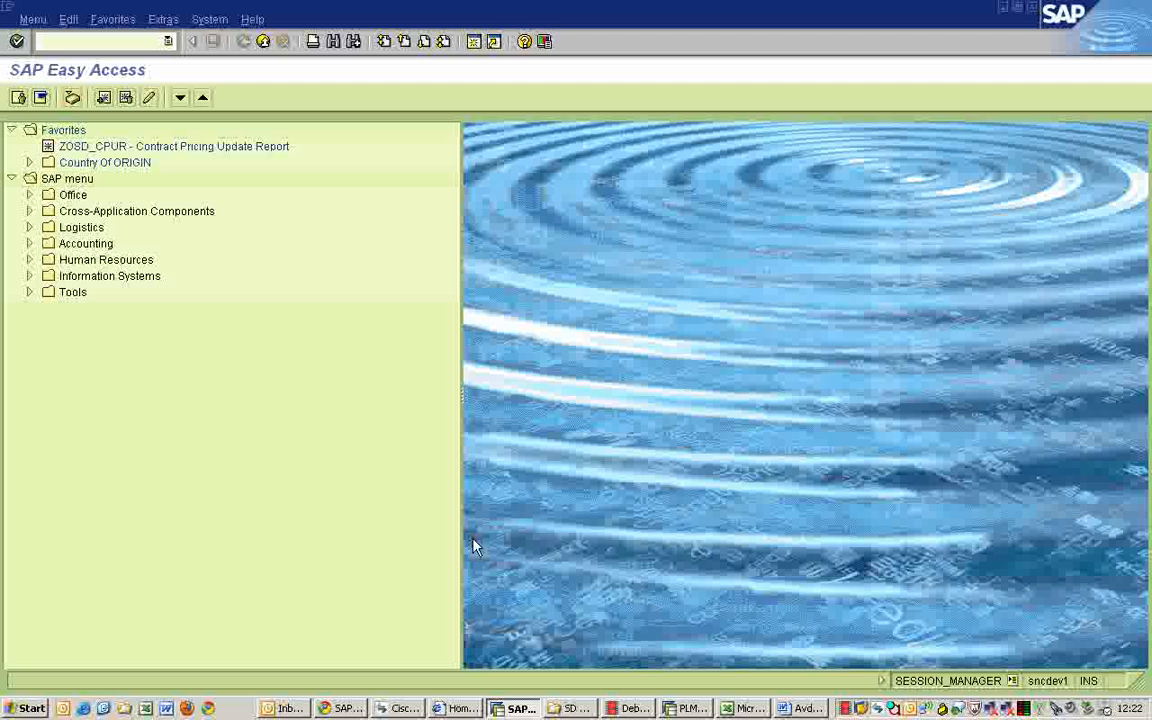
mouse_move(196, 374)
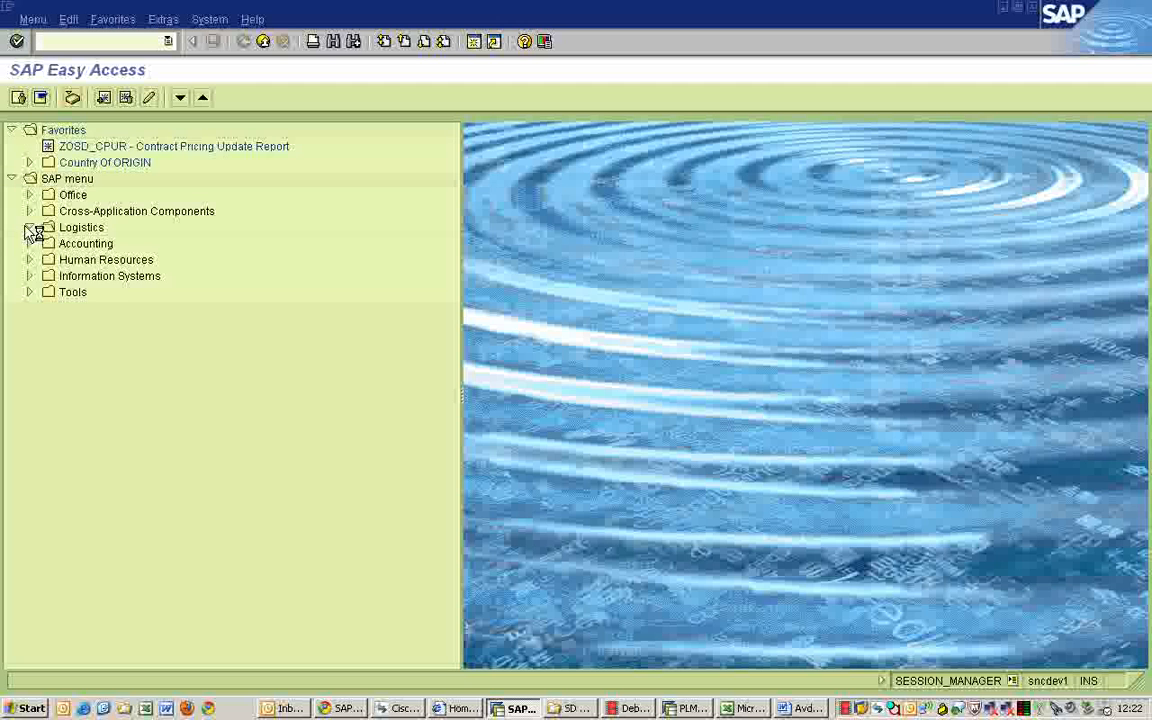
Step: Expand Logistics > Logistics Execution > Outbound Process > Goods Issue > Outbound Delivery > Lists and Logs
click(30, 228)
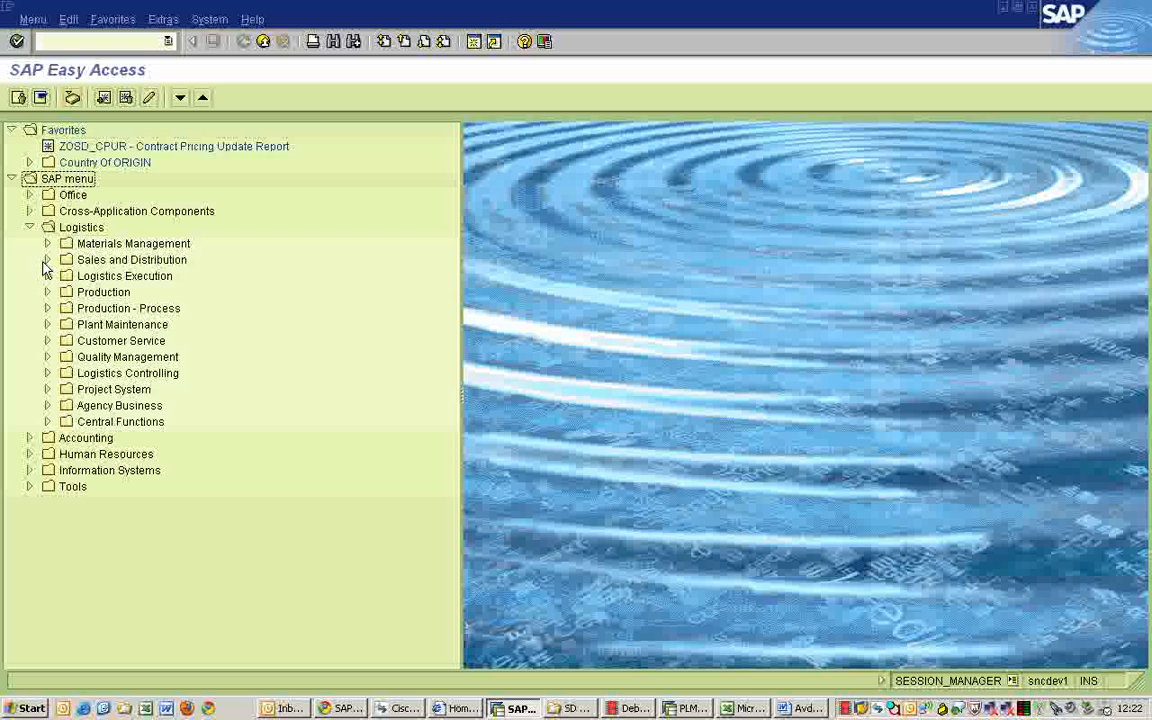
click(46, 276)
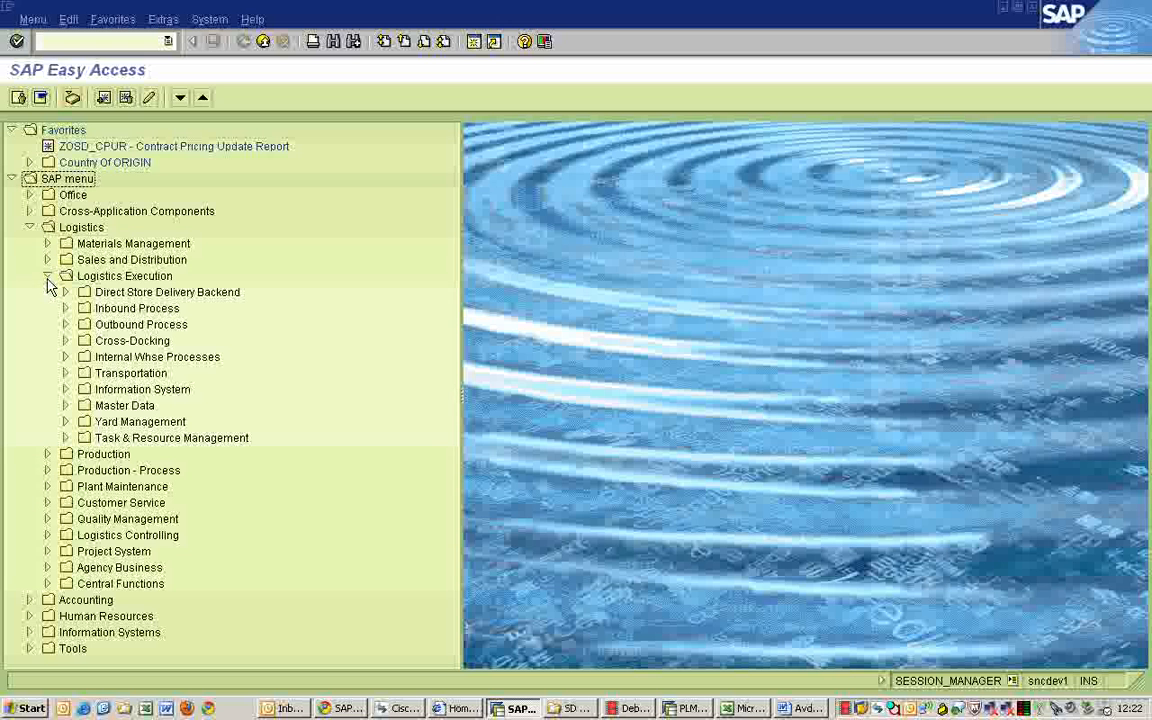
click(64, 324)
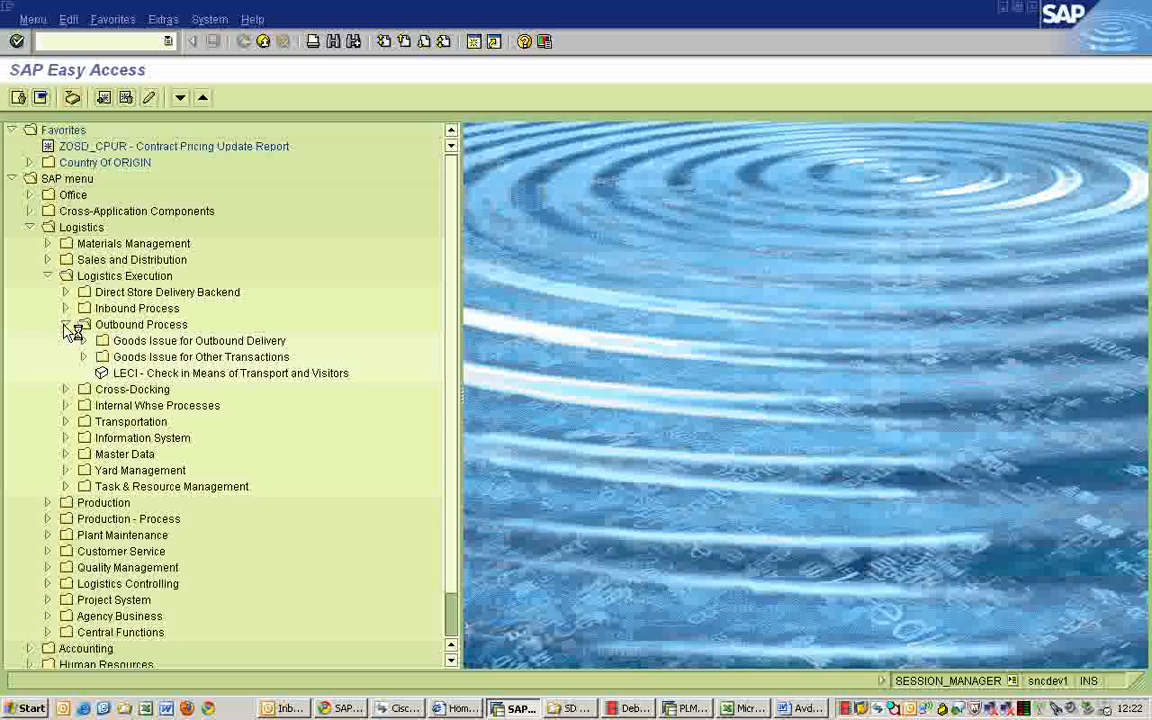
click(84, 340)
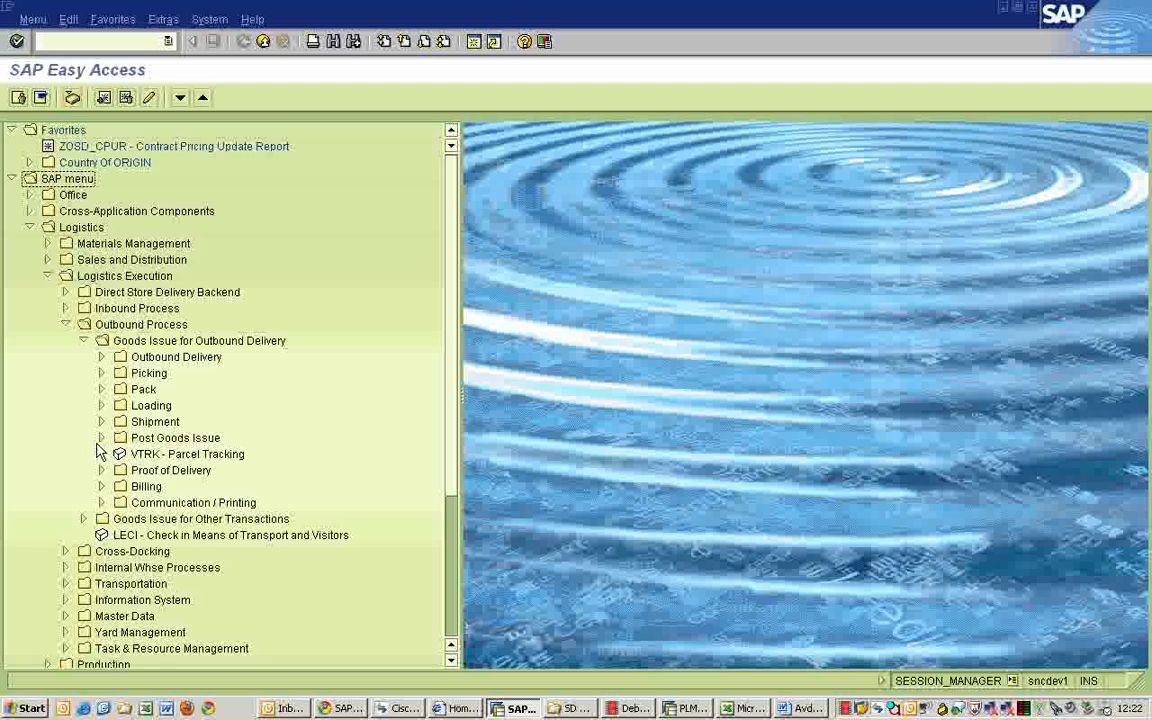
click(100, 356)
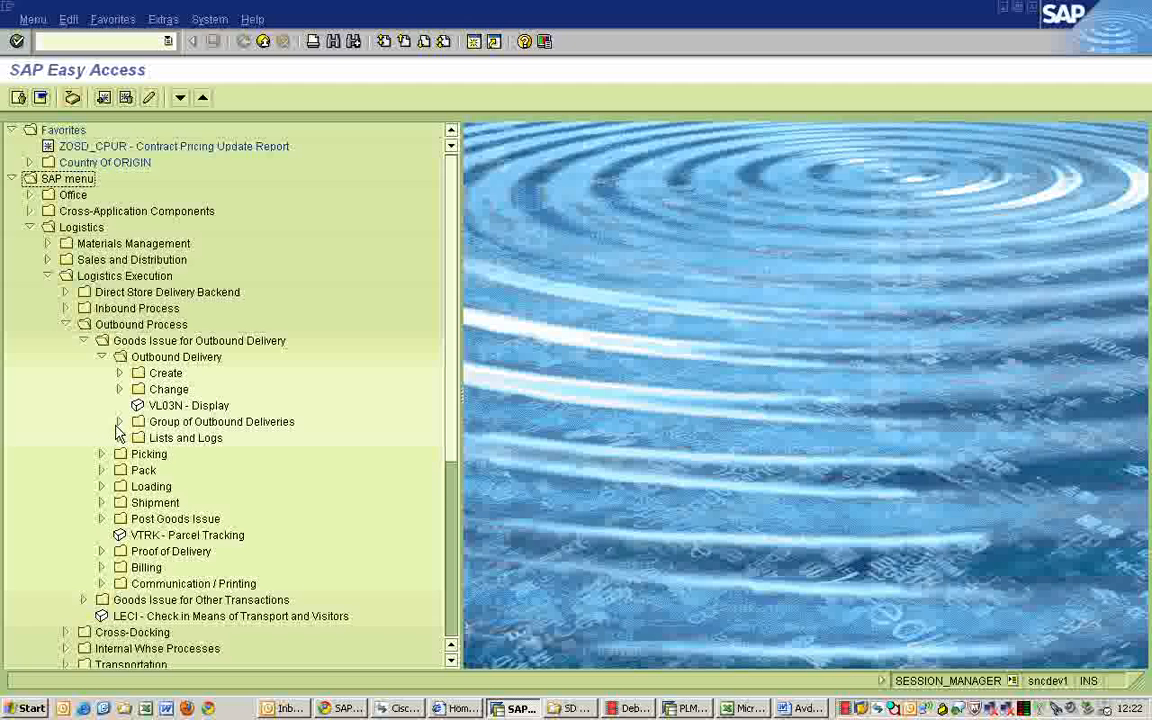
click(120, 436)
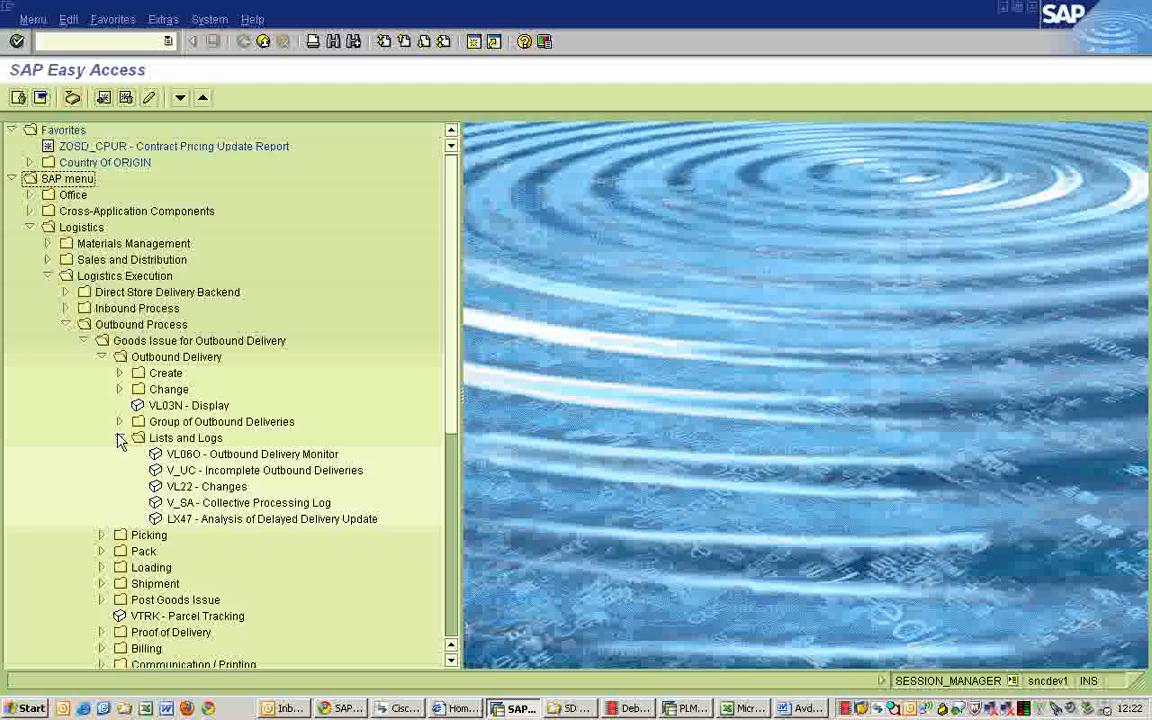
mouse_move(120, 430)
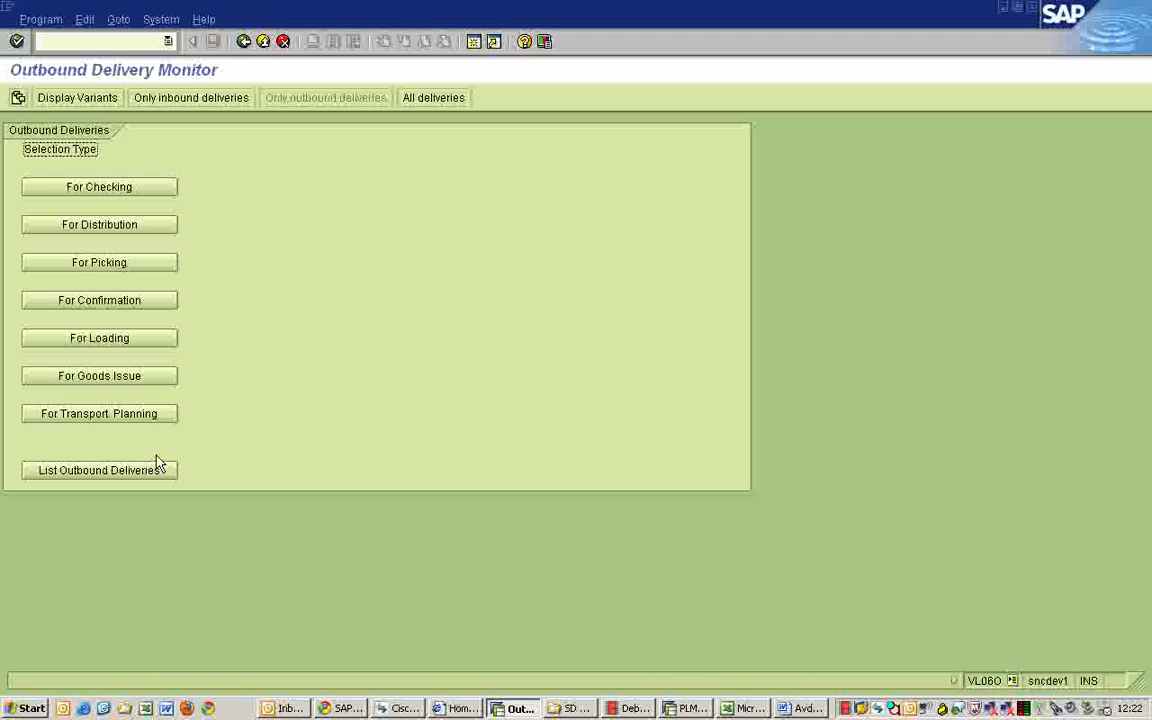
mouse_move(190, 192)
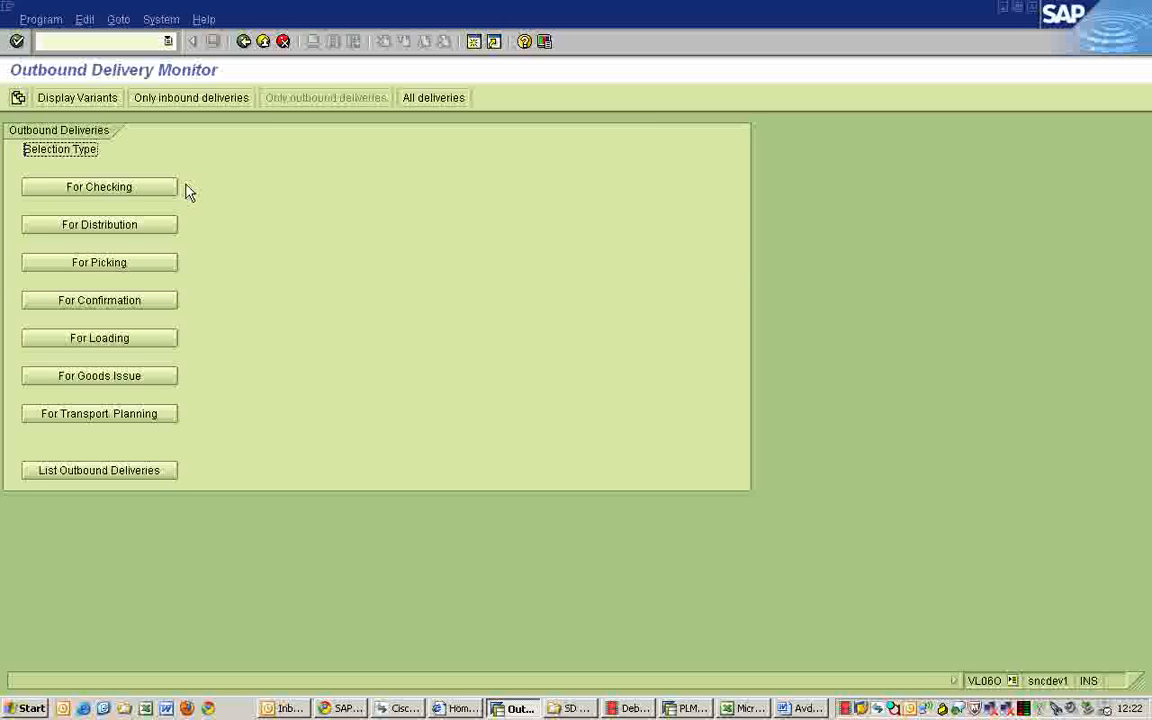
mouse_move(144, 284)
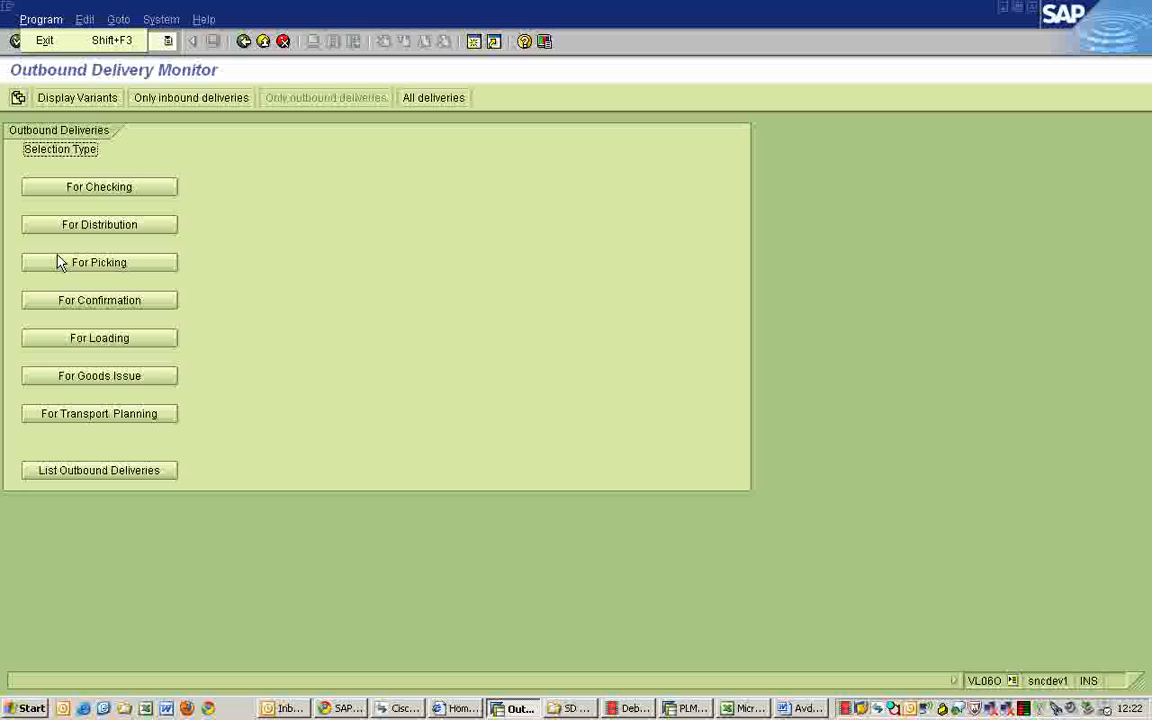
mouse_move(80, 348)
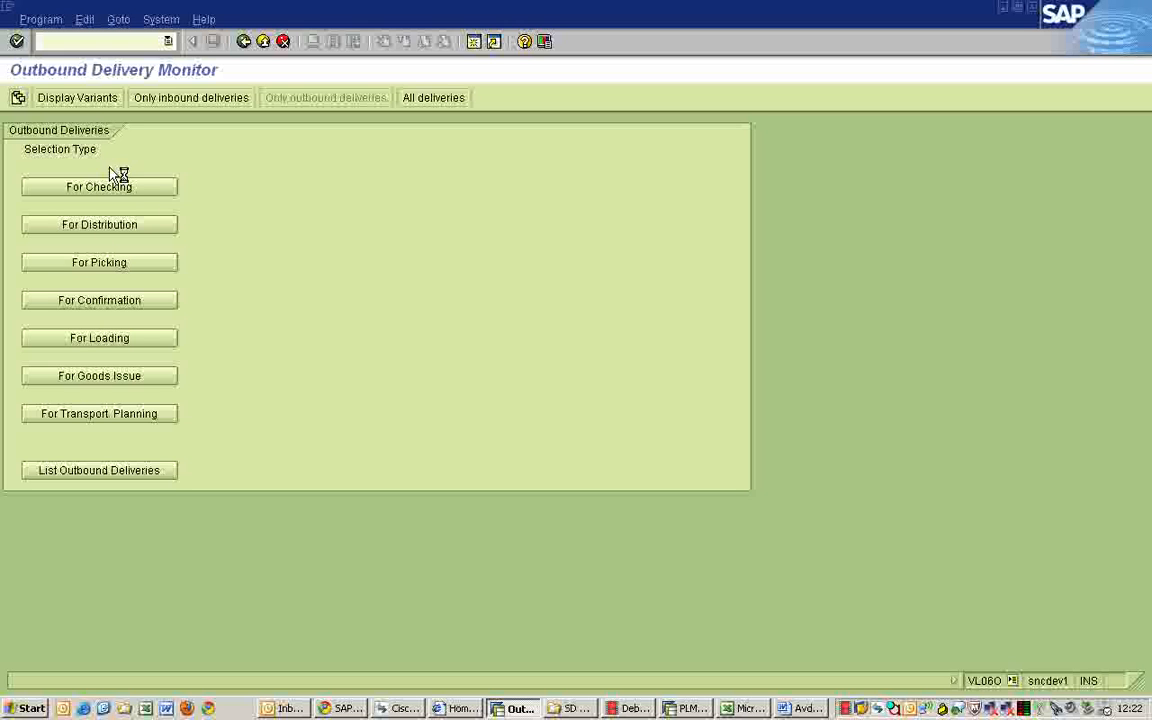
Step: Show the goods issue delivery selection and its Program menu, then return to SAP Easy Access
click(100, 376)
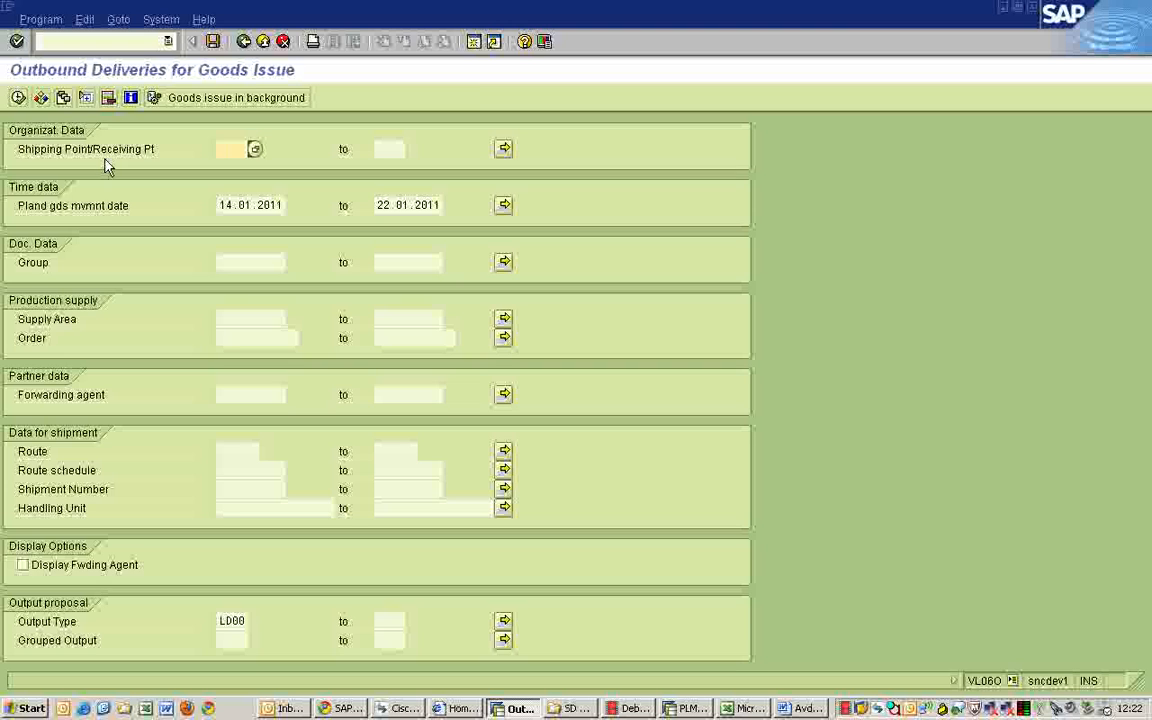
click(40, 20)
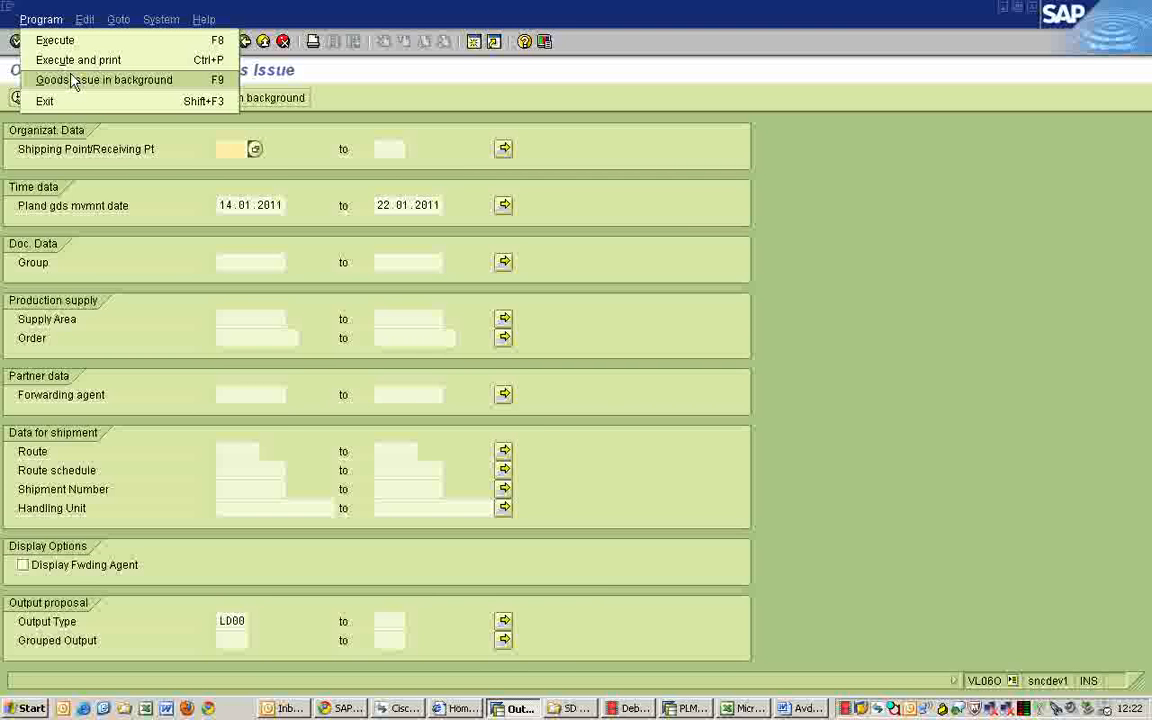
mouse_move(40, 18)
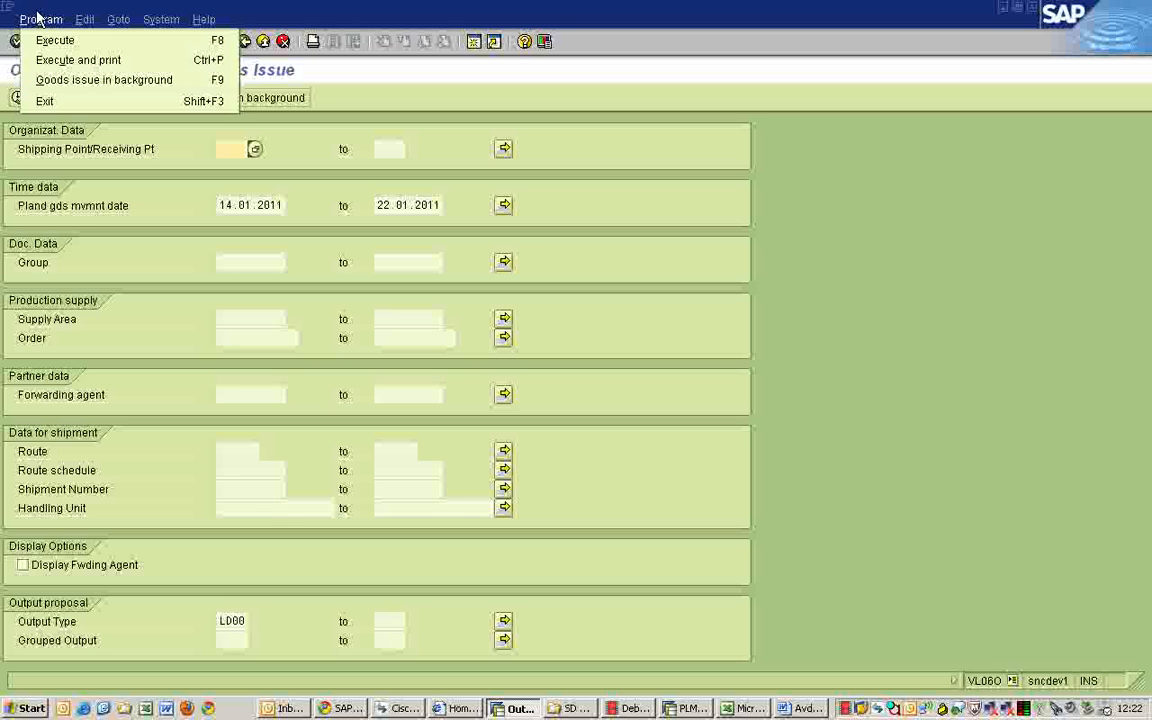
mouse_move(104, 80)
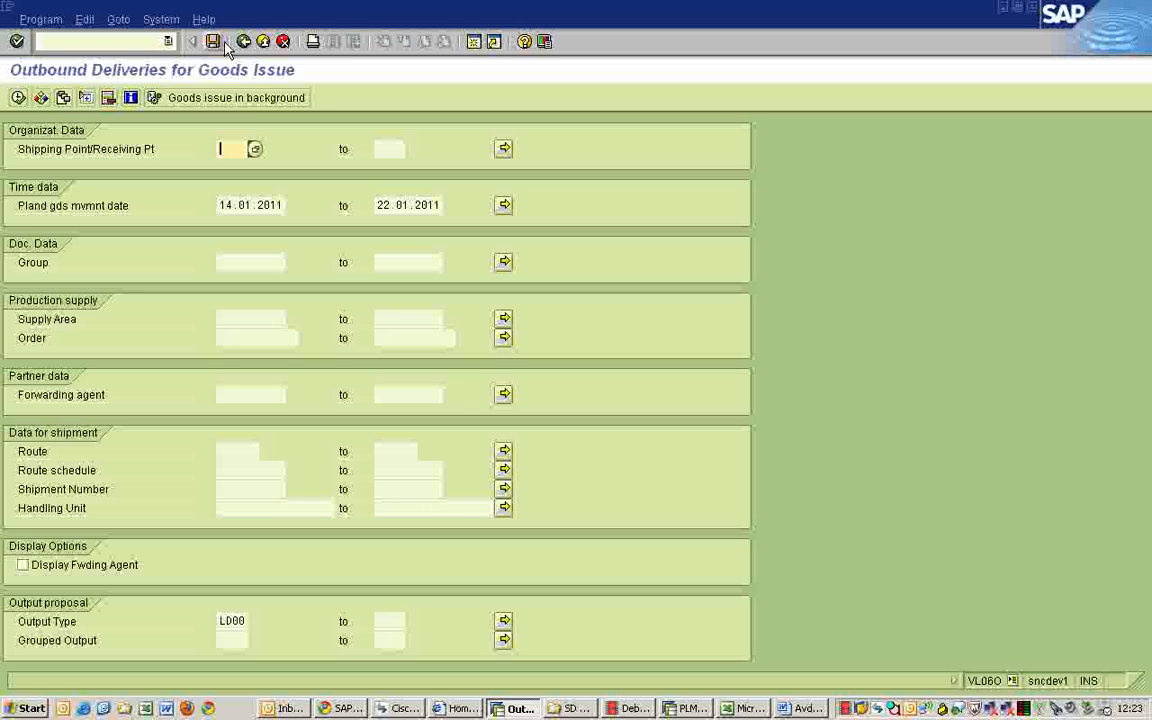
click(192, 40)
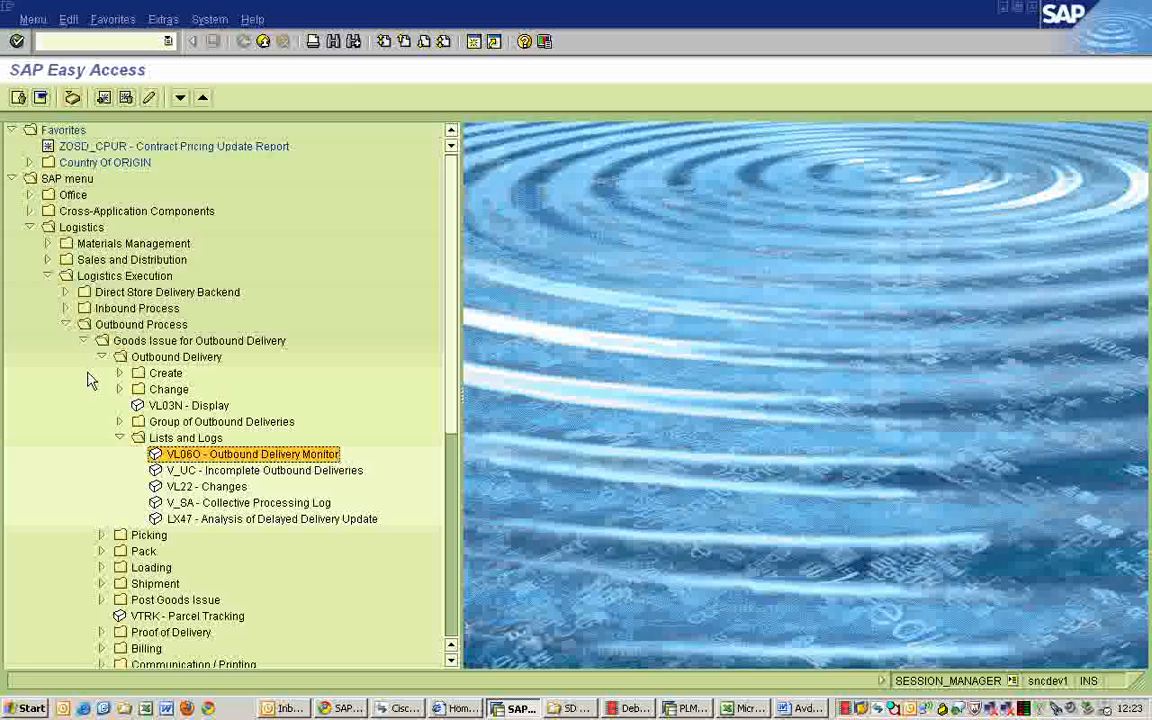
Step: Expand Sales and Distribution > Billing > Billing Document and pick VF06 Background Processing
click(48, 260)
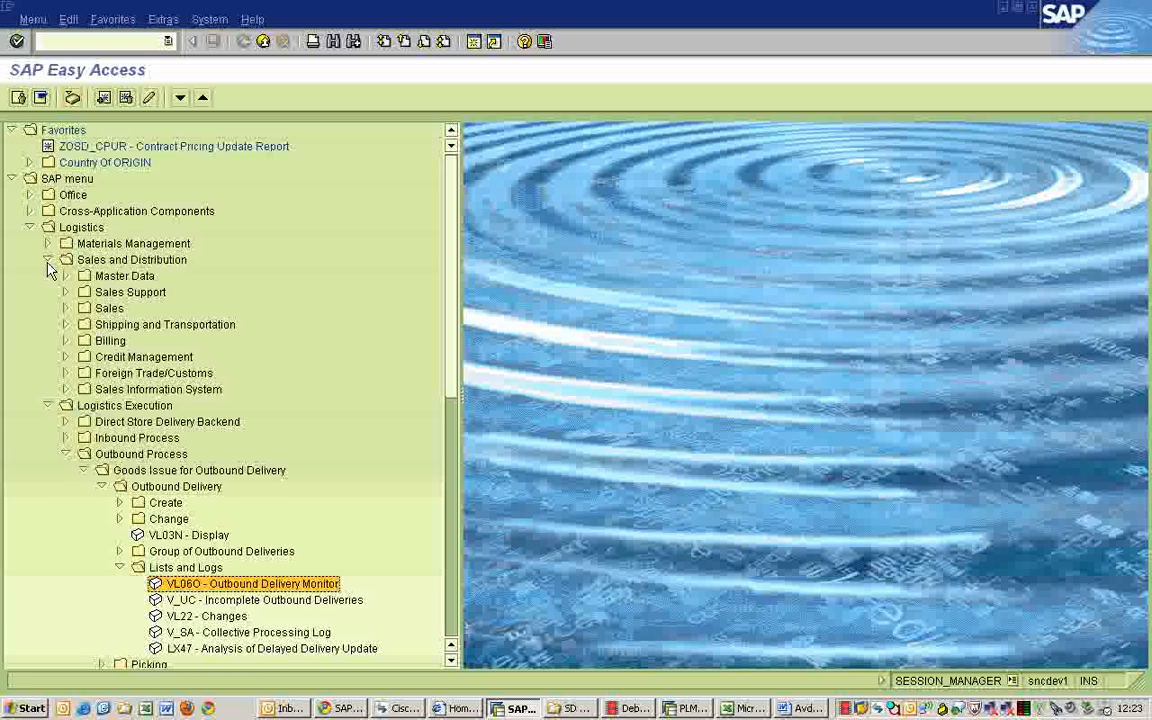
click(64, 340)
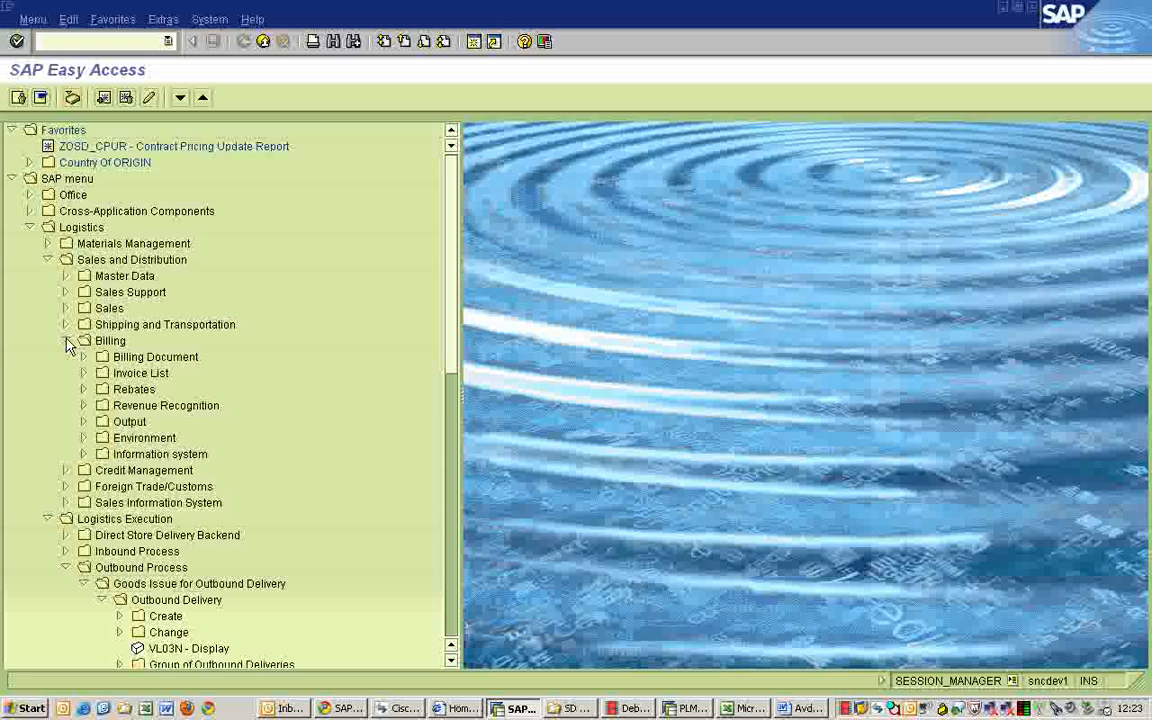
click(84, 356)
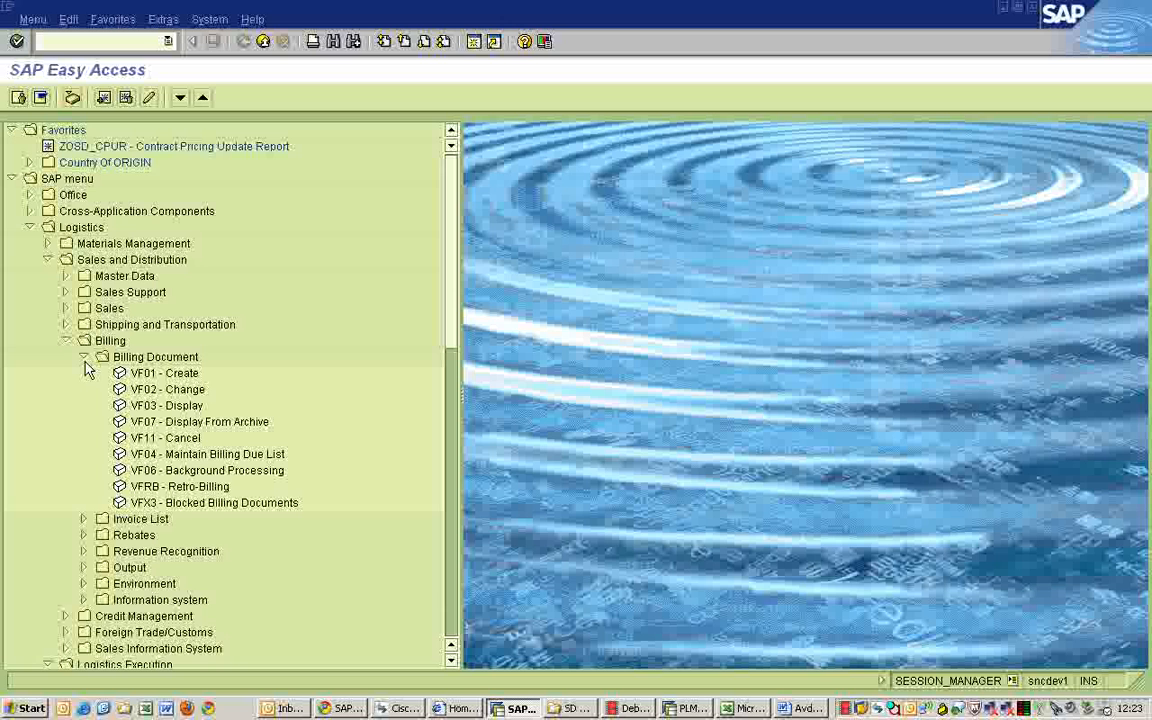
mouse_move(148, 480)
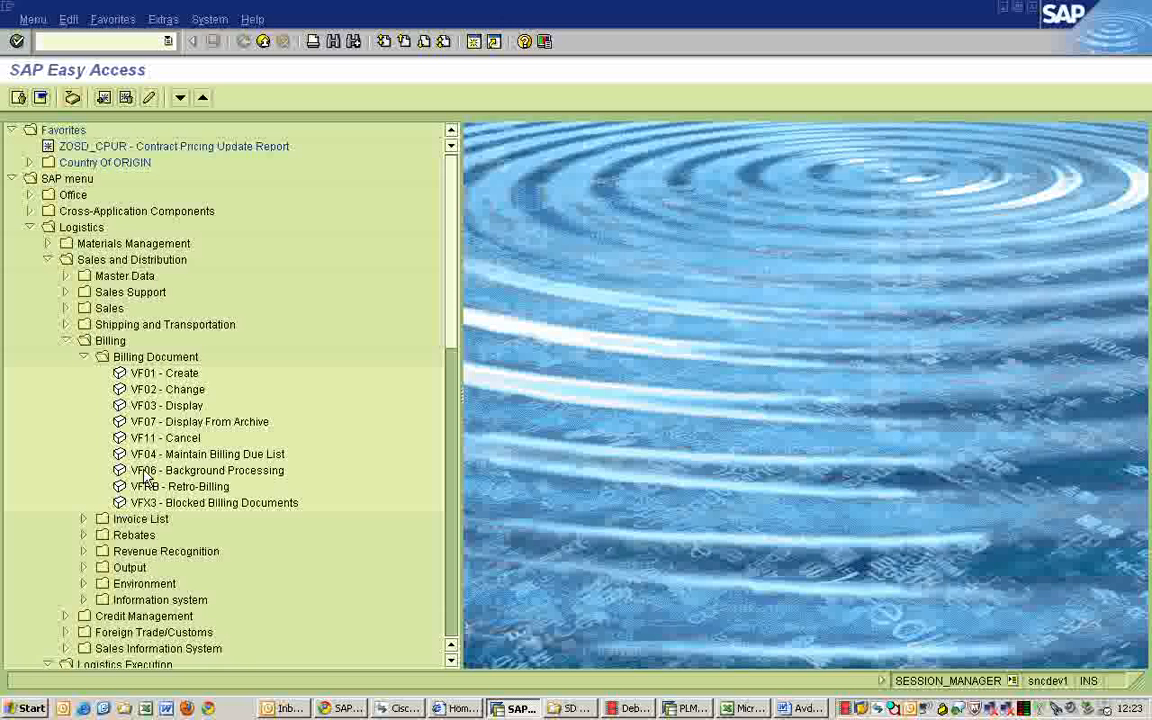
click(206, 470)
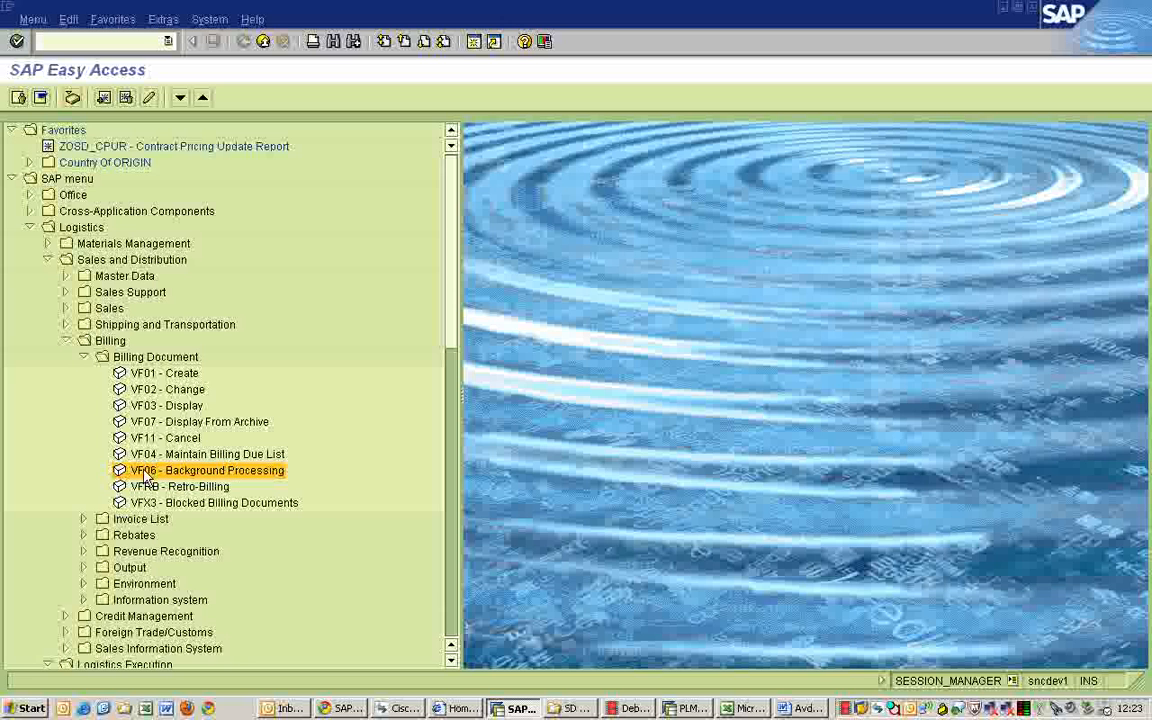
Step: Enter sales organisation 3000 and billing type F2 for the VF06 billing job
double_click(208, 470)
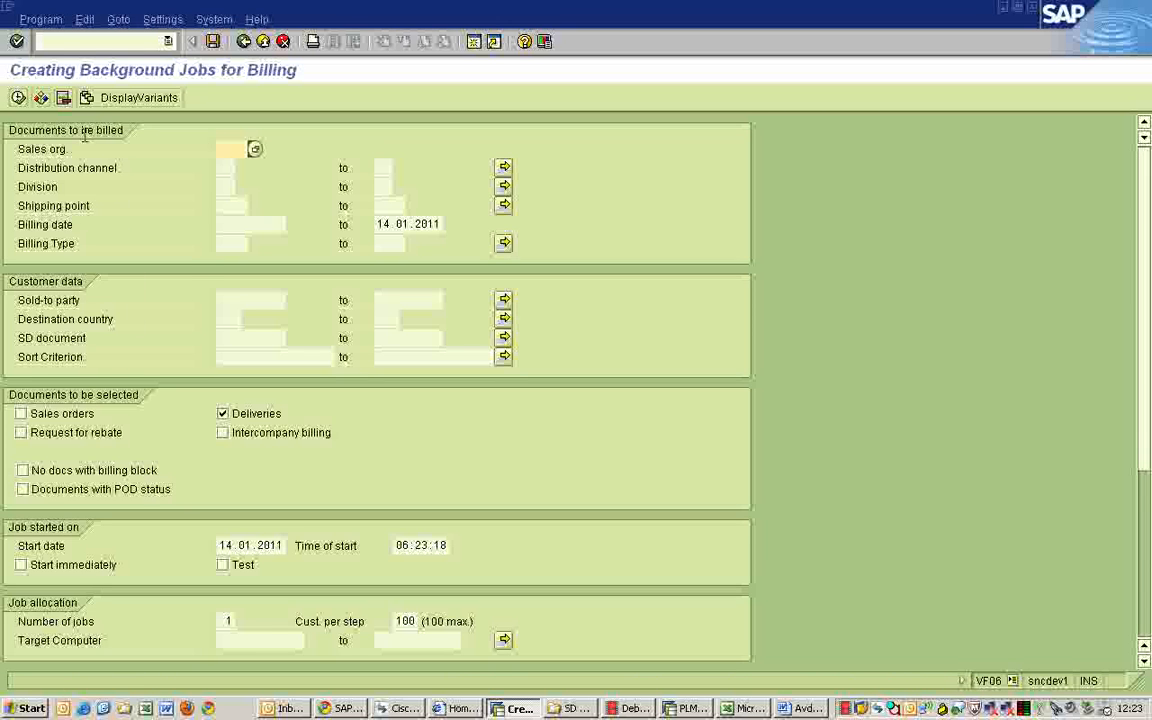
mouse_move(220, 212)
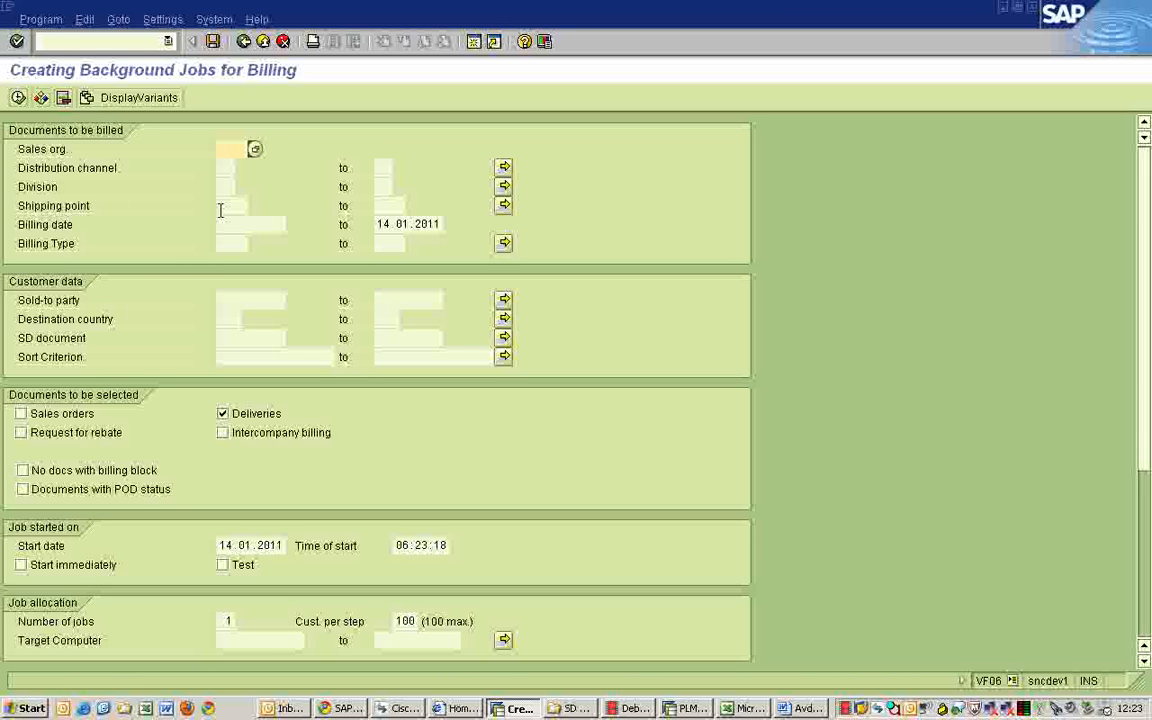
text(3000)
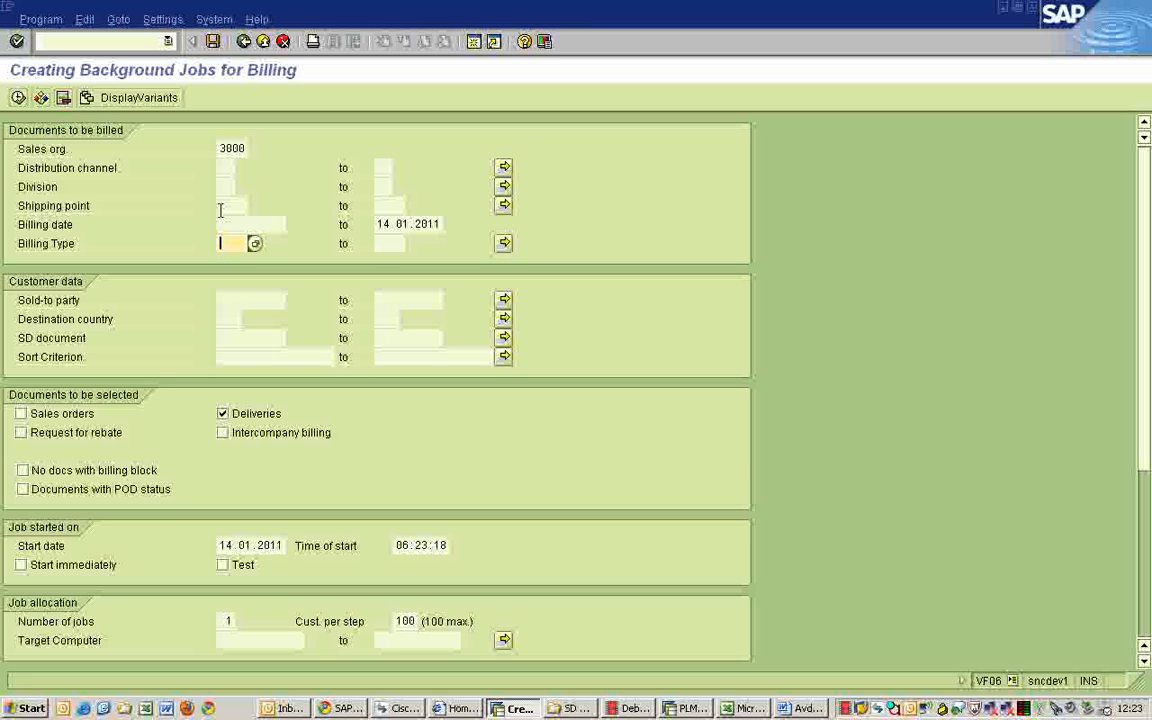
text(f2)
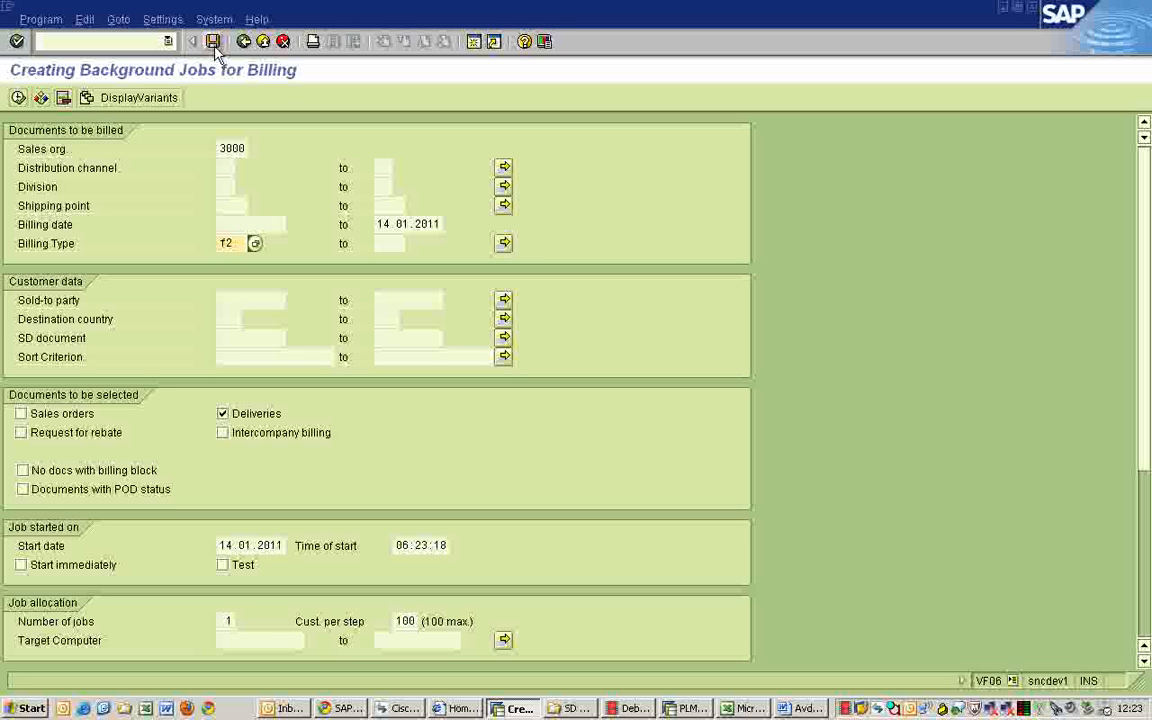
mouse_move(212, 40)
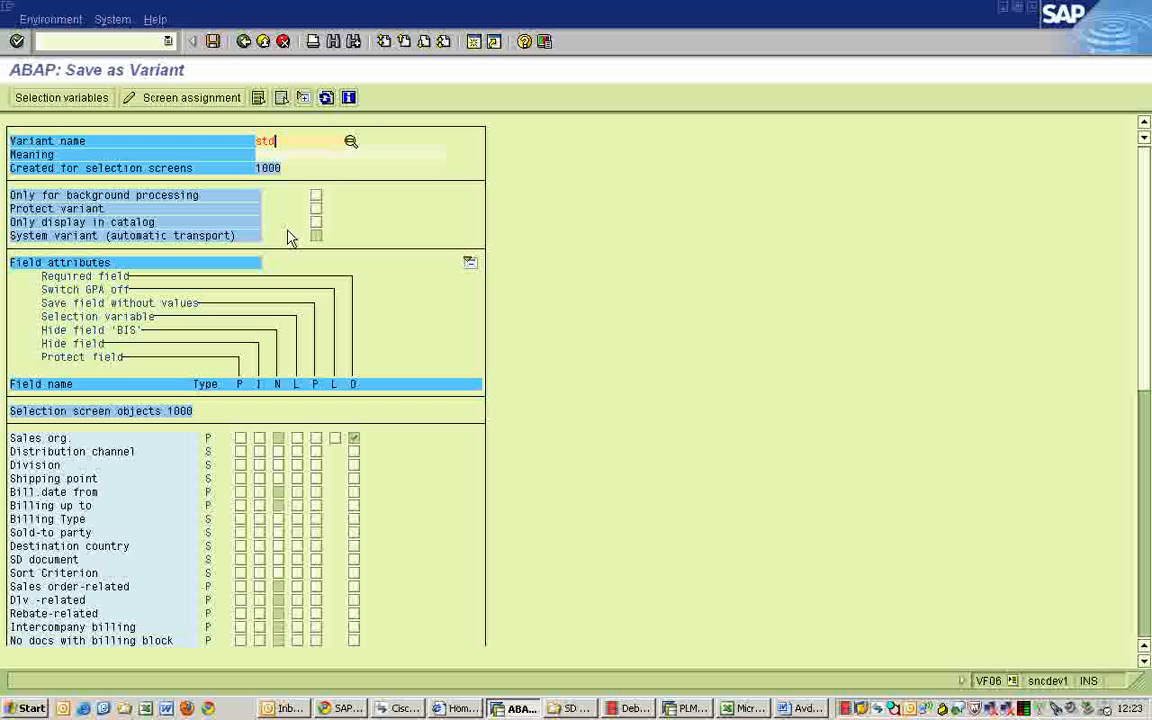
Step: Save the selections as variant STD JOBTEST with meaning 'test'
text(job)
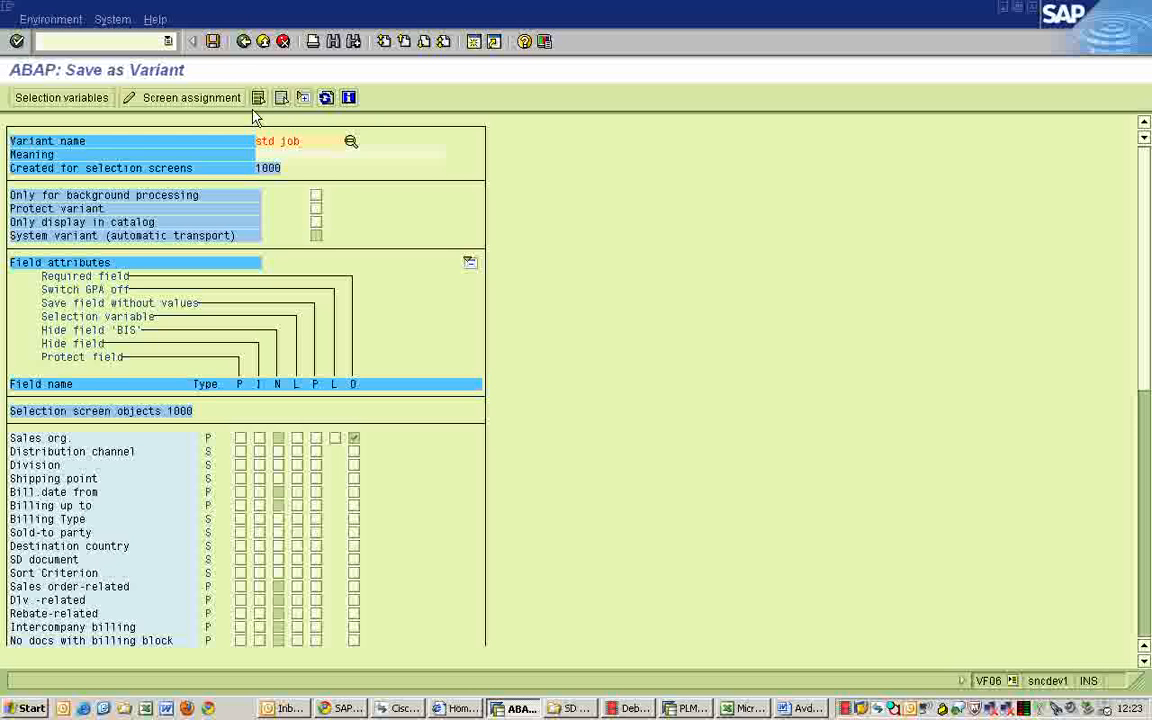
text(test)
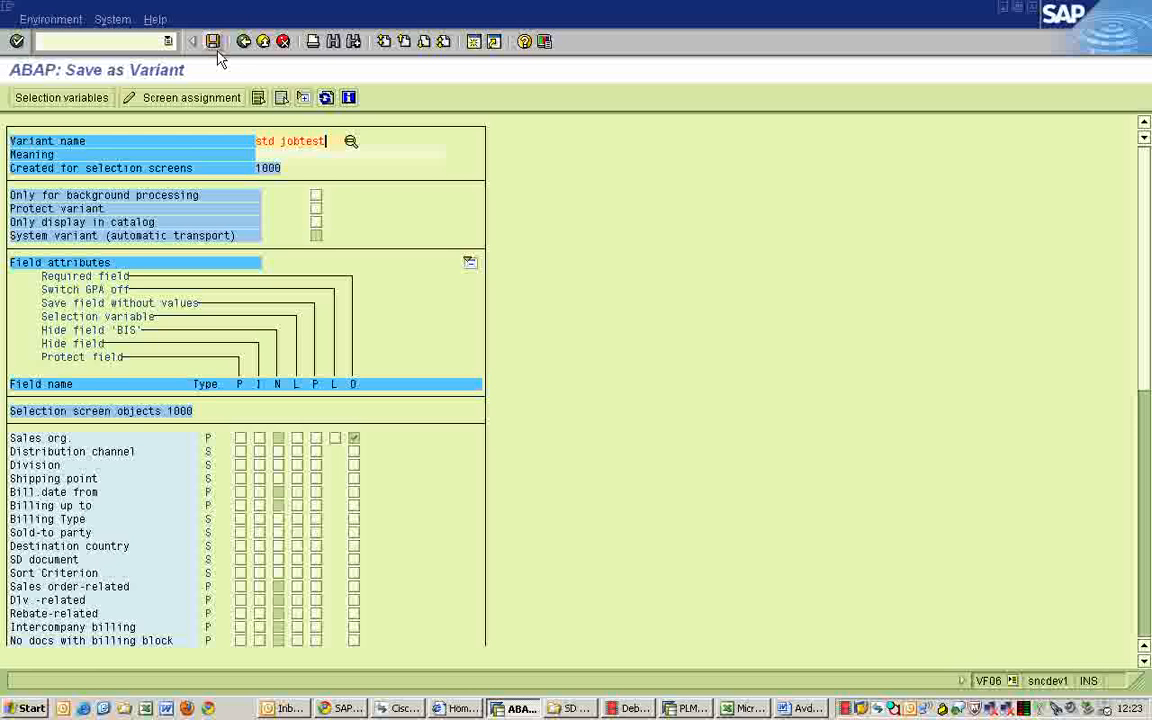
click(212, 40)
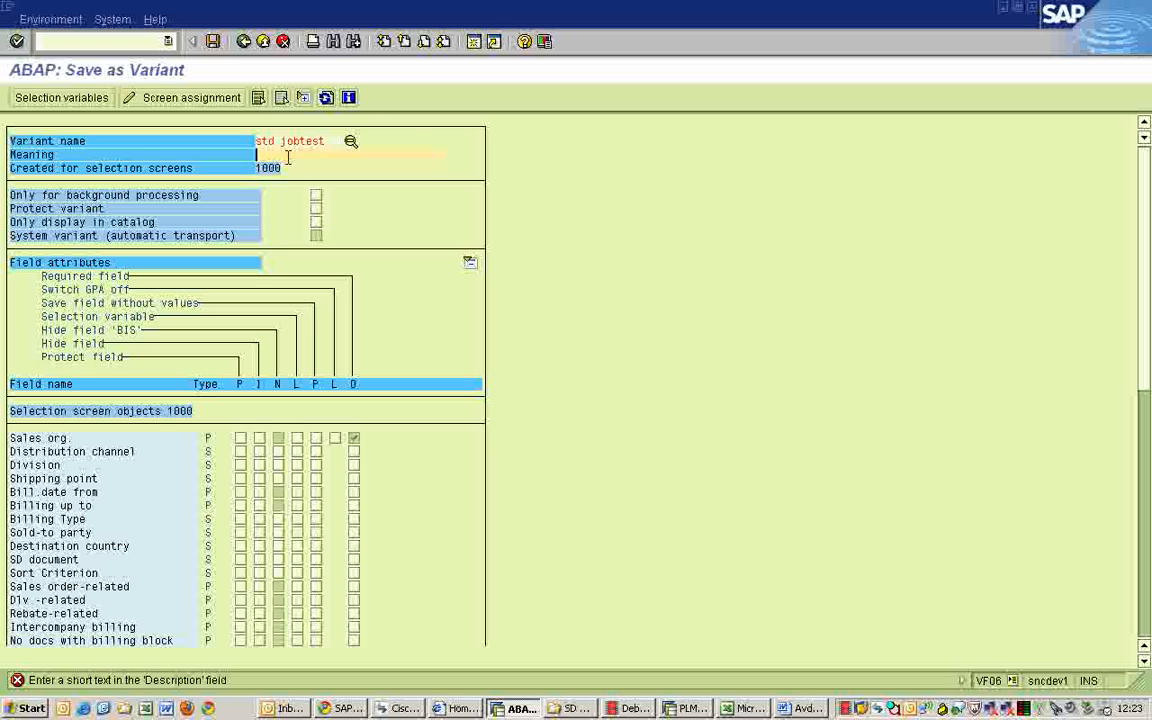
text(test)
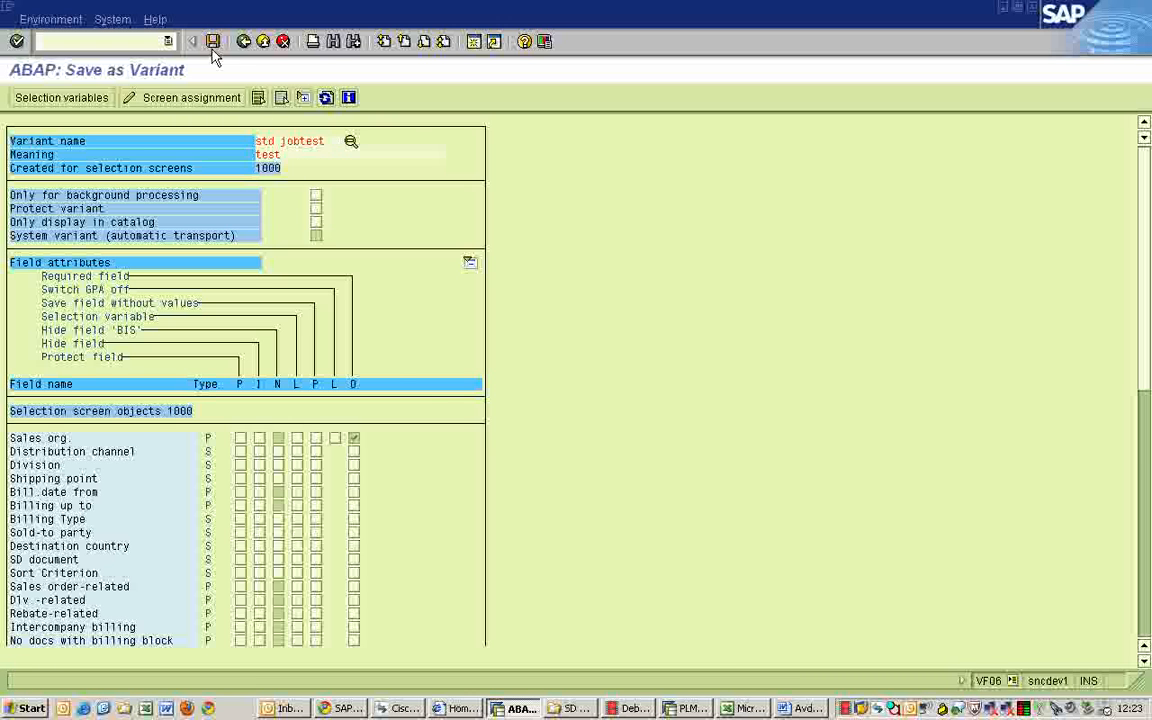
click(212, 40)
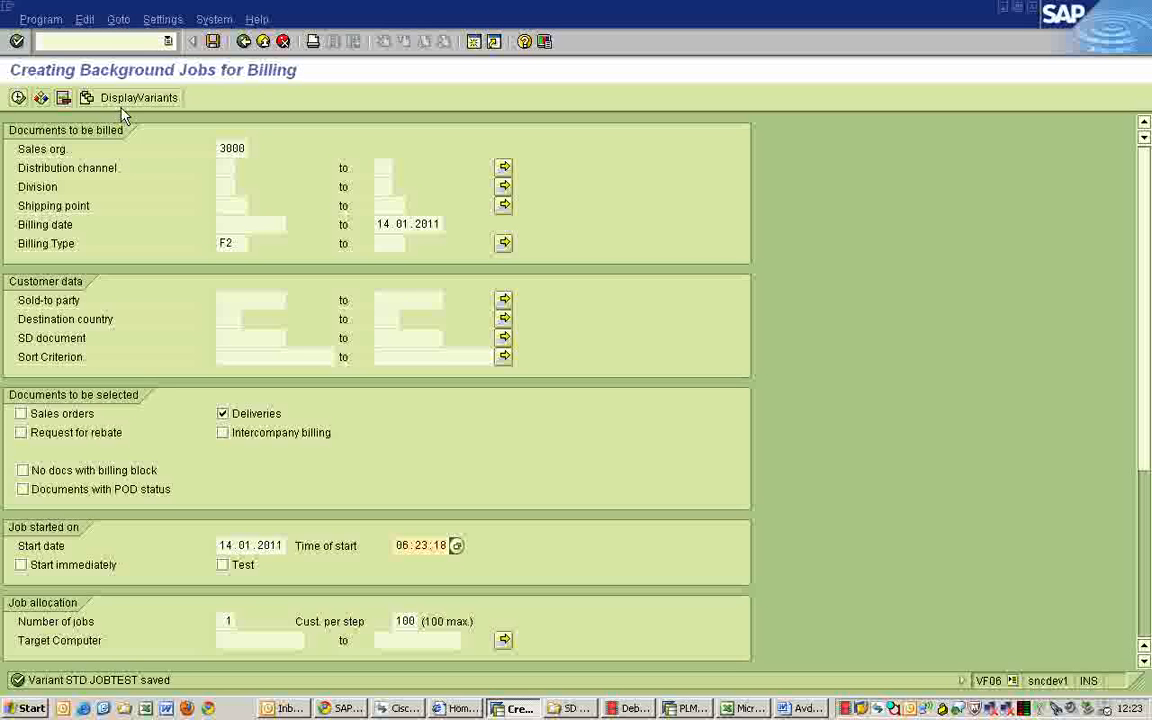
Step: Show the Program menu's run options, including Execute in background, for the billing job
click(40, 20)
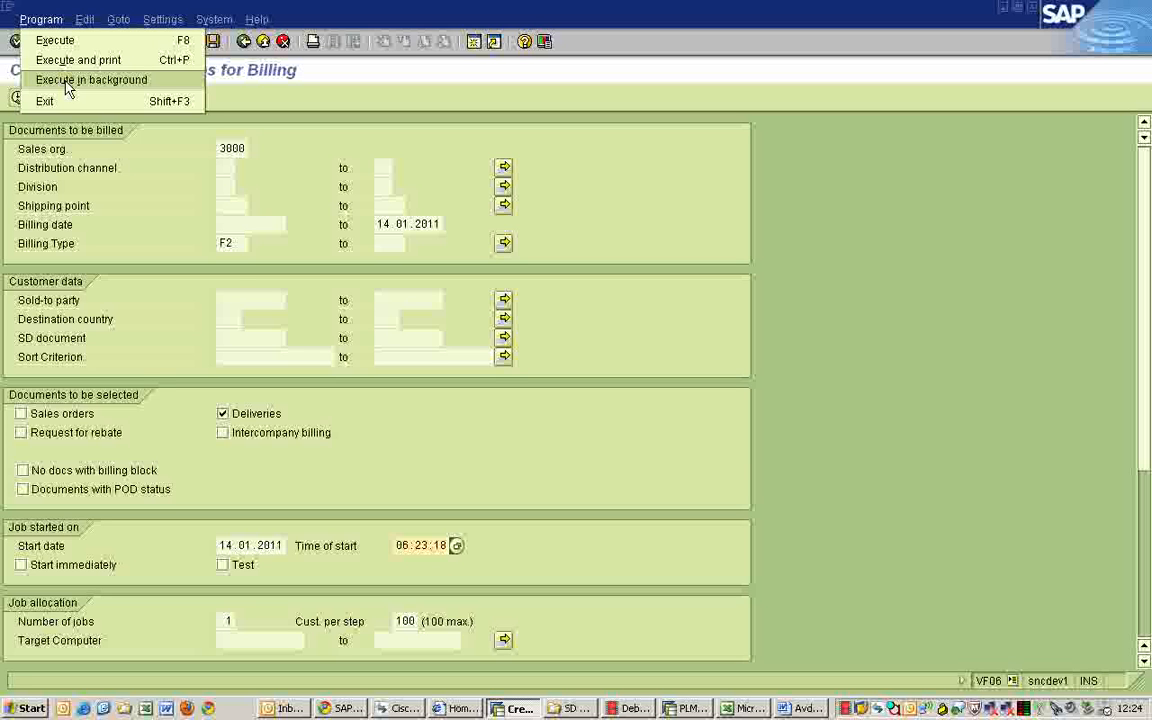
mouse_move(414, 566)
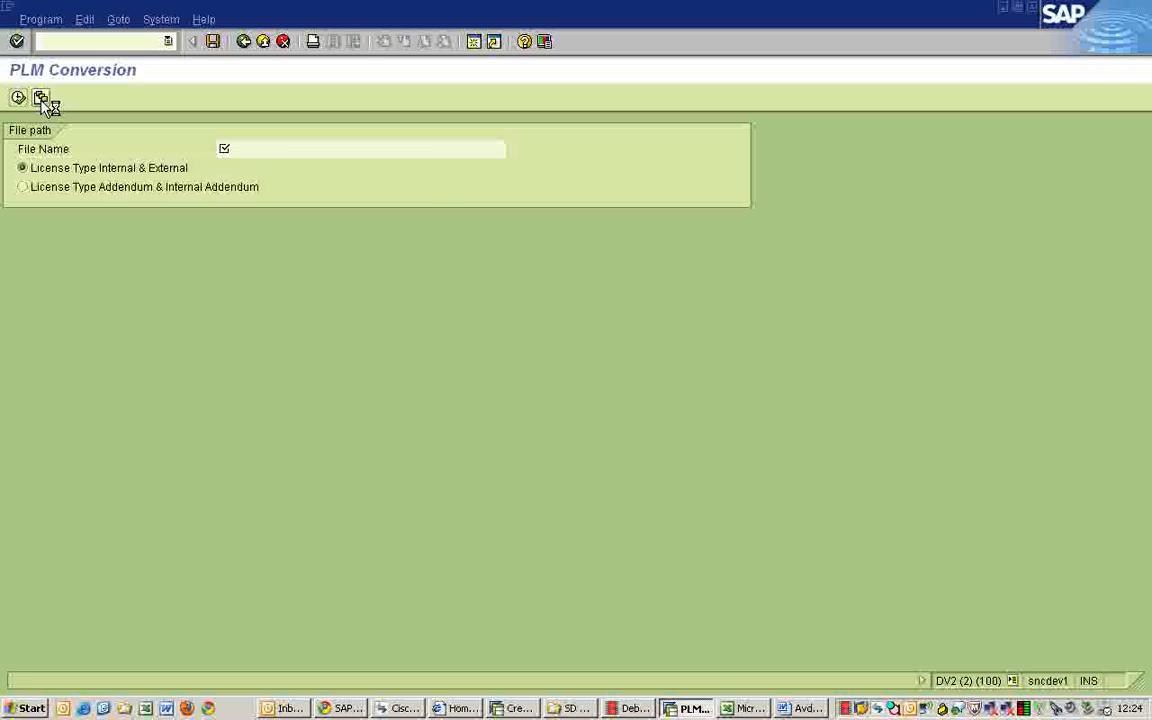
Step: Enter the upload file path and run PLM Conversion as a background job, reaching print parameters
click(40, 96)
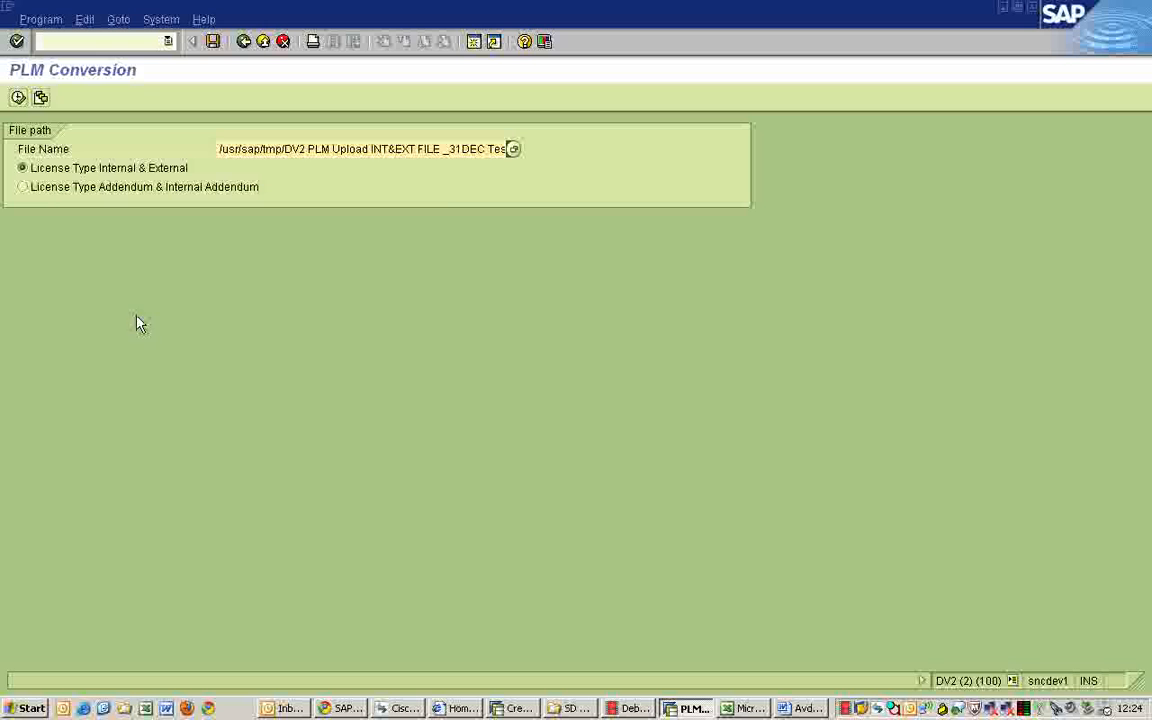
click(40, 20)
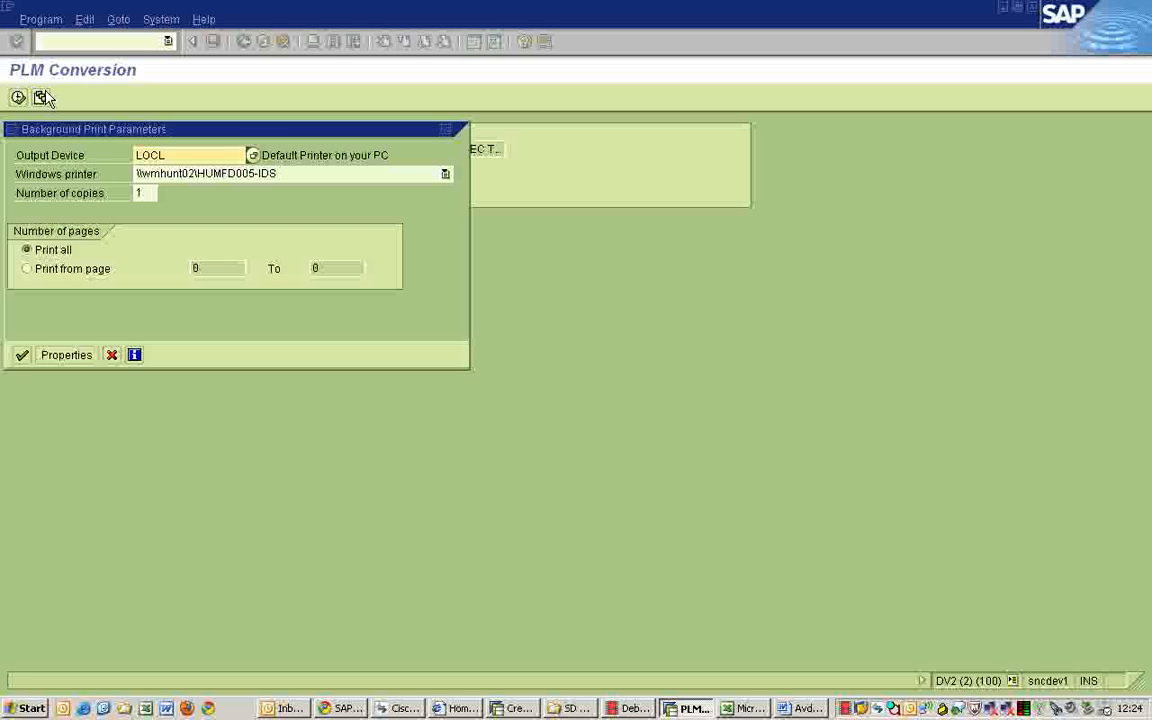
Step: Accept print parameters with device LOCL and set start date 14.01.2011, time 09:00:00
click(20, 354)
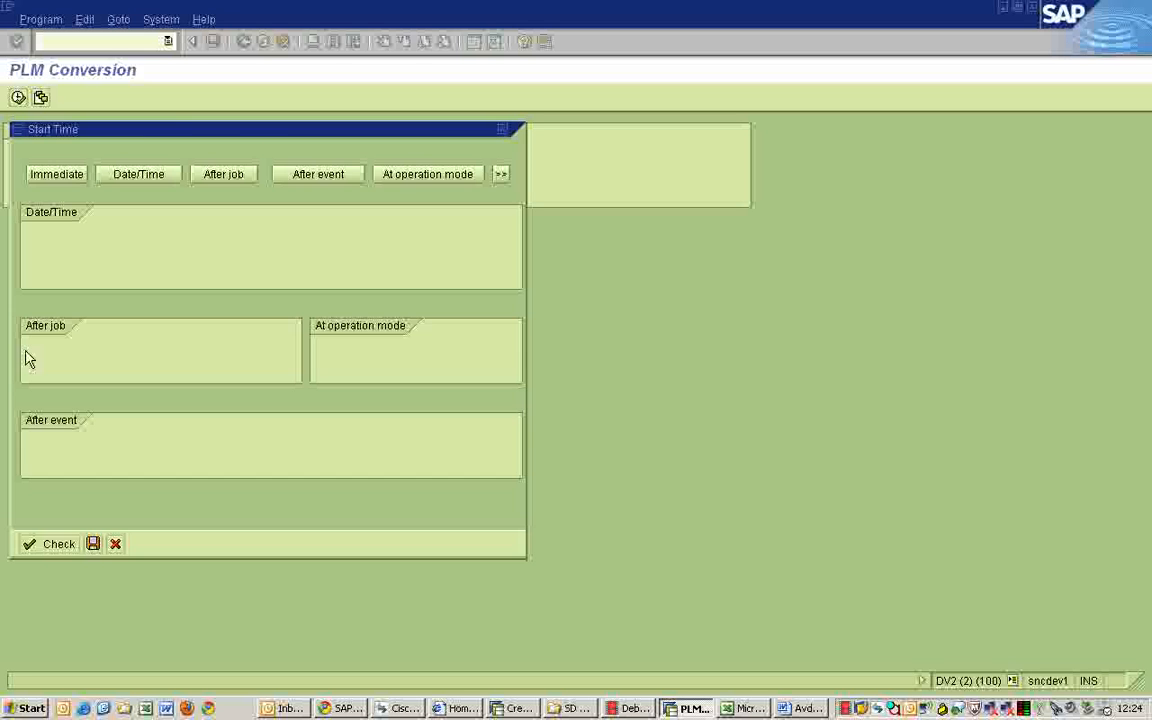
mouse_move(58, 248)
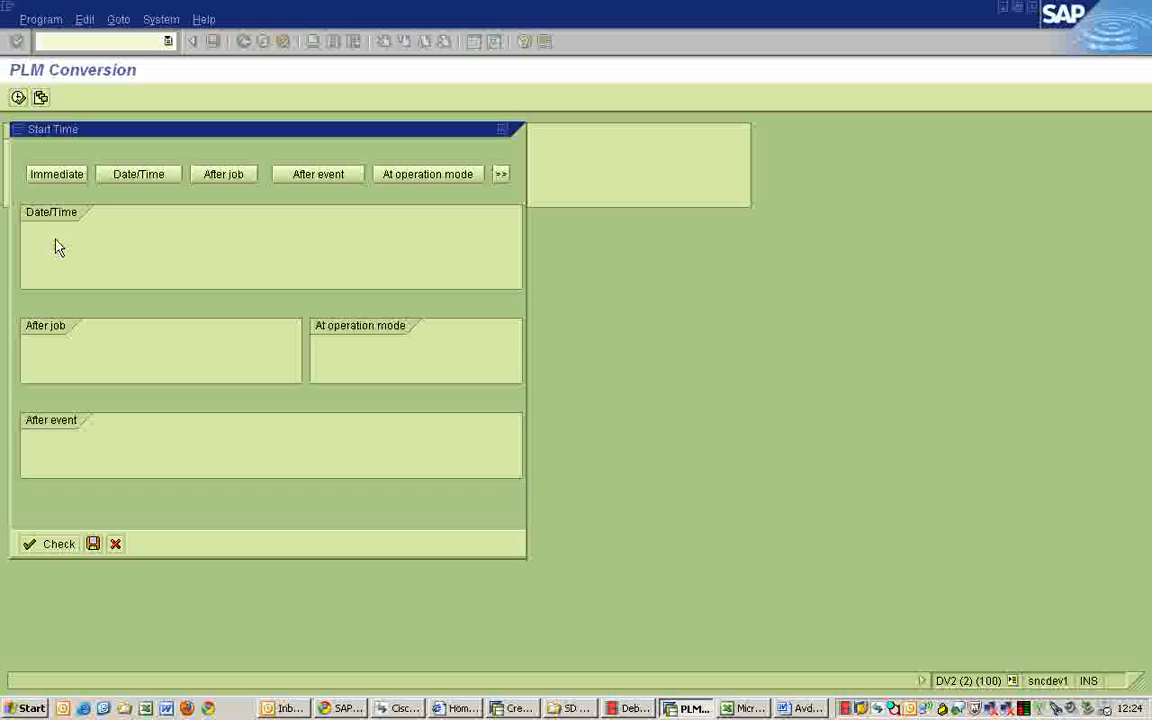
mouse_move(62, 184)
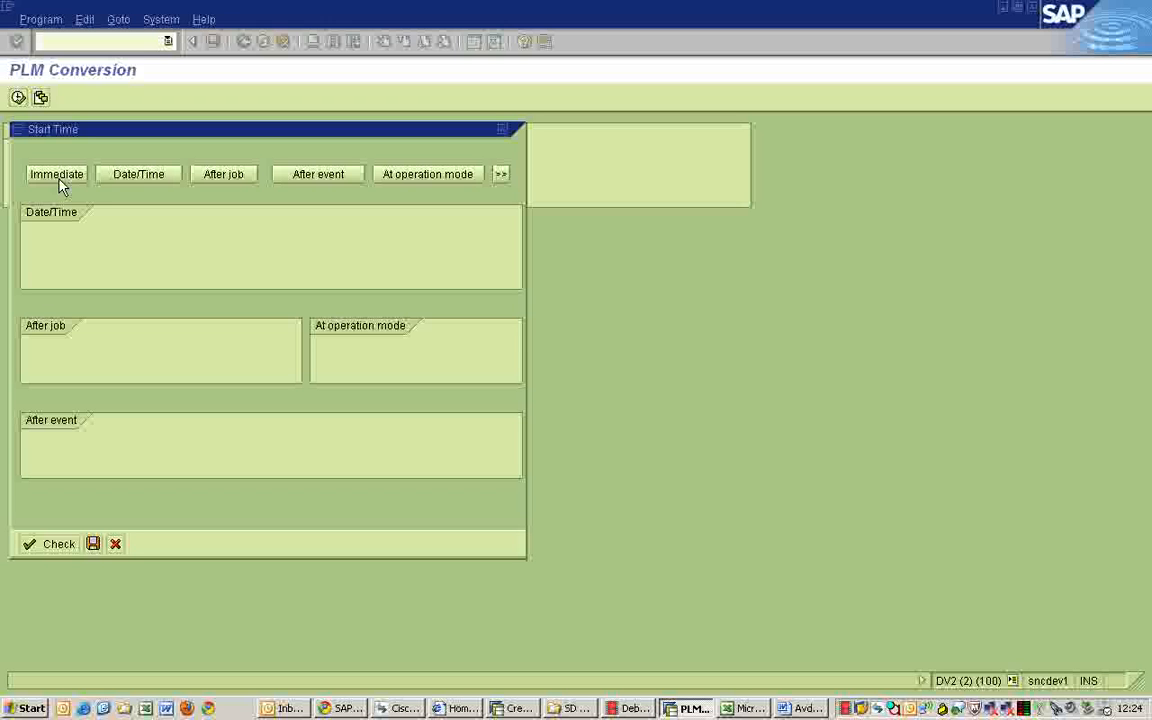
mouse_move(272, 274)
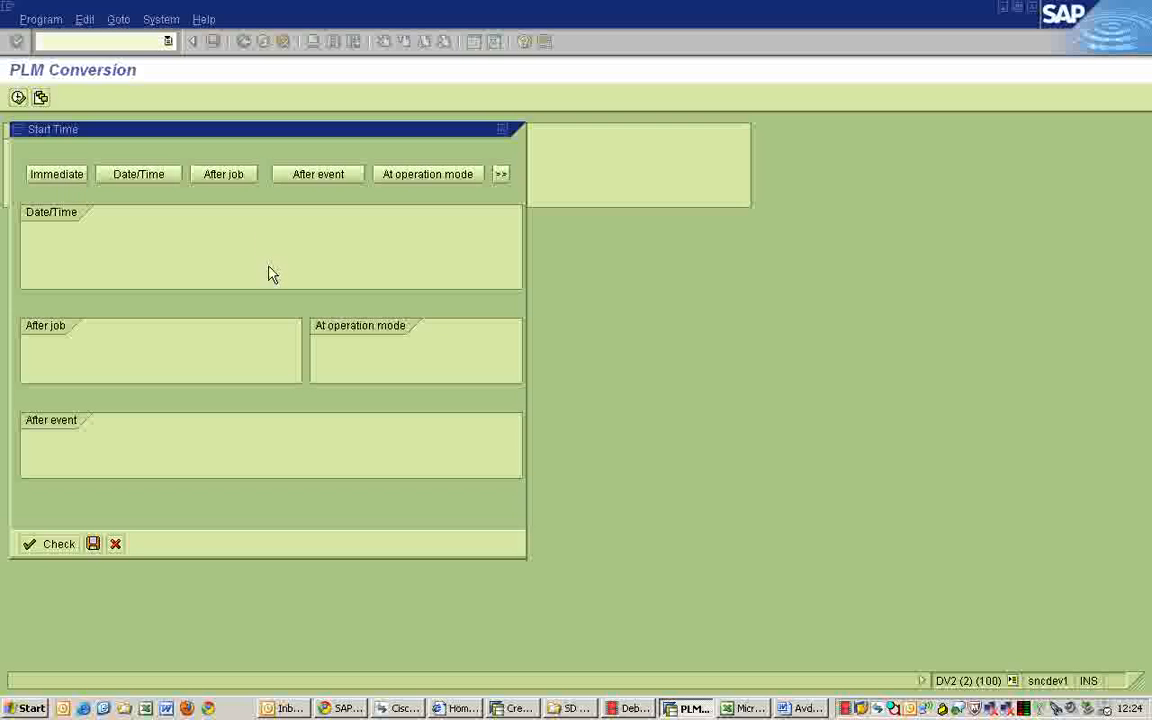
click(138, 172)
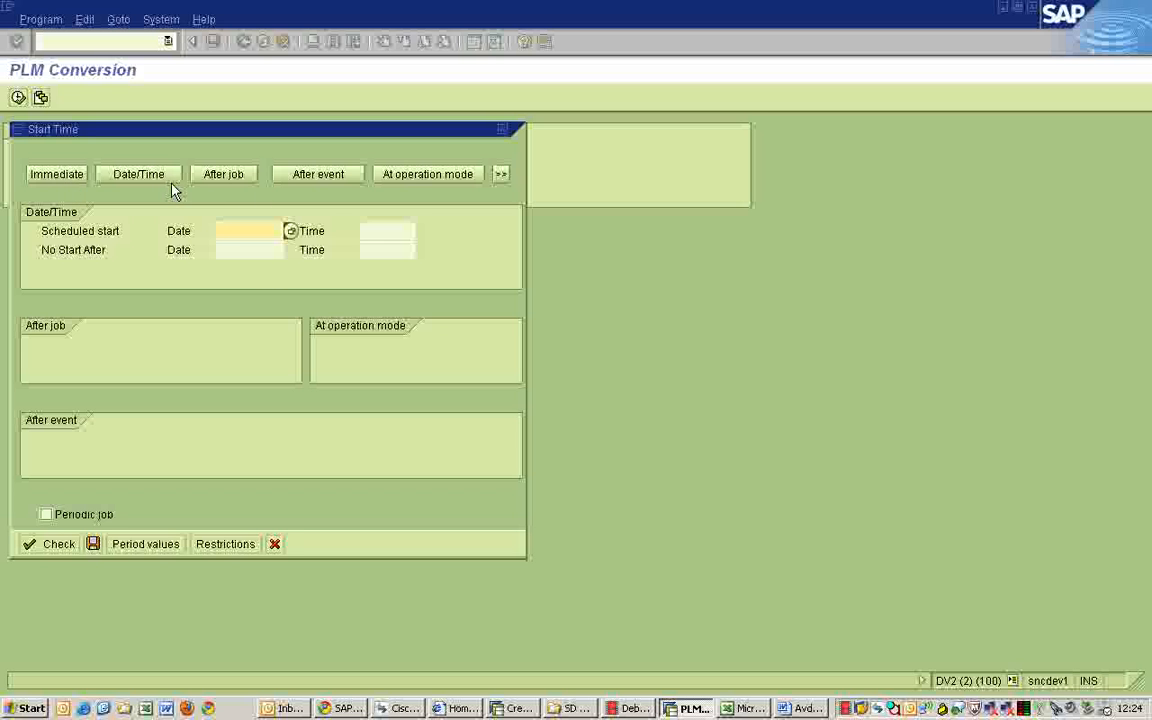
mouse_move(92, 536)
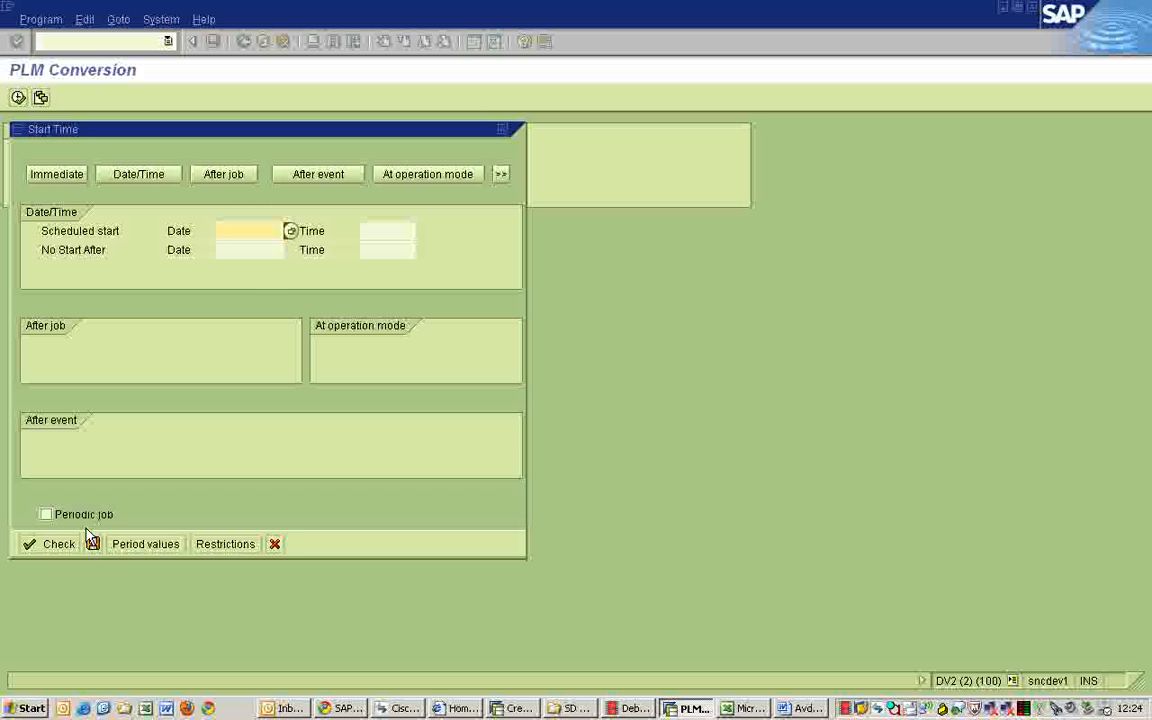
click(248, 232)
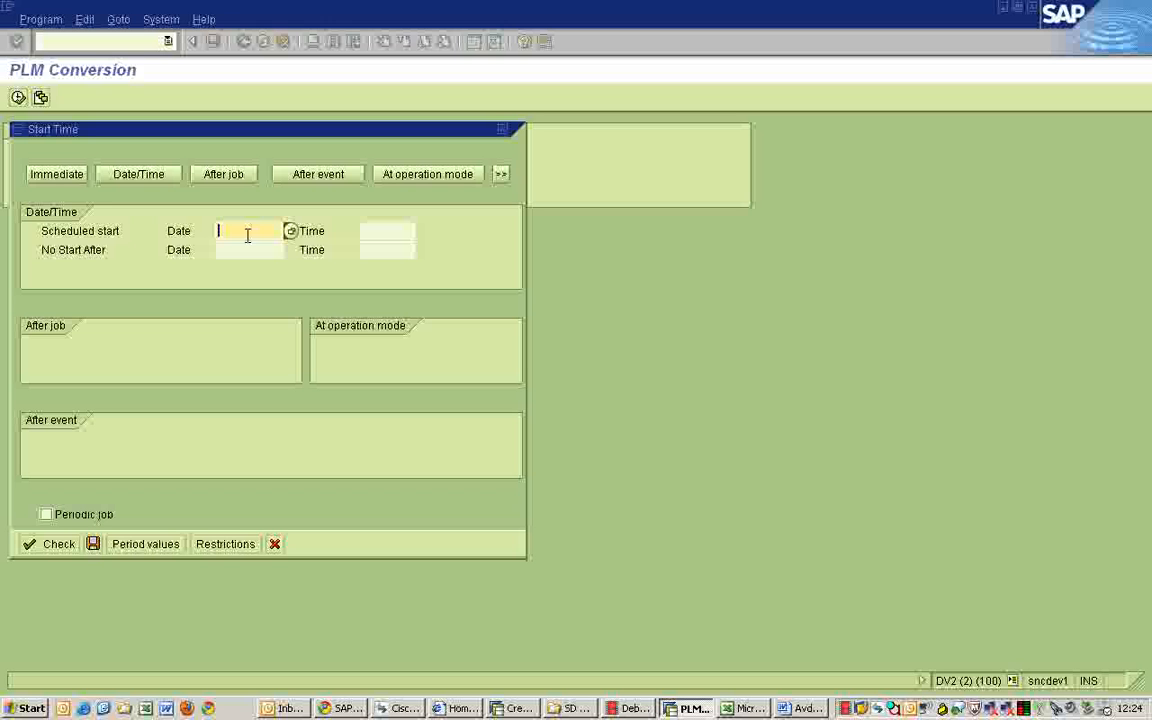
text(01)
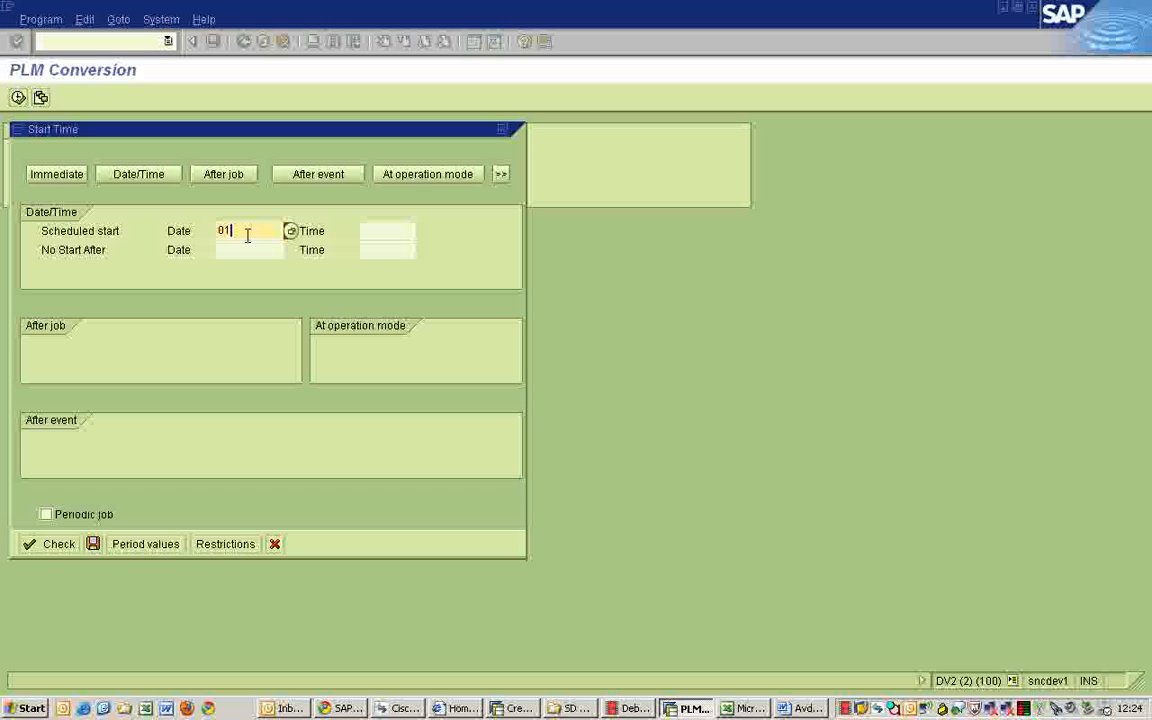
key(BackSpace)
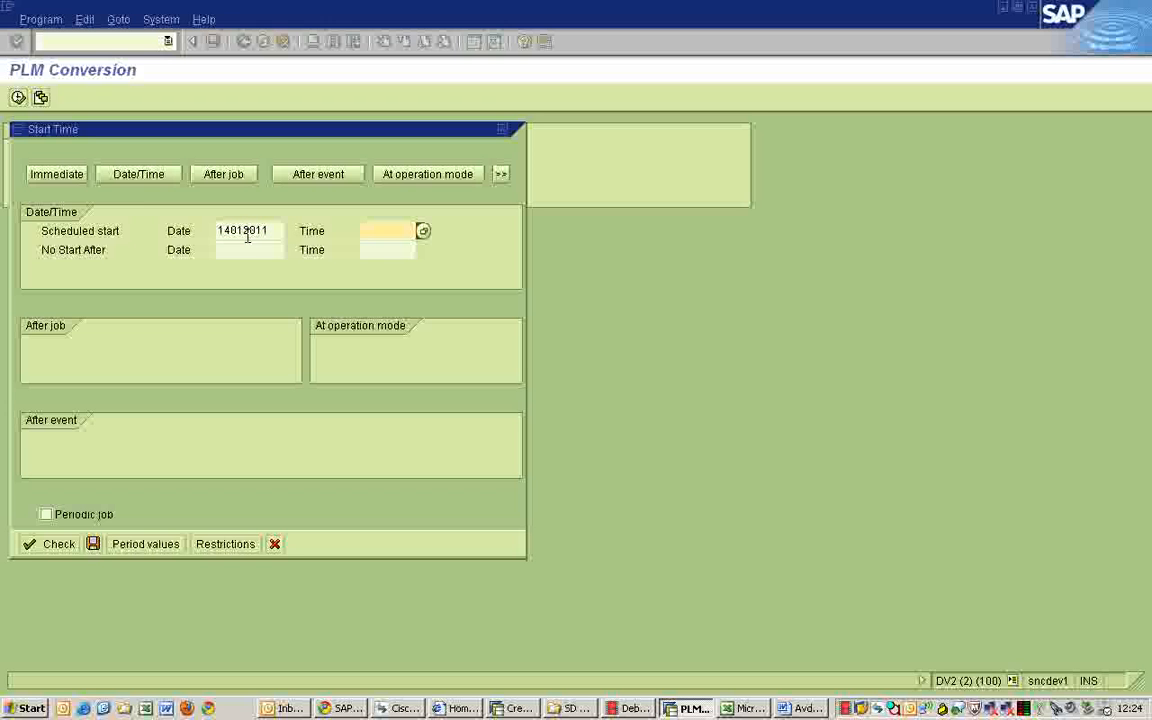
text(090000)
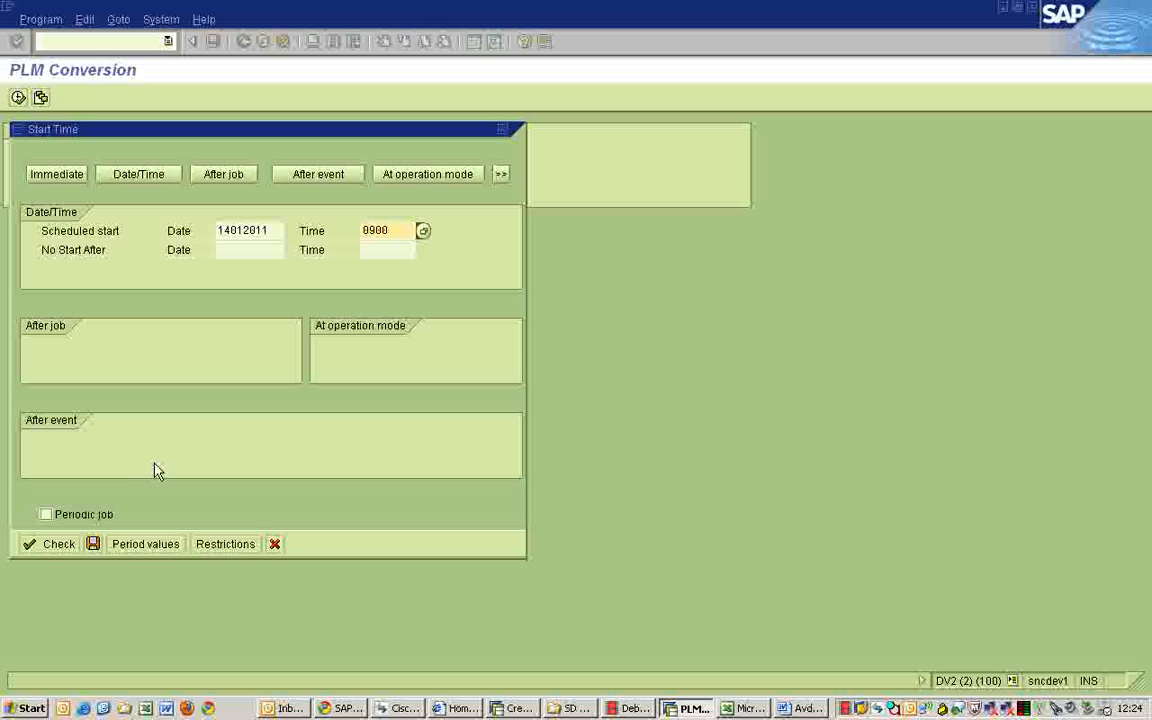
Step: Leave the job non-periodic and save the start time to schedule it
click(44, 512)
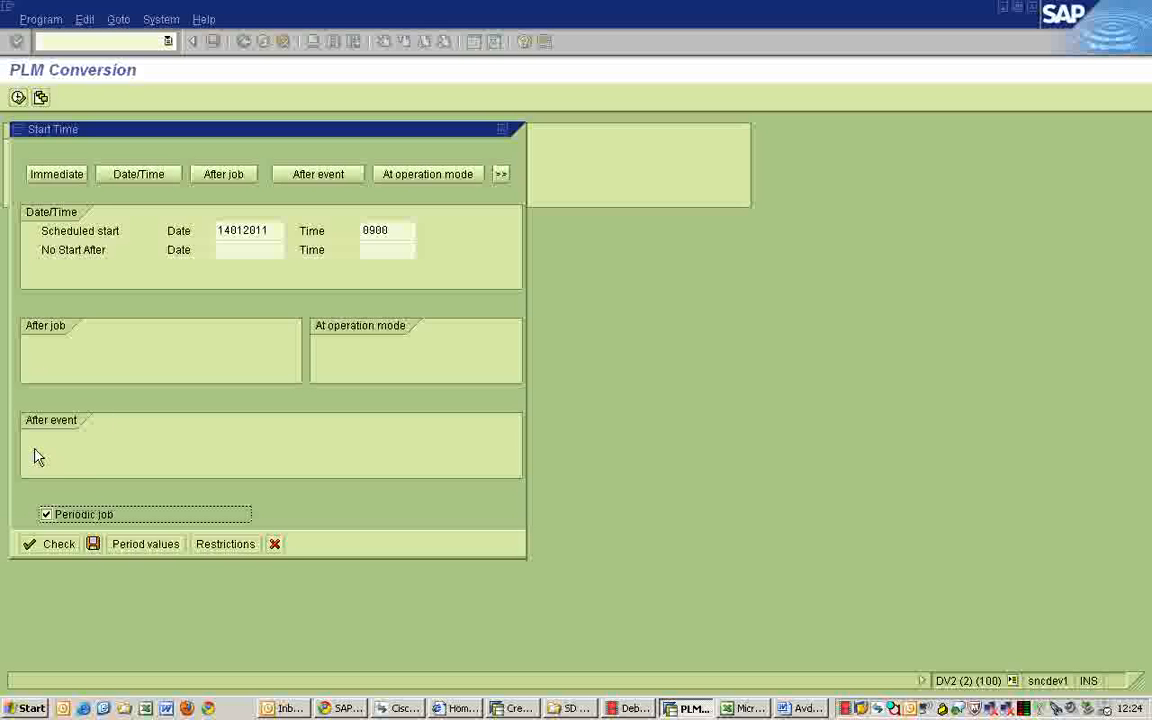
click(46, 514)
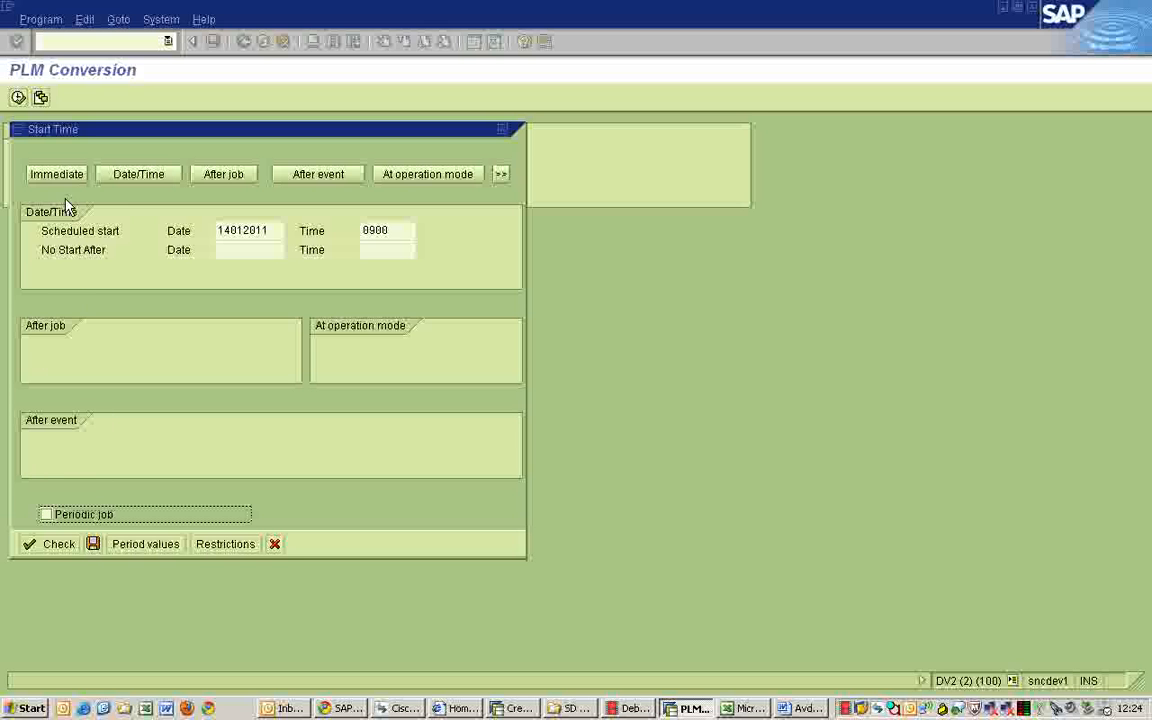
click(56, 172)
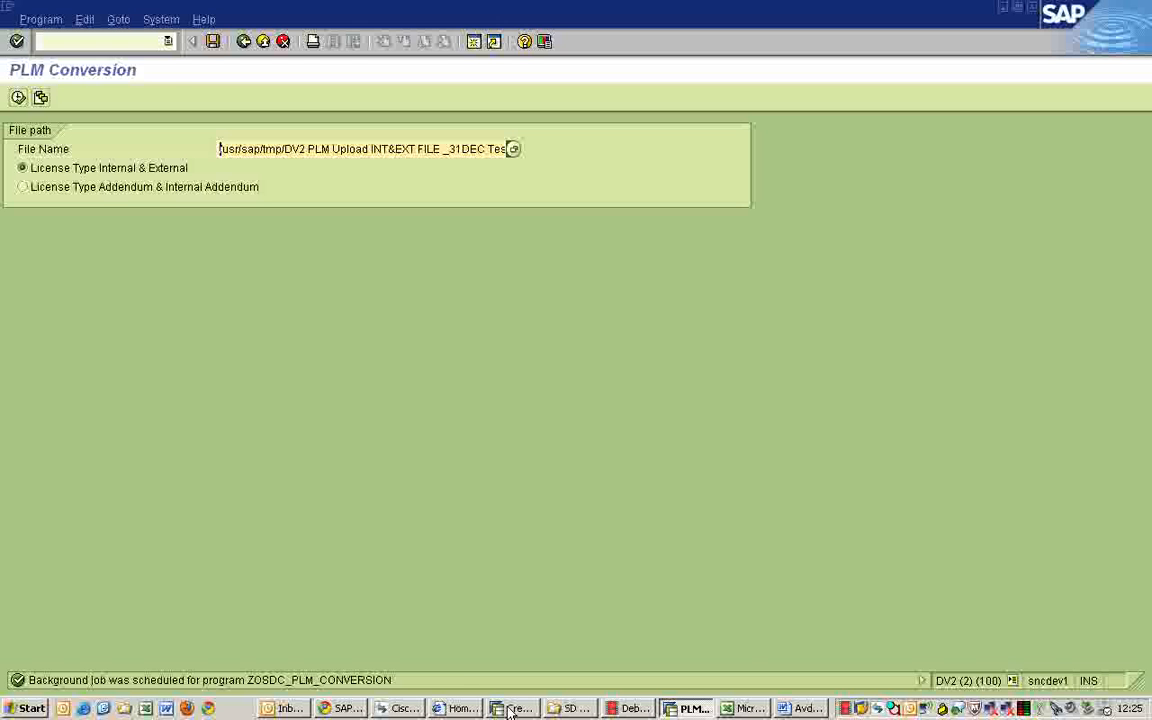
Step: Review the SM35 batch input session overview, then jump to SM37 Simple Job Selection via /n
click(516, 708)
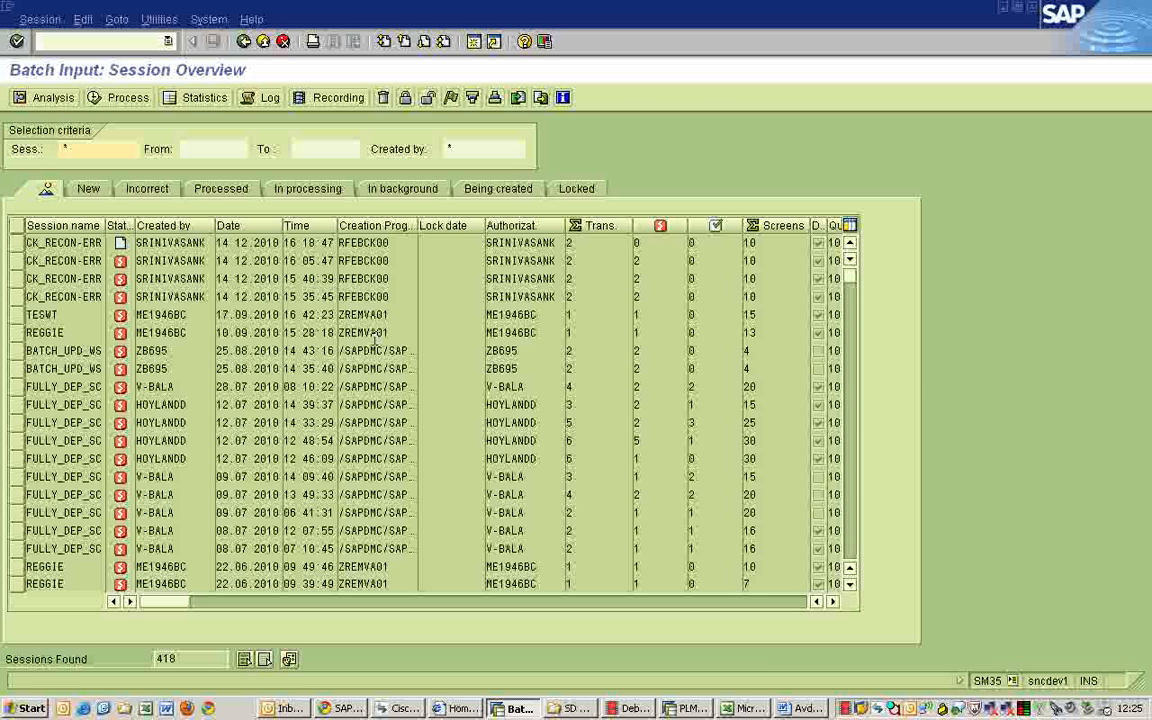
mouse_move(444, 328)
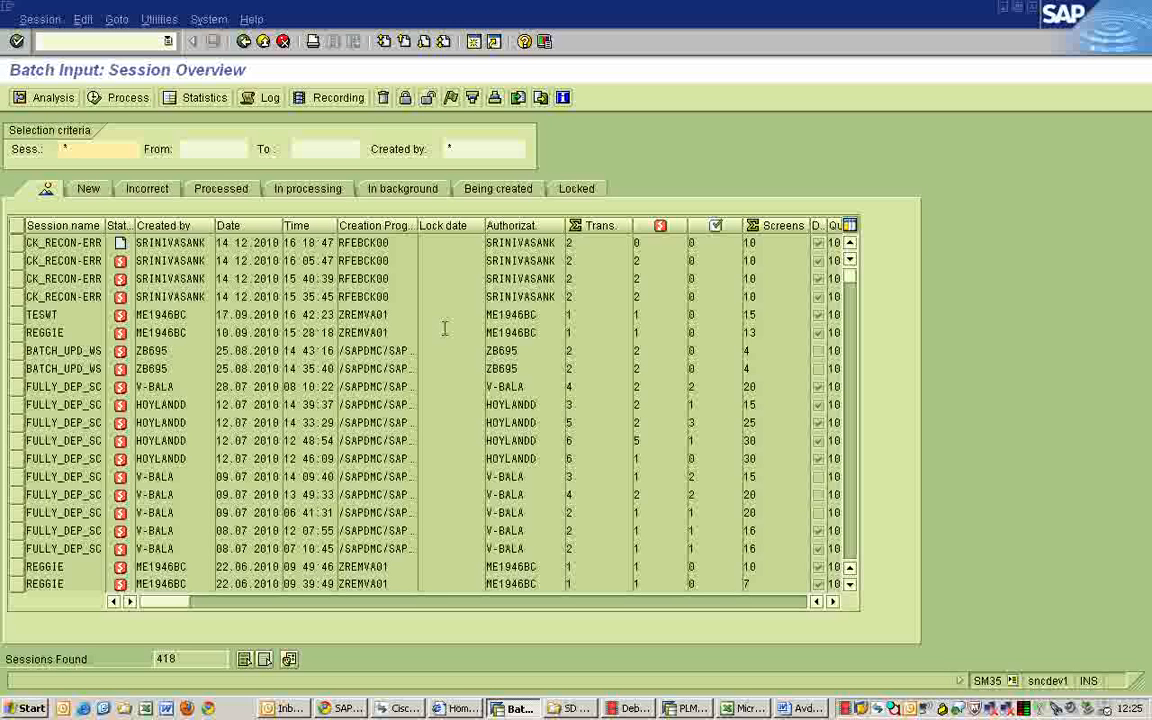
mouse_move(856, 284)
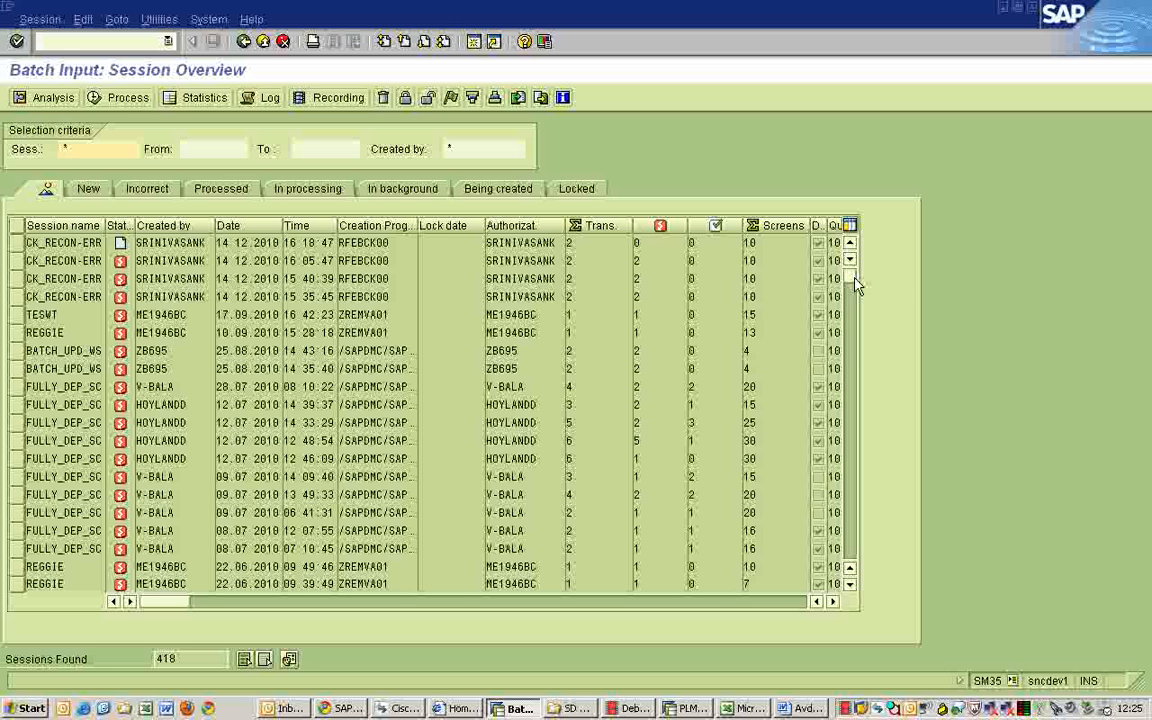
scroll(down, 3)
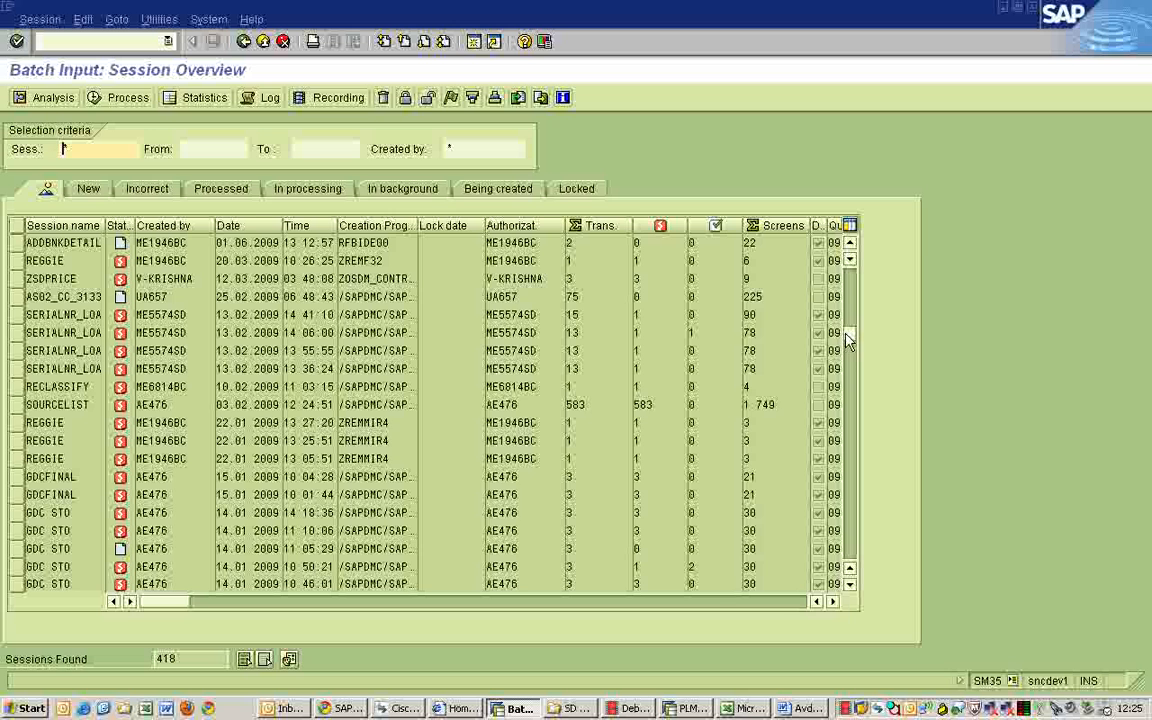
click(848, 242)
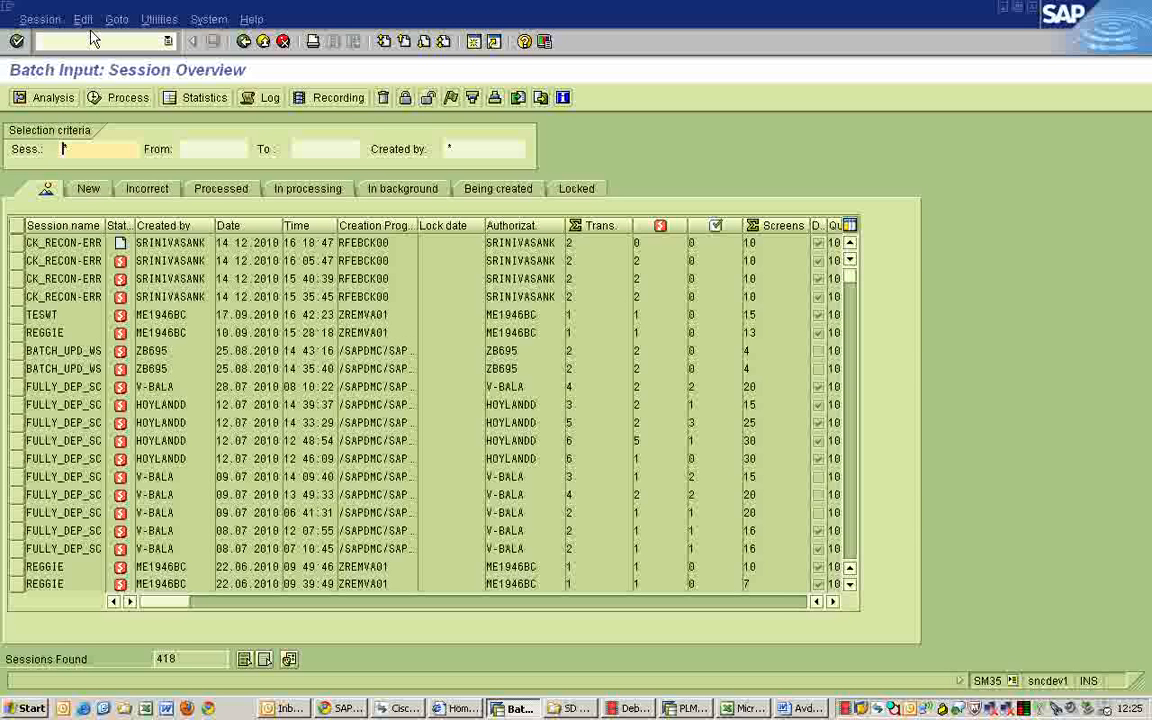
text(/n)
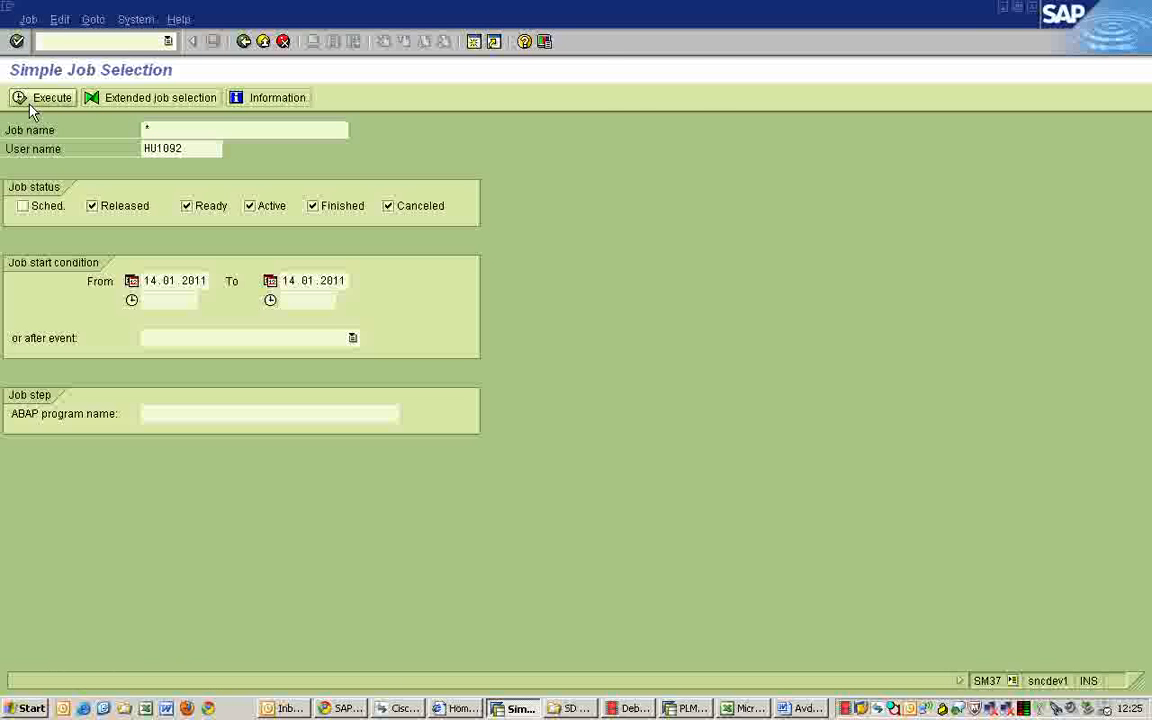
Step: List background jobs for 14.01.2011 and mark the canceled ZOSDC_PLM_CONVERSION job
click(44, 96)
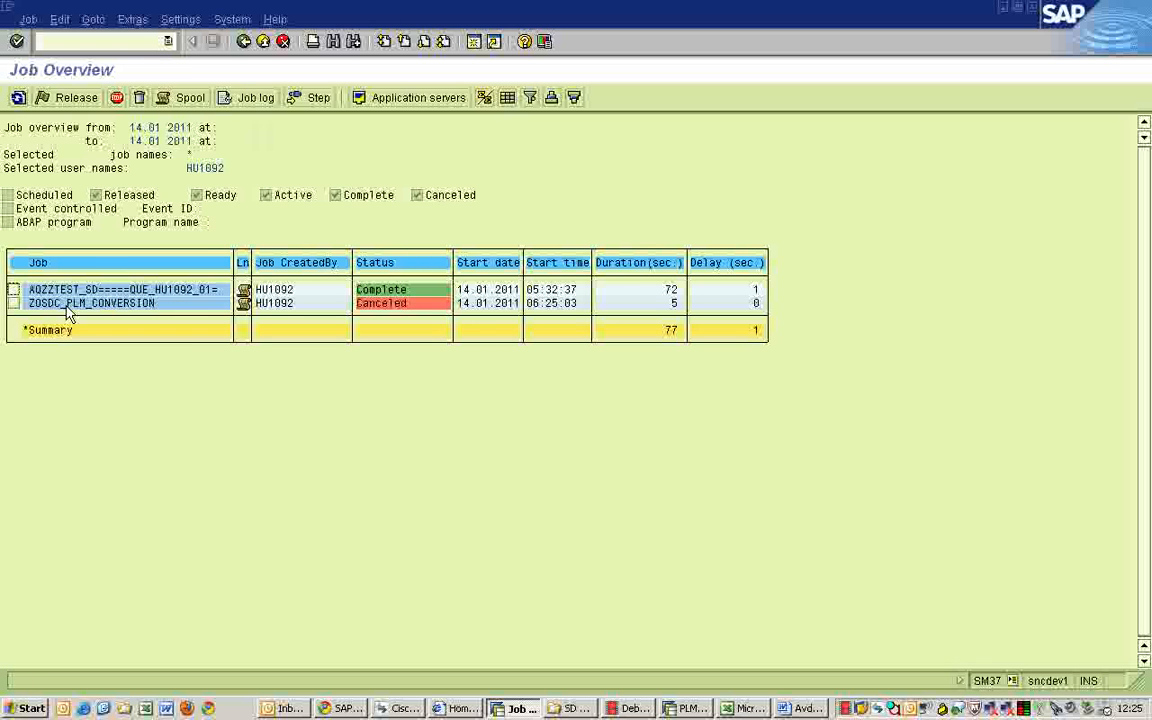
mouse_move(288, 320)
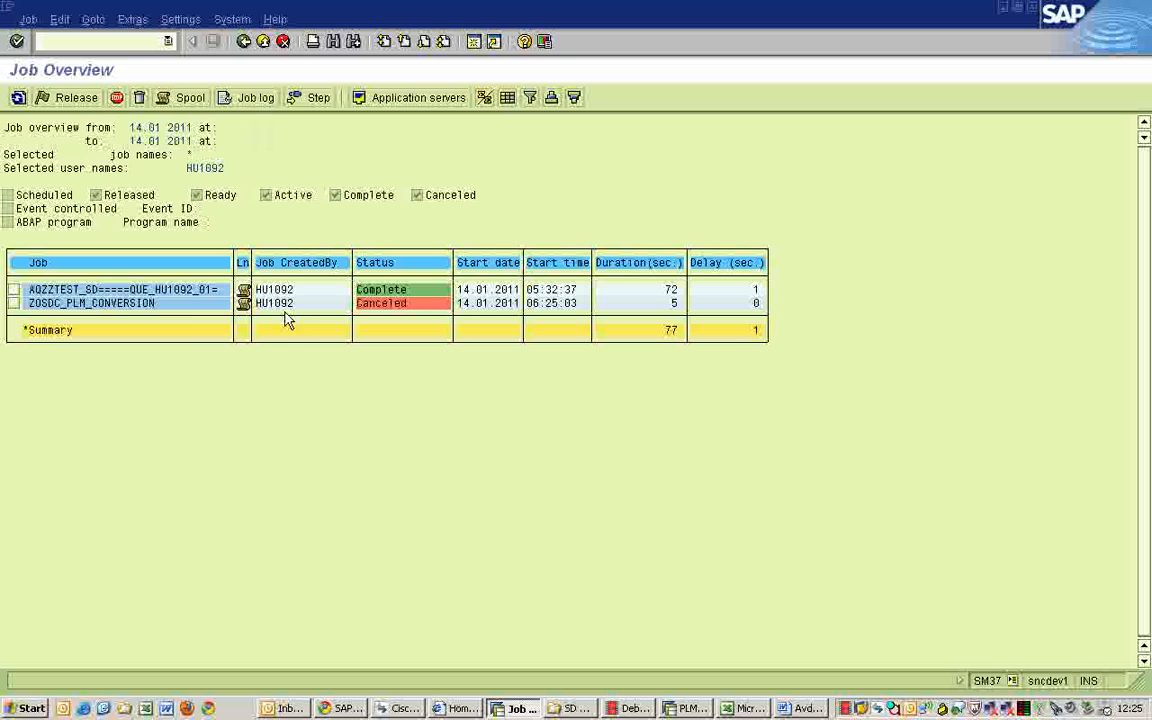
mouse_move(380, 306)
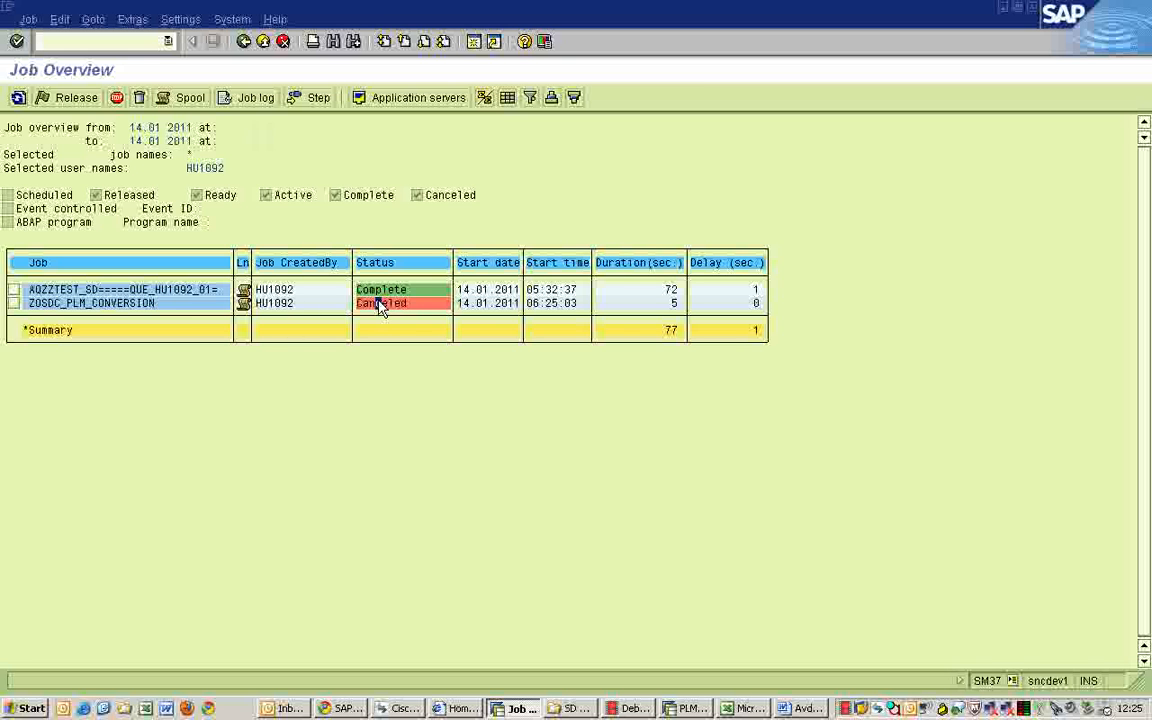
mouse_move(408, 304)
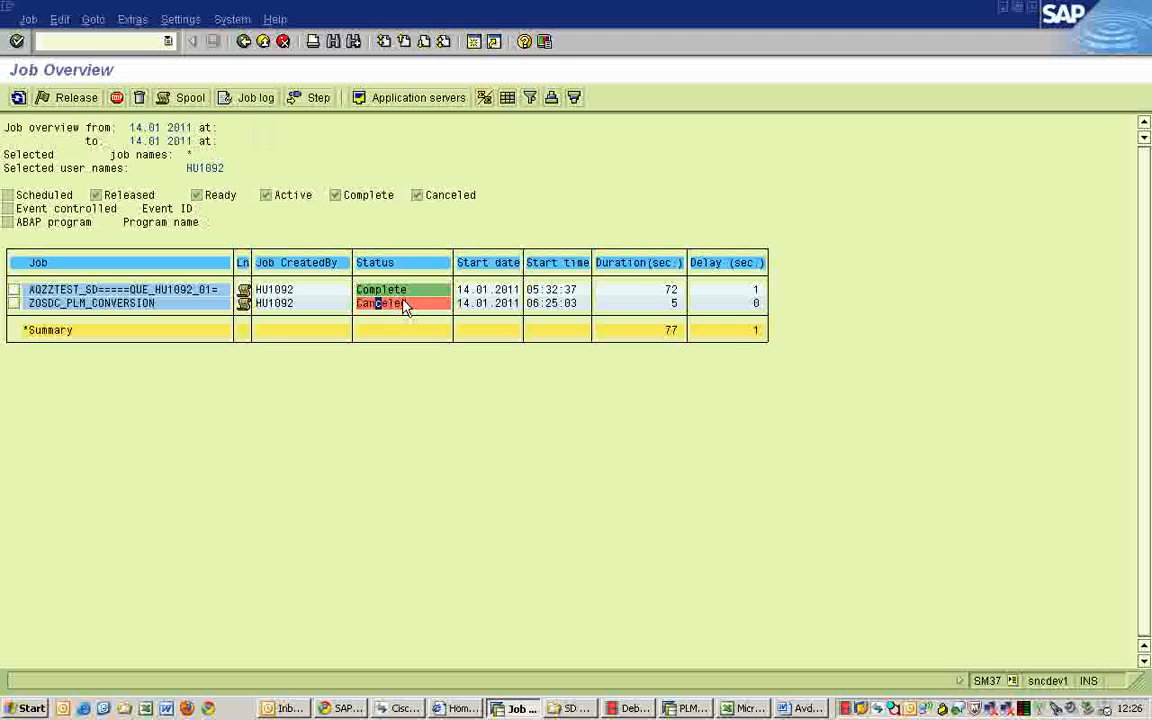
mouse_move(244, 304)
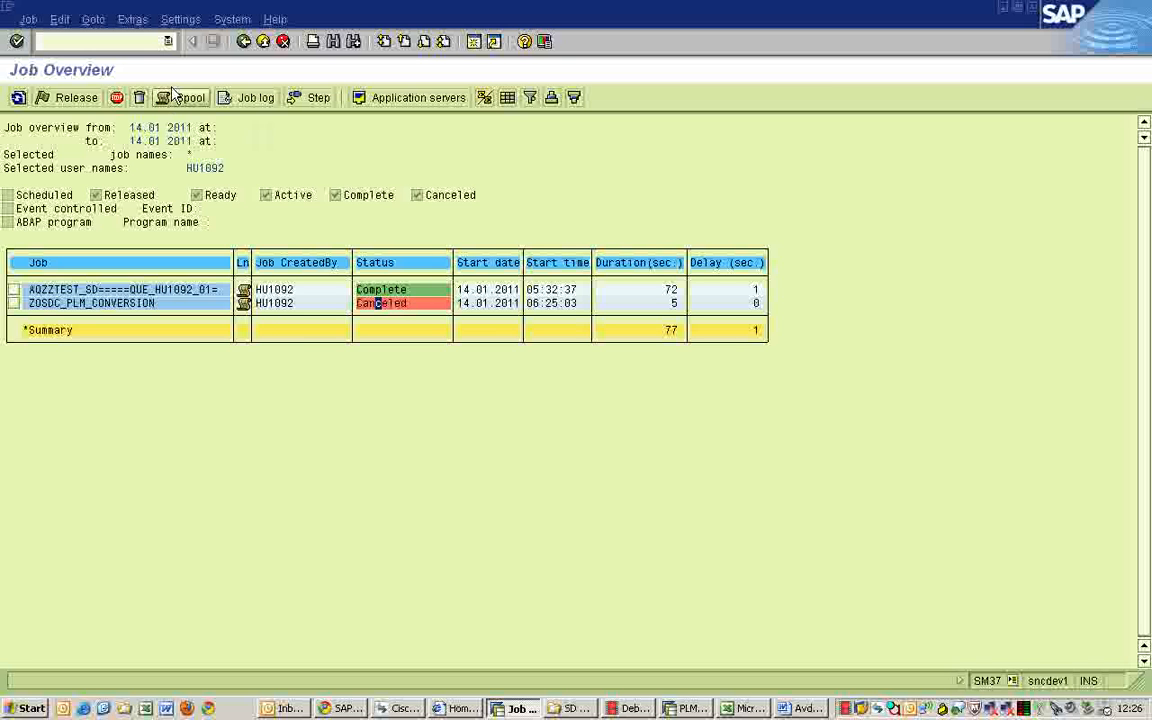
click(14, 304)
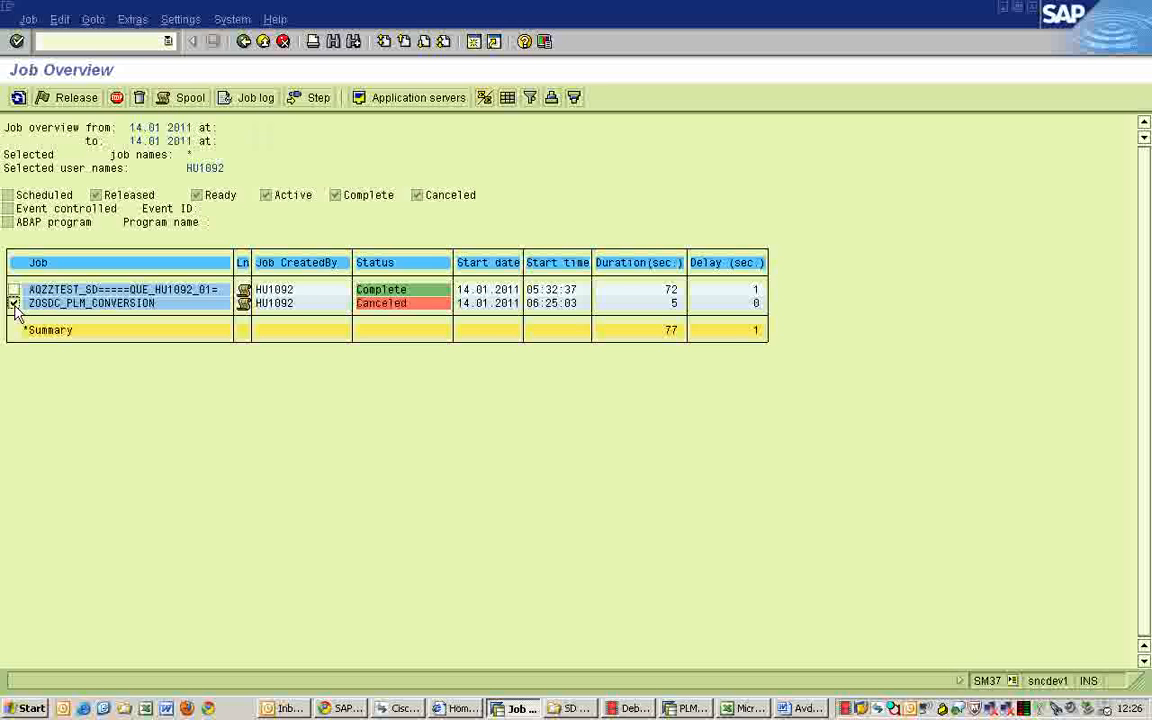
click(188, 96)
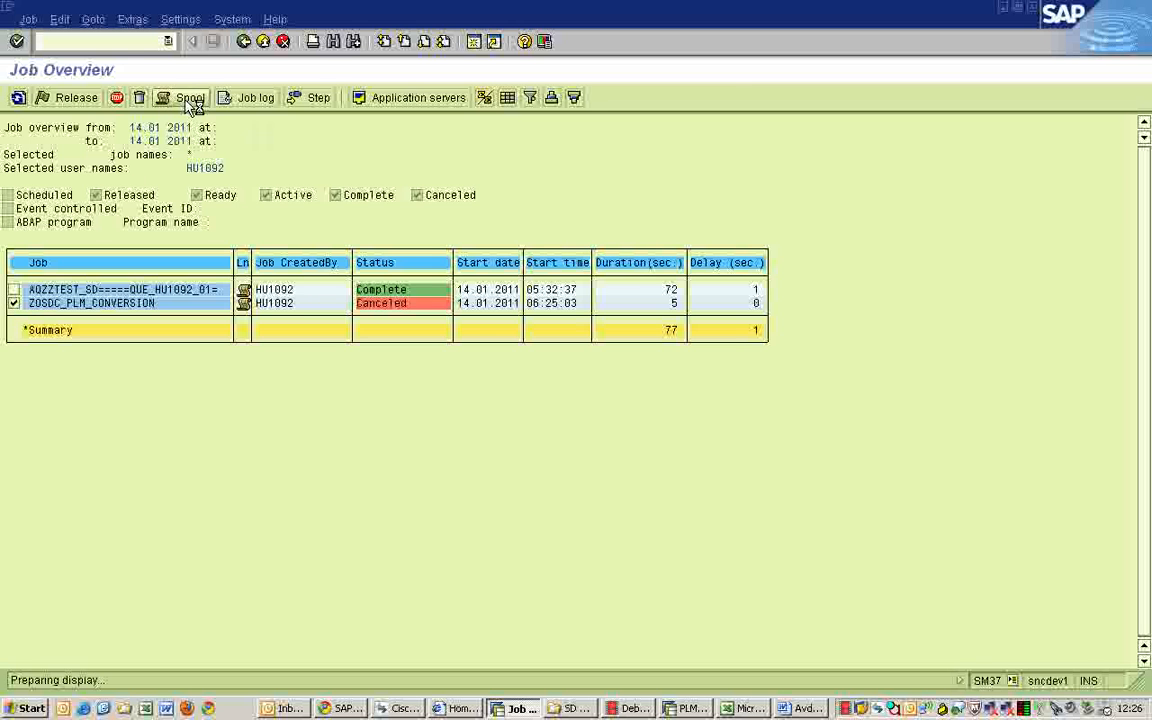
Step: Display spool 121634 of the marked job, bring up Save list in file, then cancel it
click(180, 96)
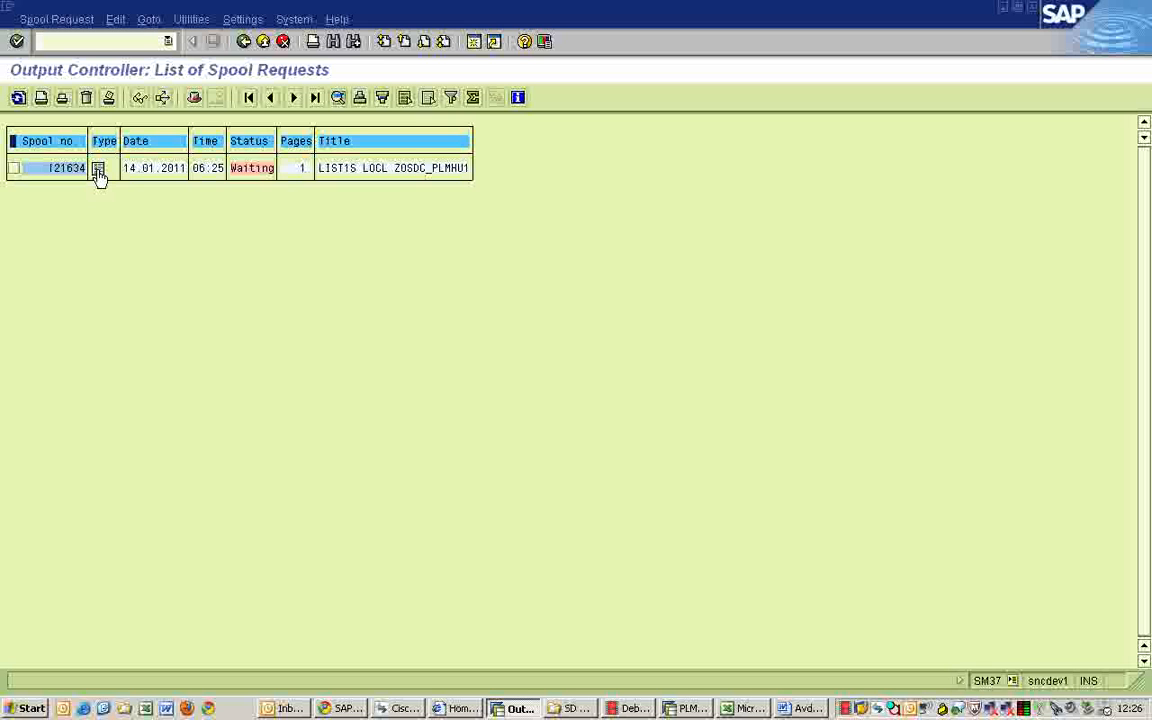
mouse_move(100, 168)
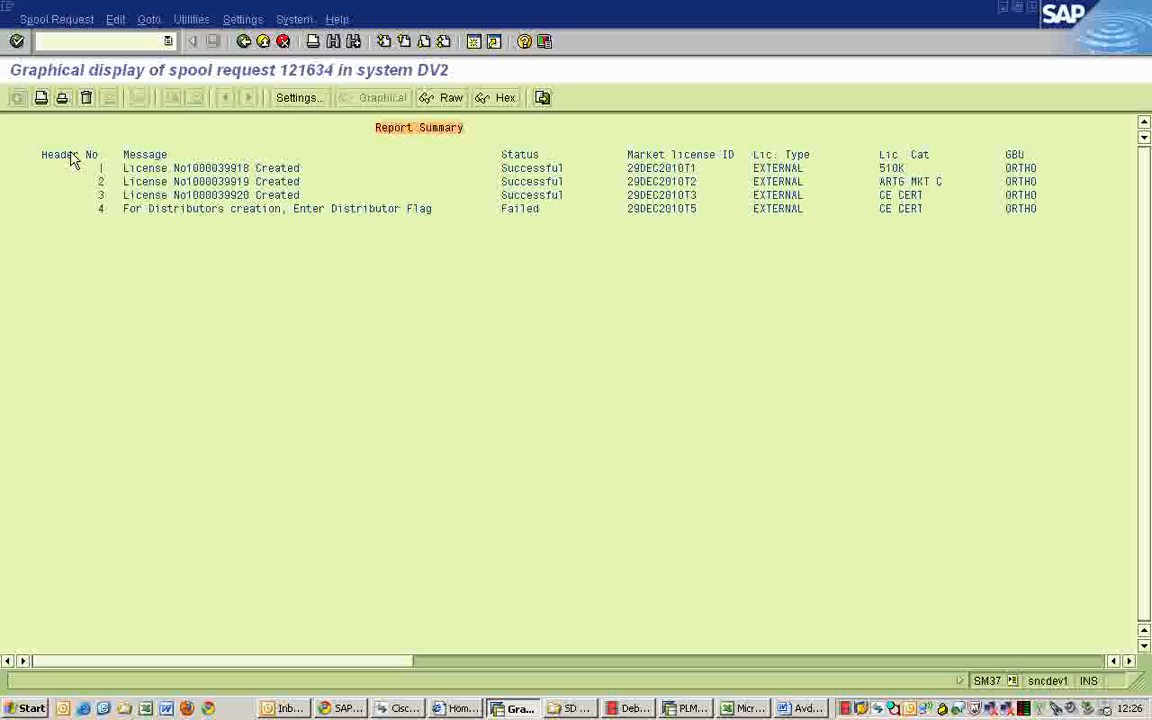
mouse_move(184, 204)
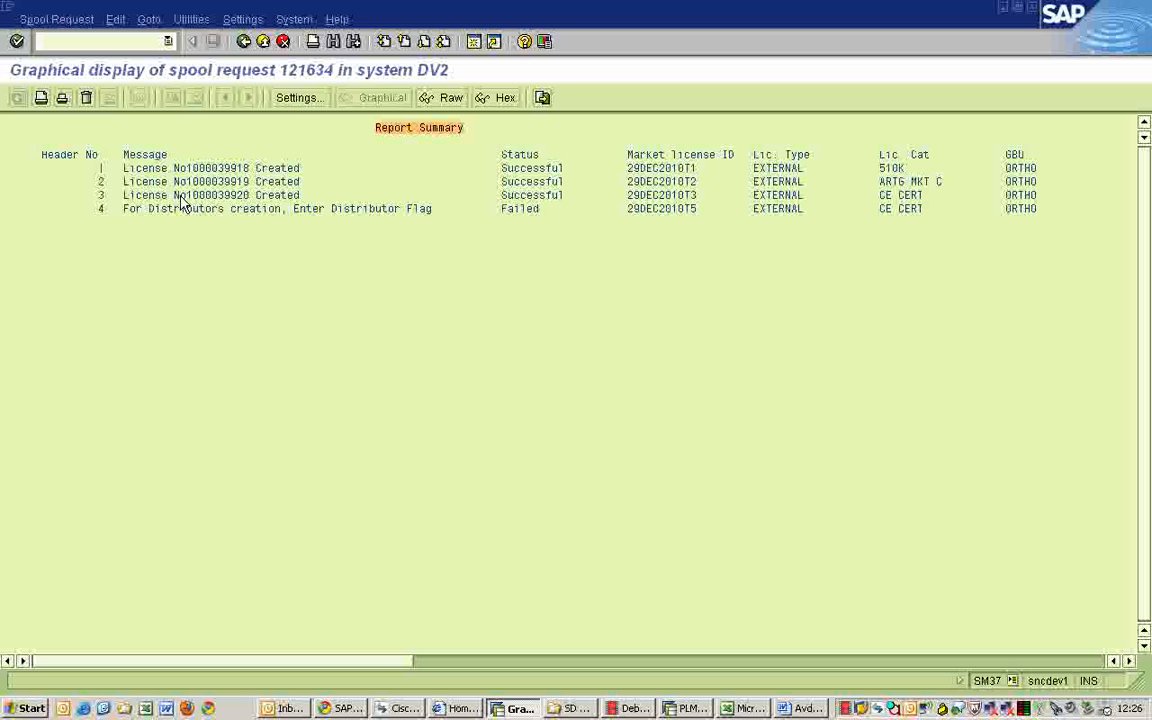
mouse_move(536, 96)
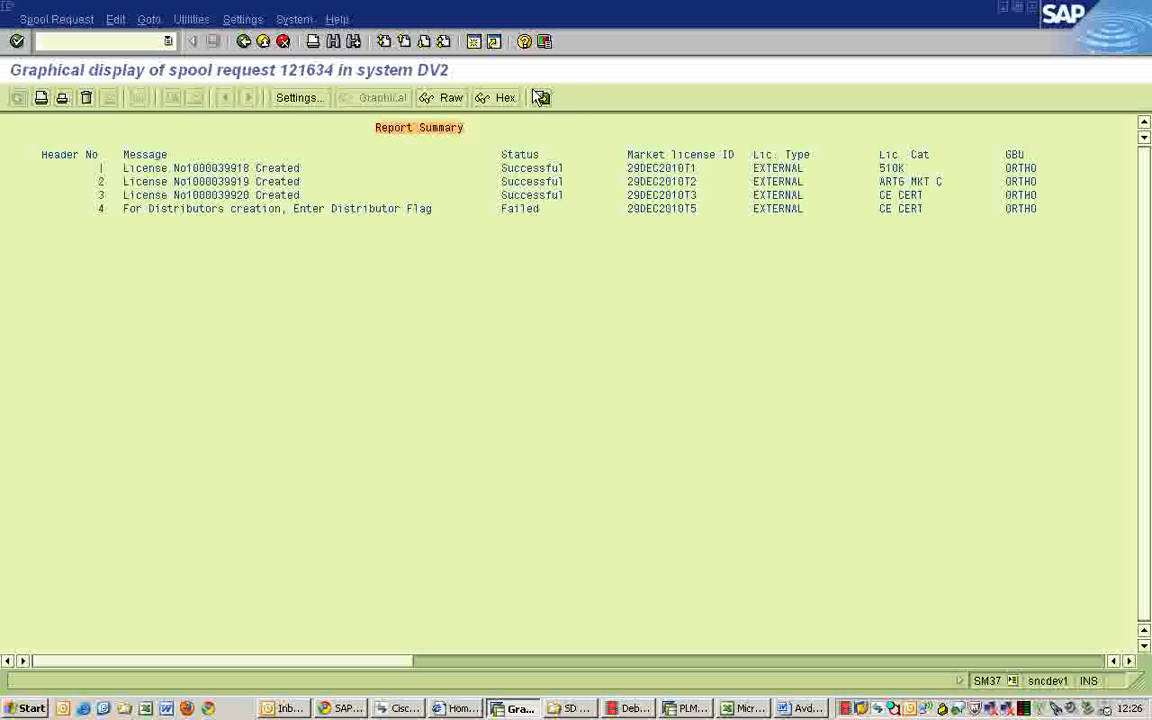
click(540, 96)
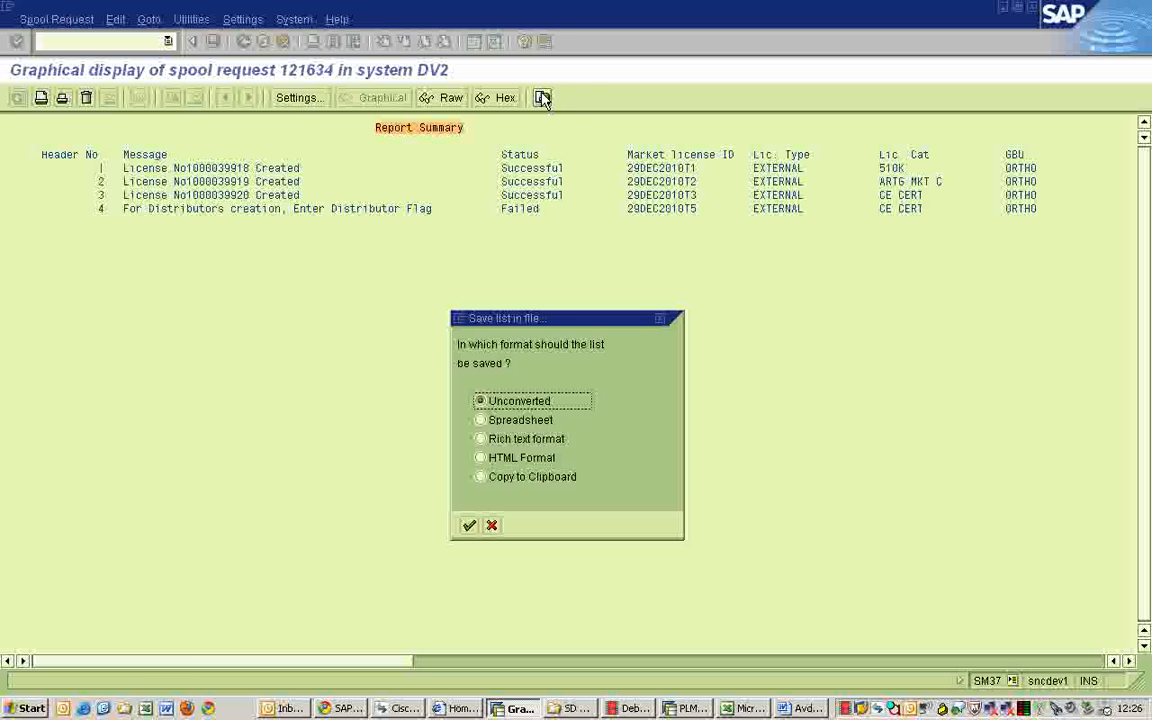
click(492, 524)
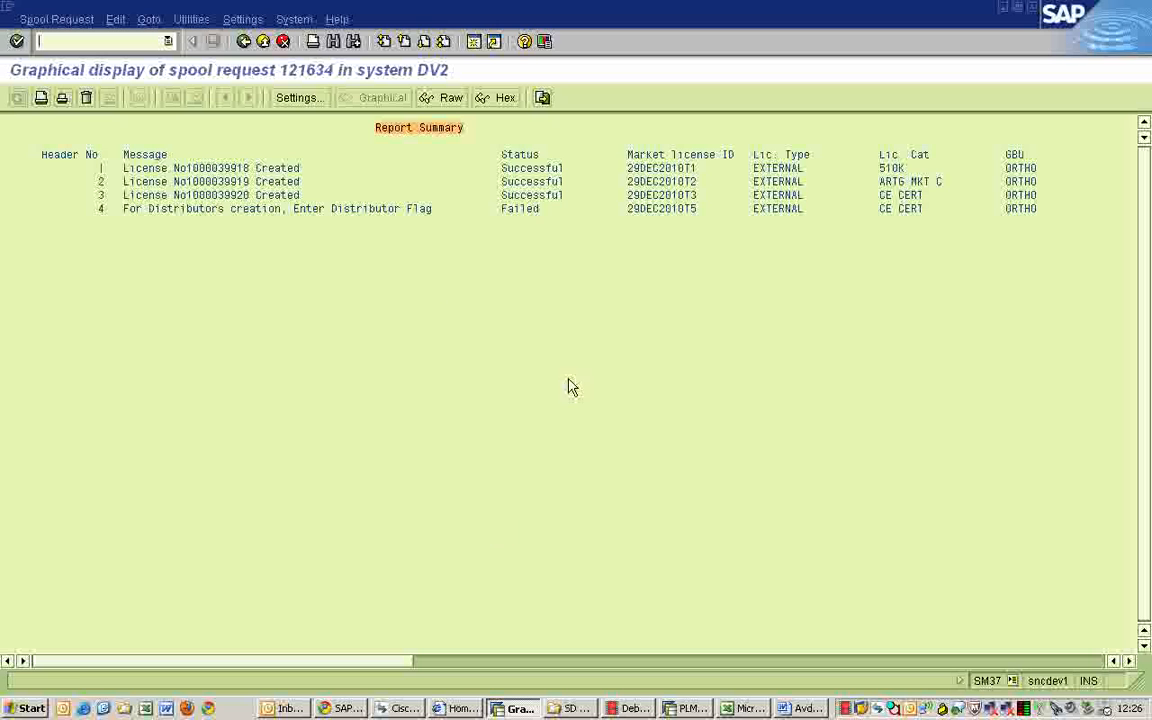
mouse_move(502, 228)
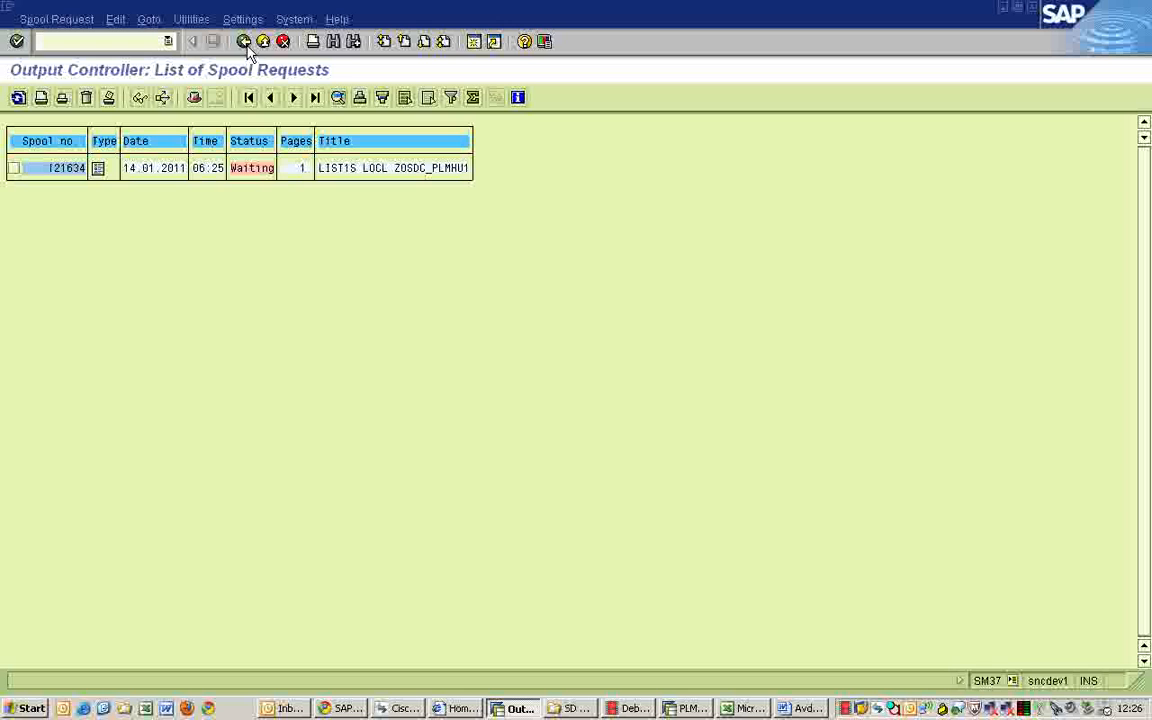
mouse_move(584, 576)
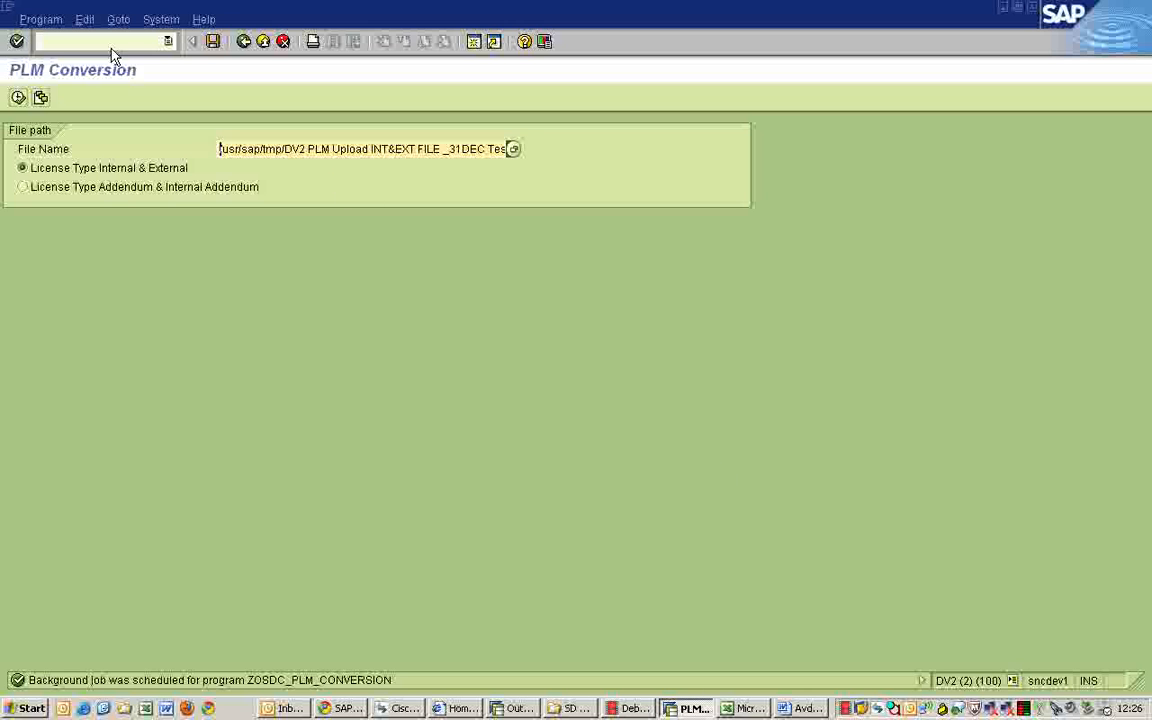
Step: In SP01, find spool request number 121634, then return to the selection criteria
text(/nd)
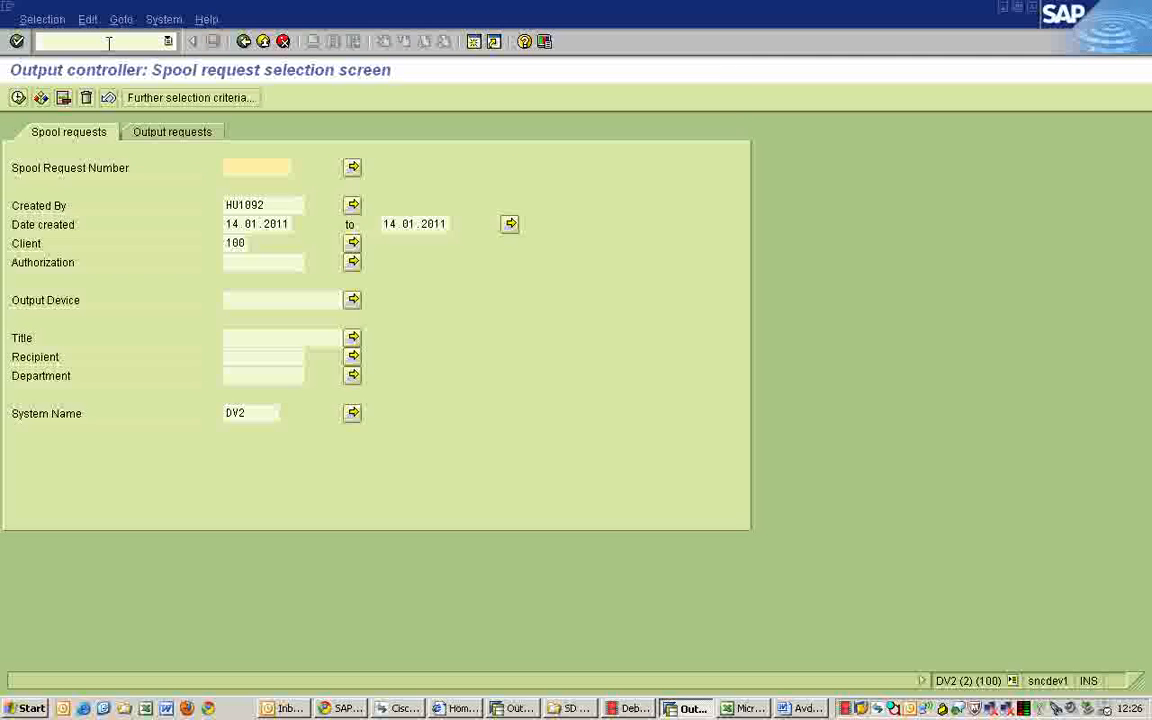
click(16, 96)
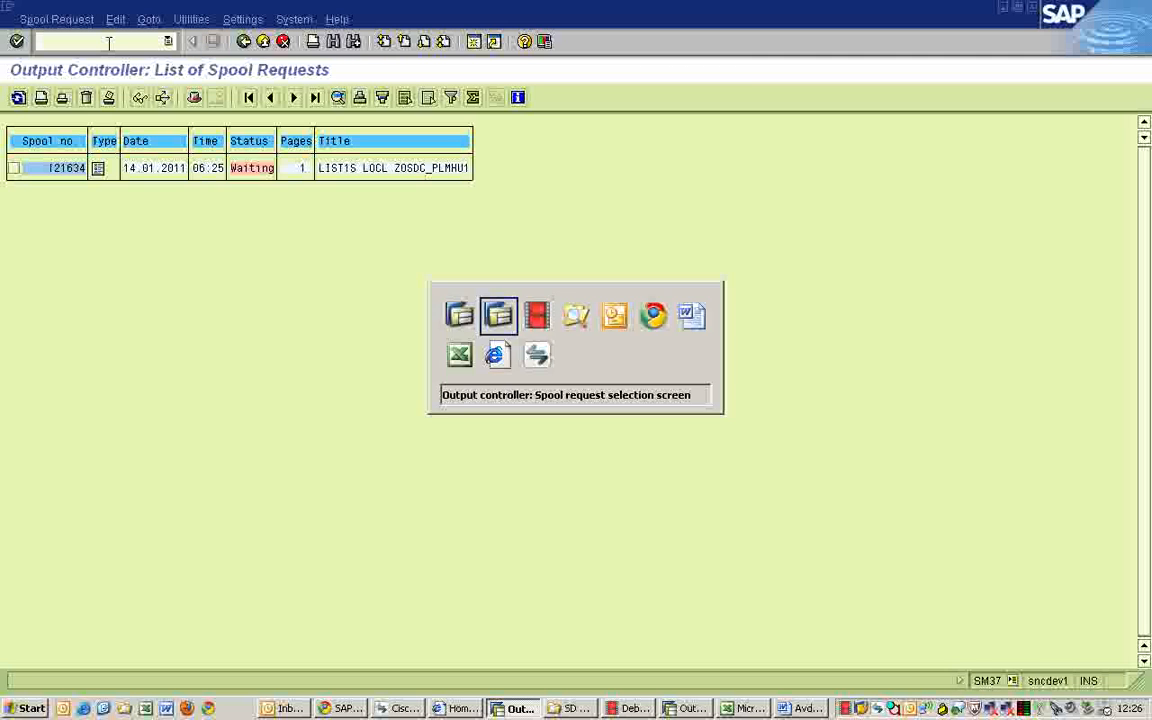
click(498, 316)
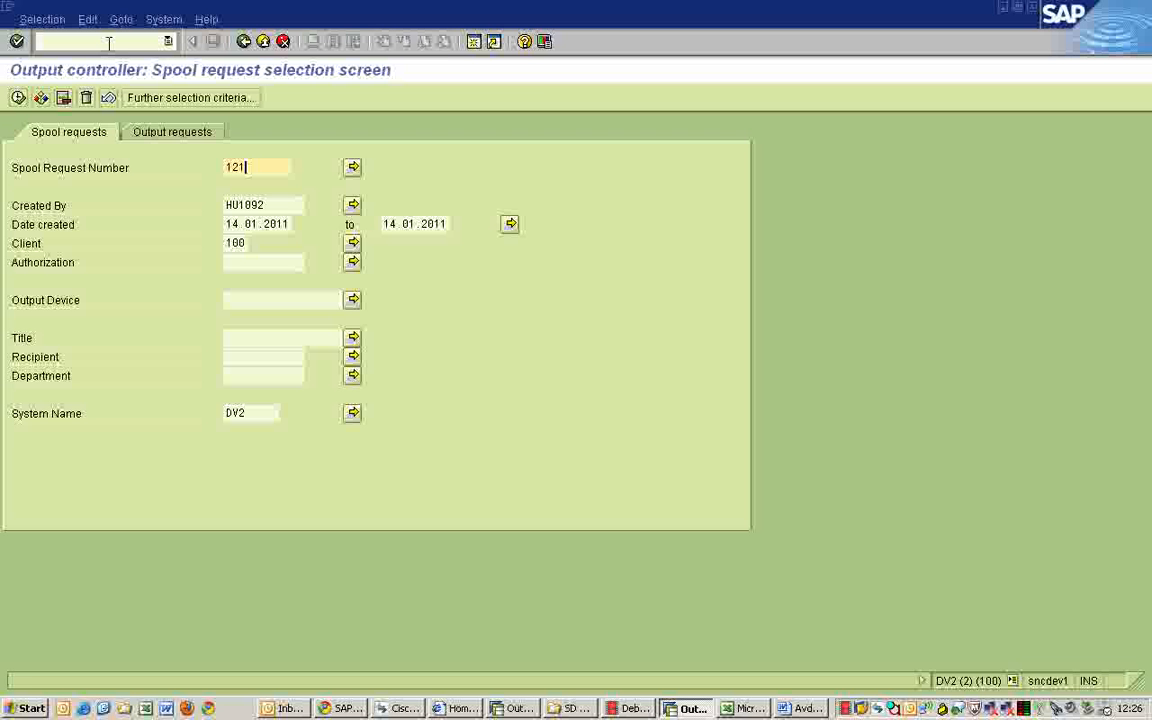
text(634)
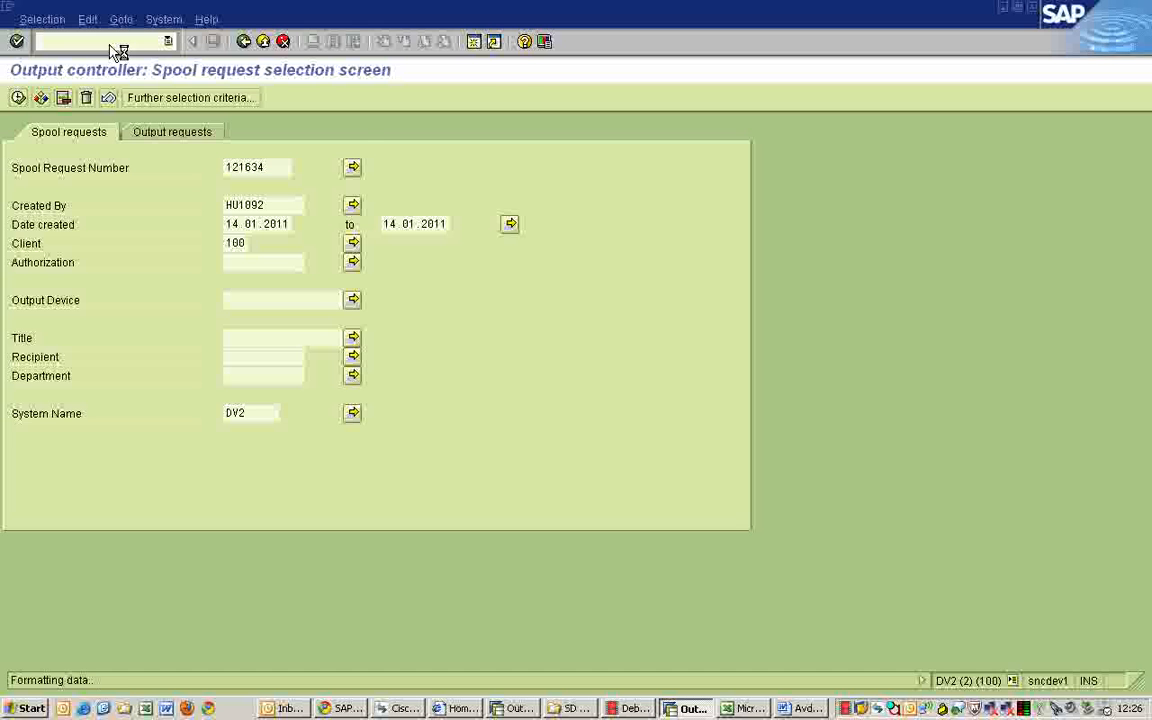
click(18, 96)
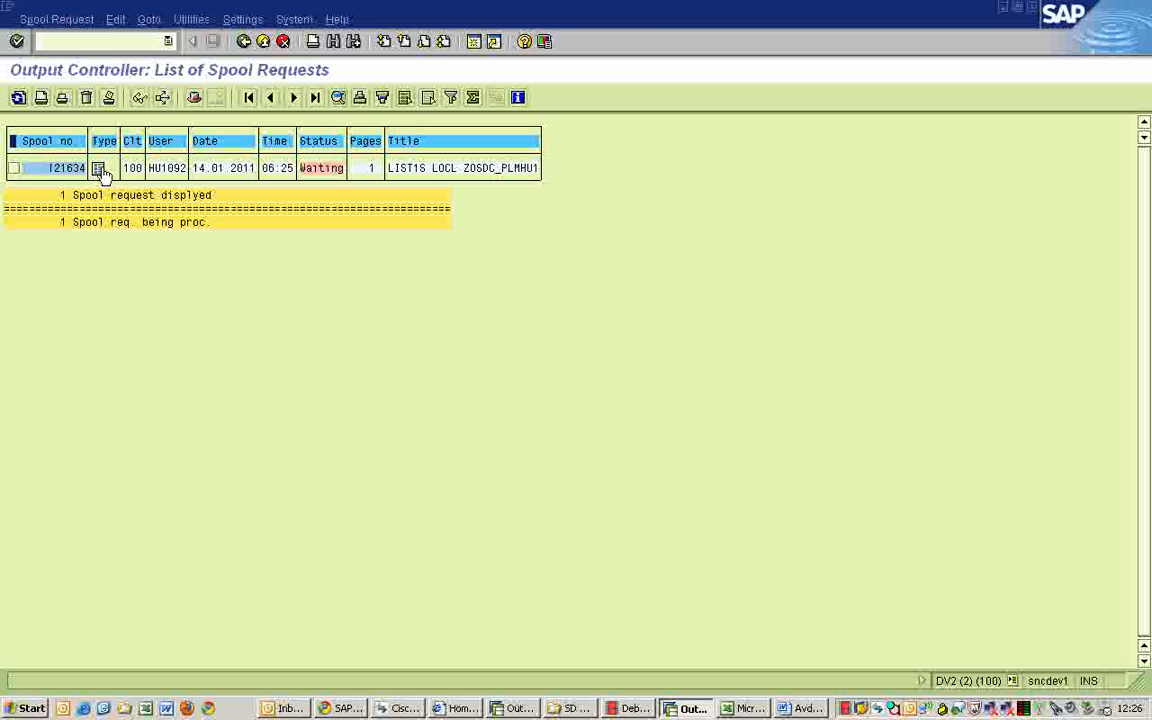
click(100, 168)
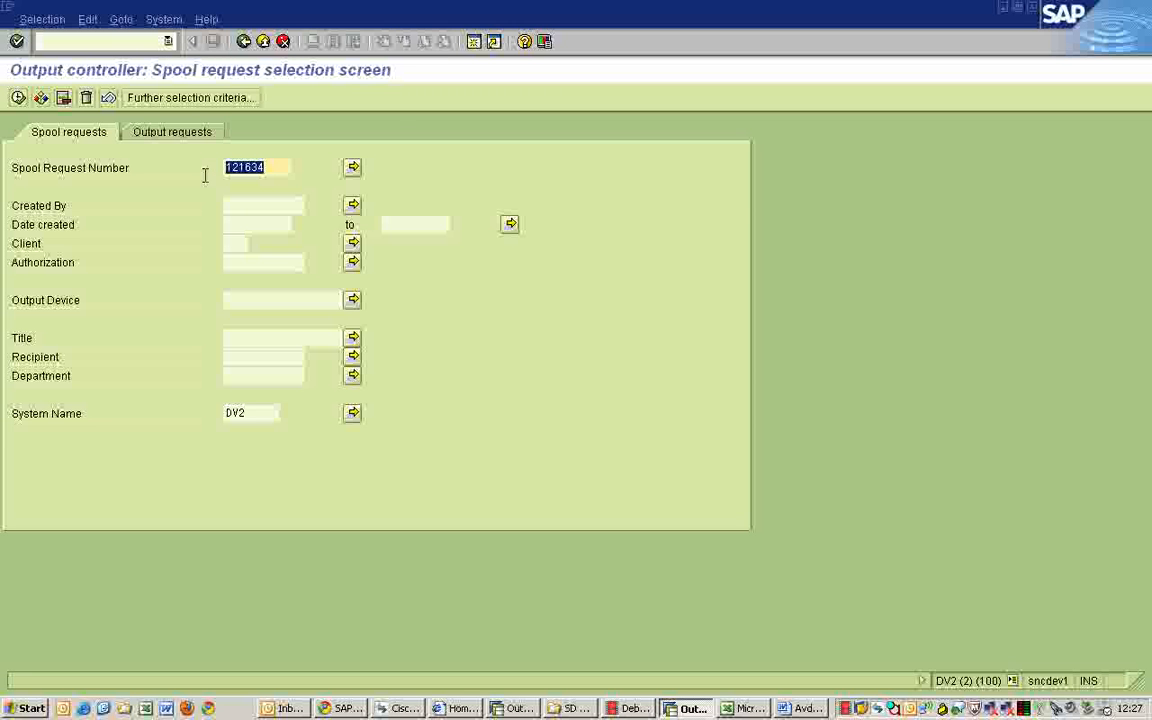
click(264, 204)
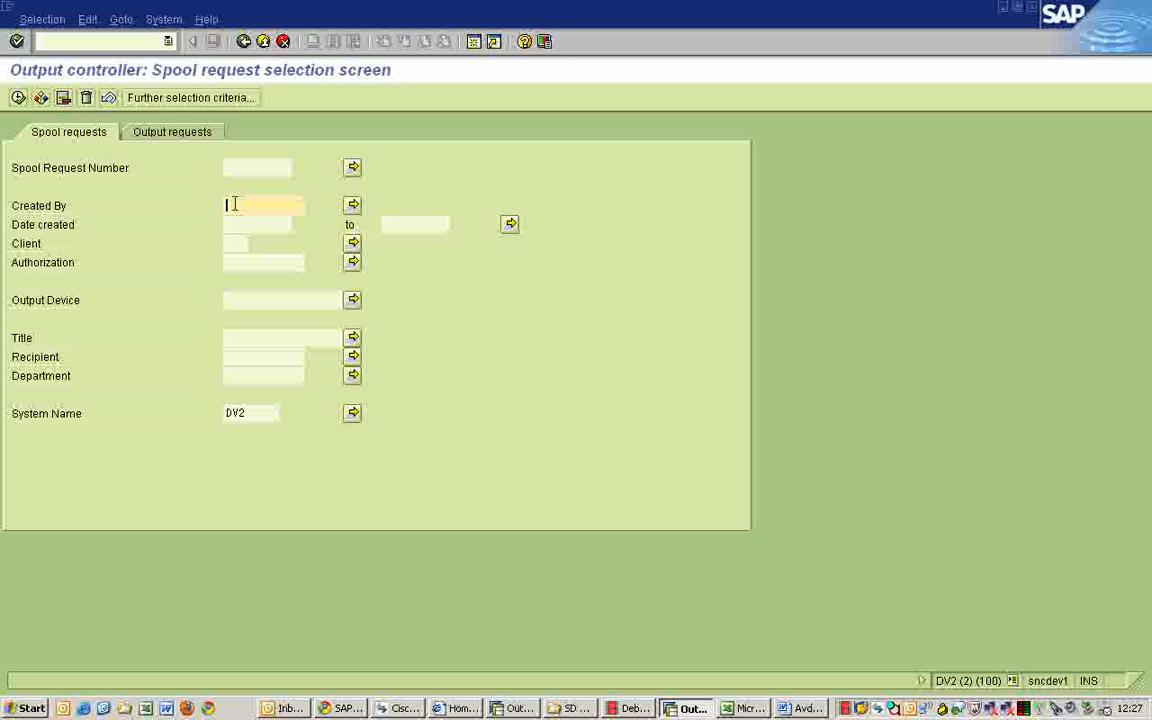
text(hu1092)
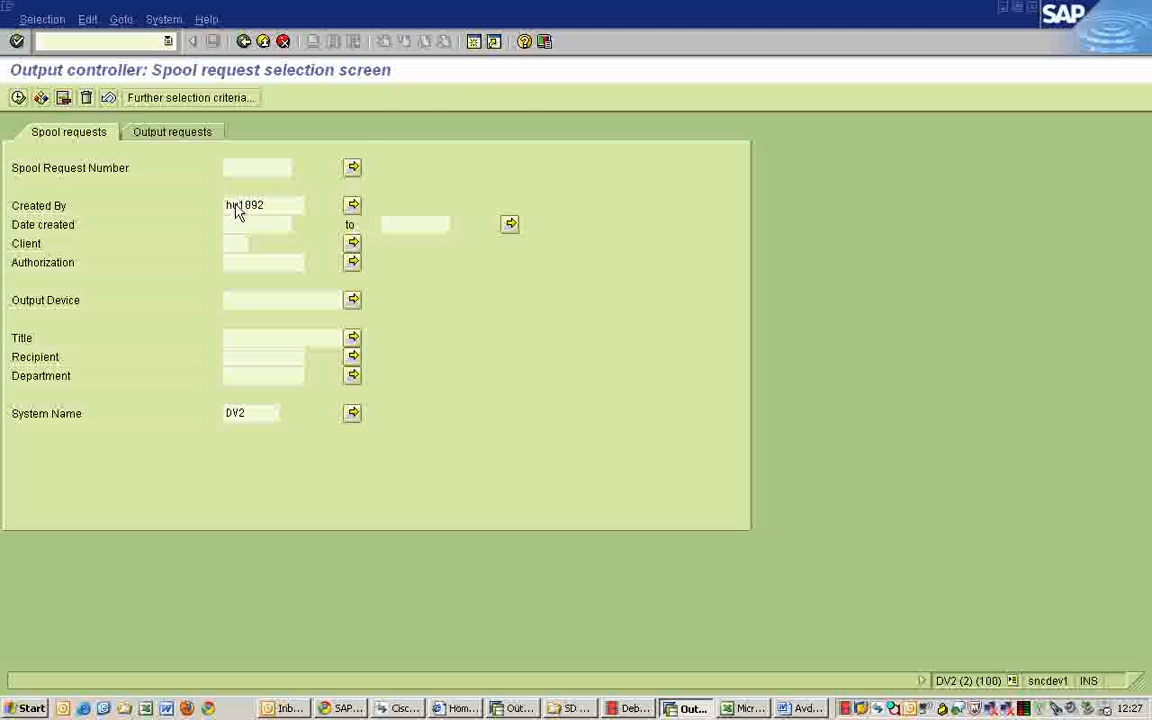
click(16, 96)
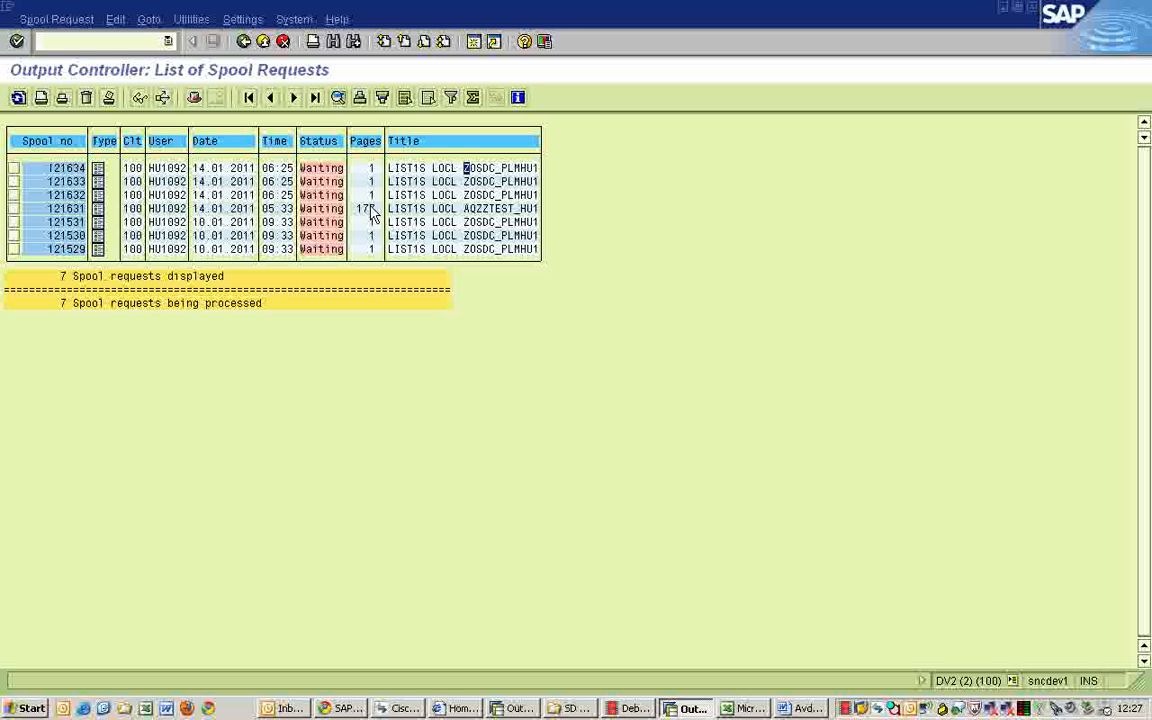
mouse_move(100, 178)
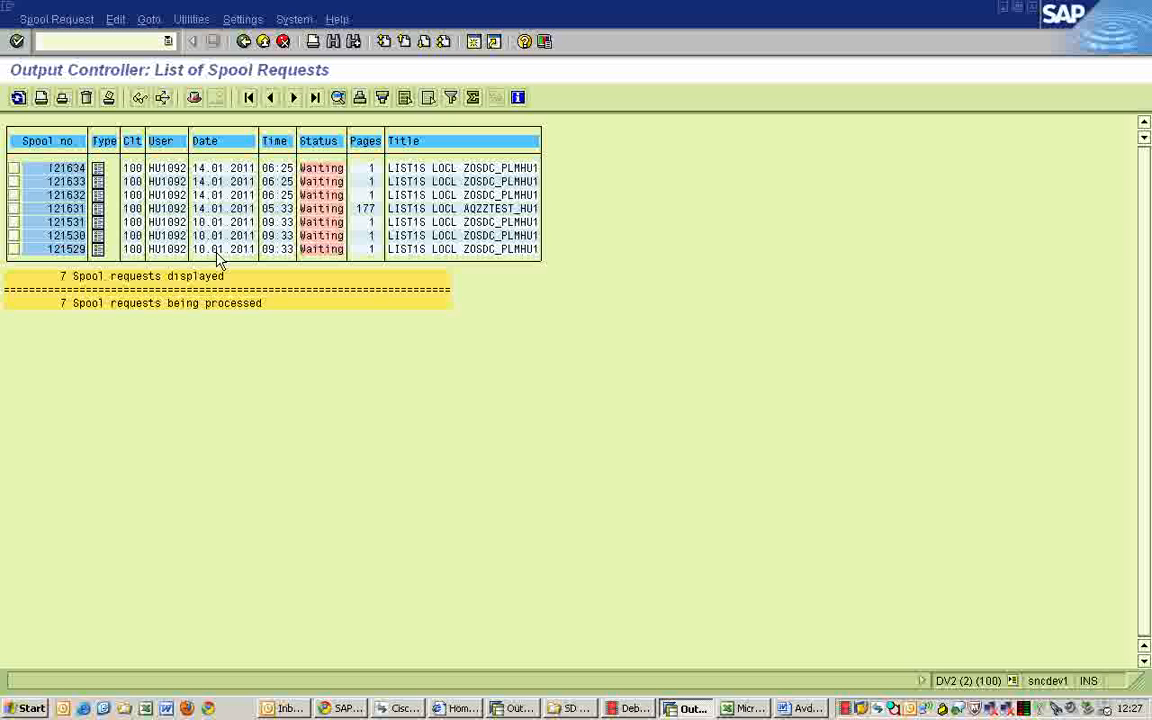
mouse_move(248, 110)
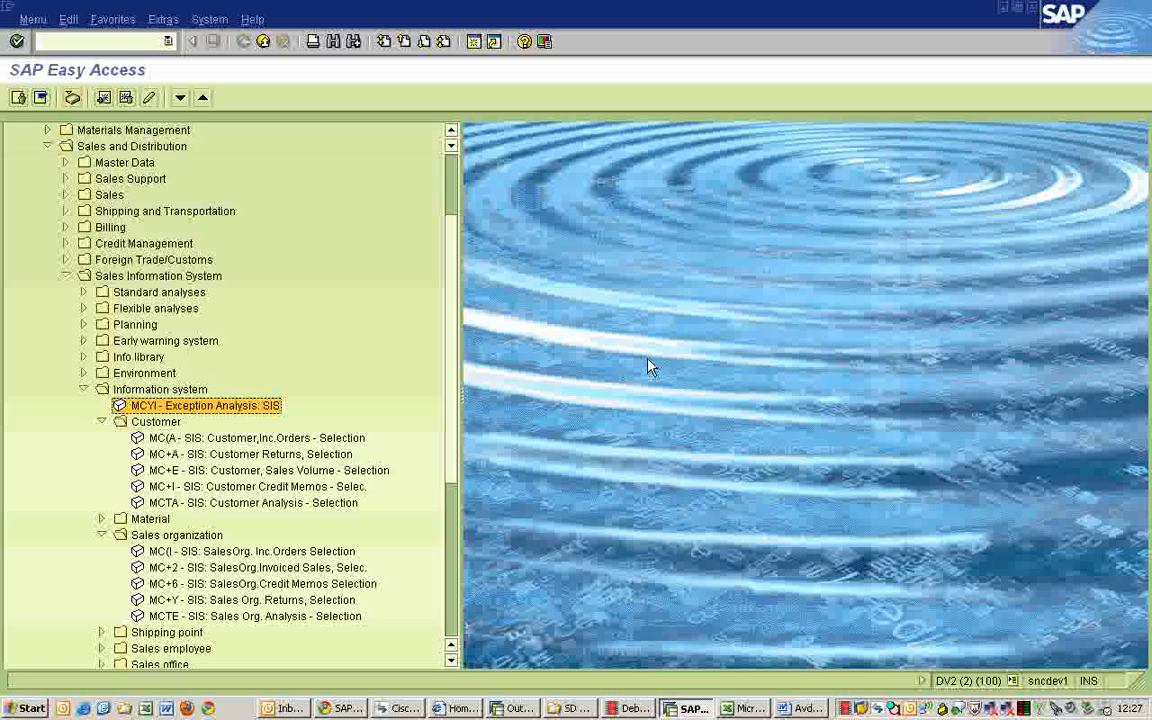
mouse_move(624, 380)
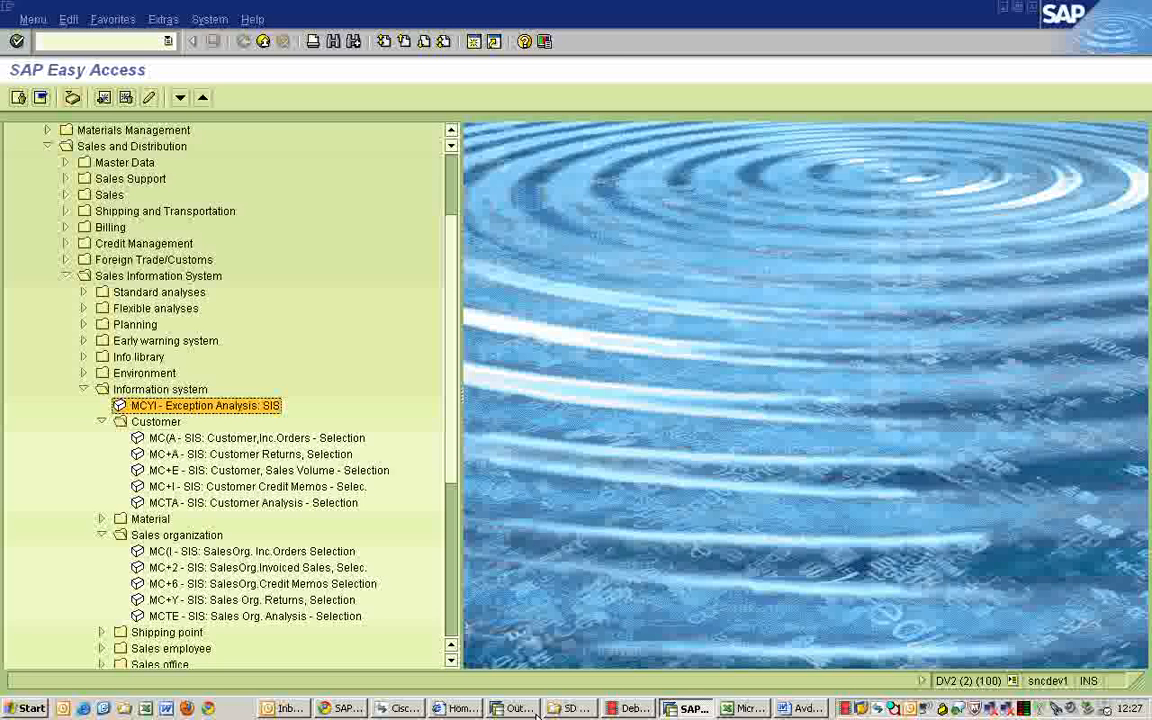
mouse_move(528, 388)
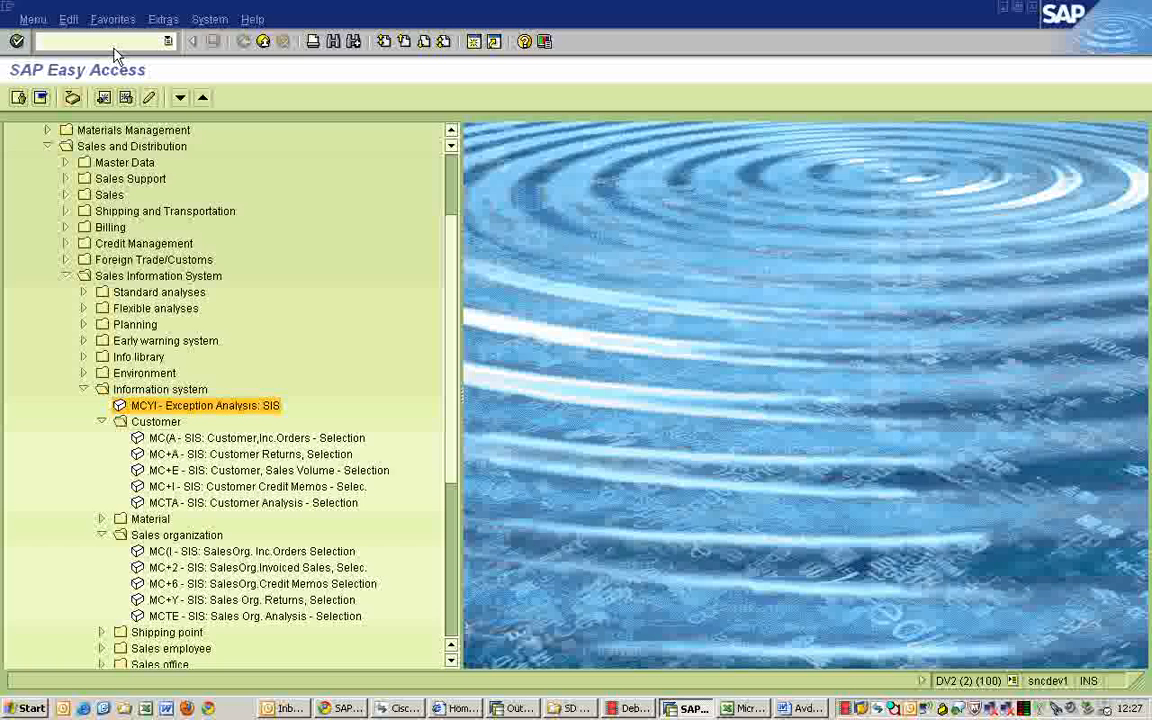
Step: Enter transaction SM37 from SAP Easy Access to reach Simple Job Selection
text(se3)
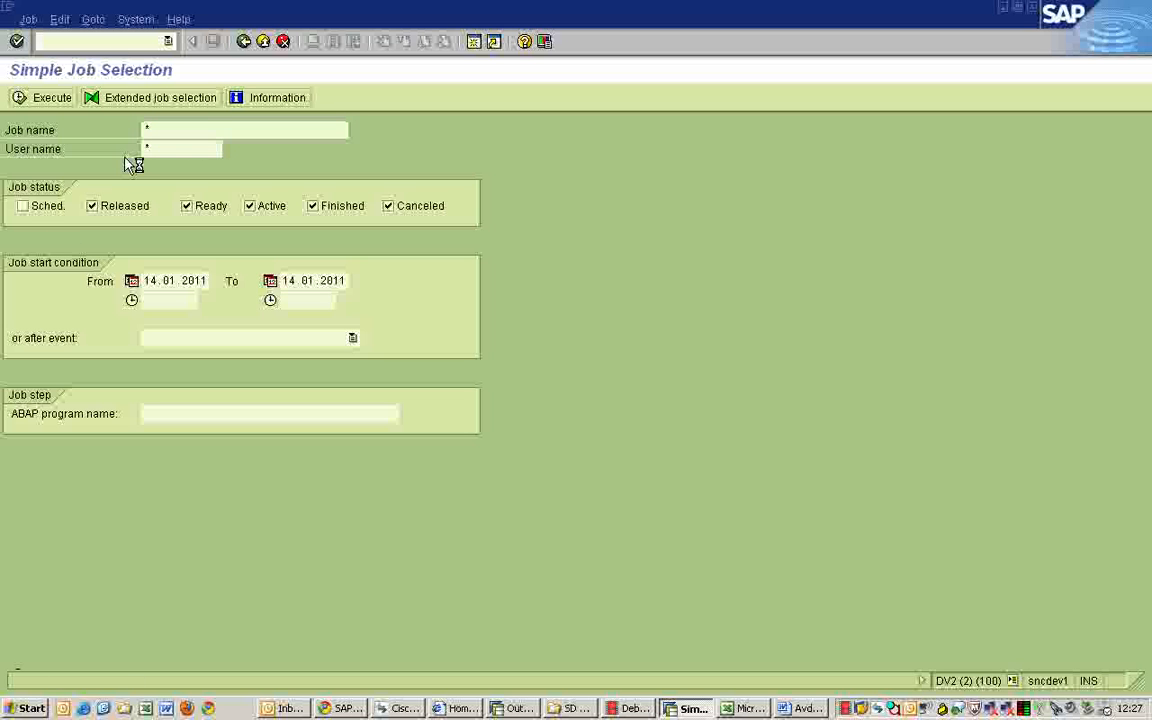
click(44, 96)
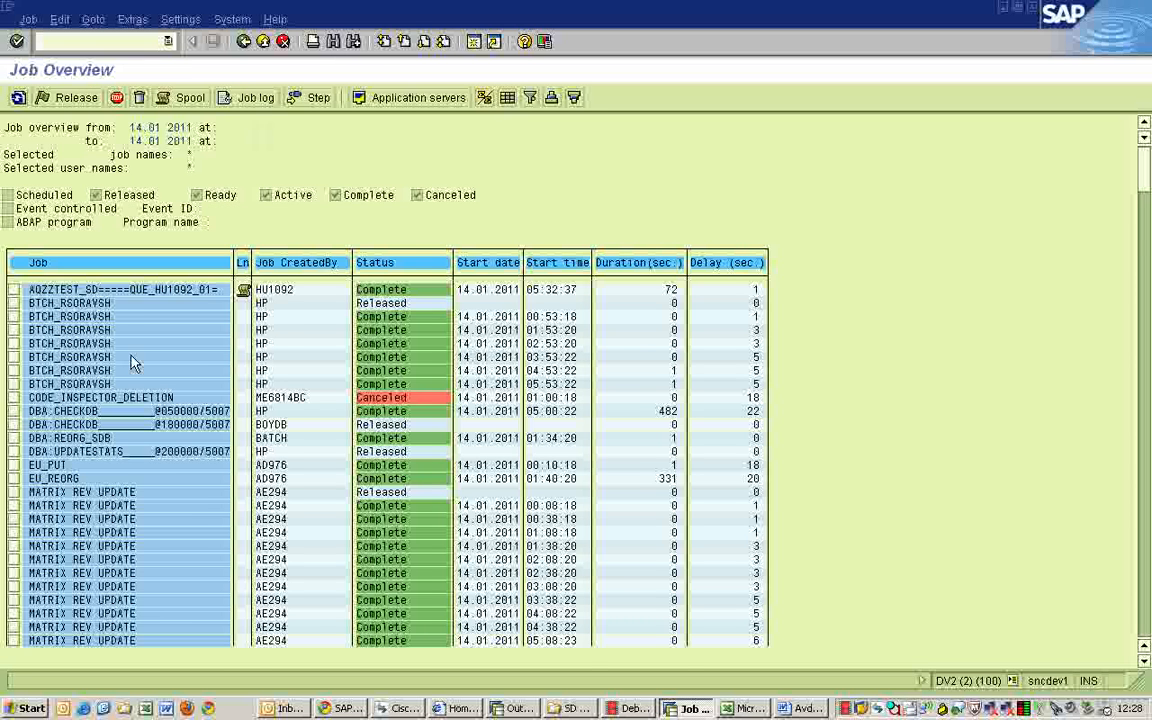
scroll(down, 3)
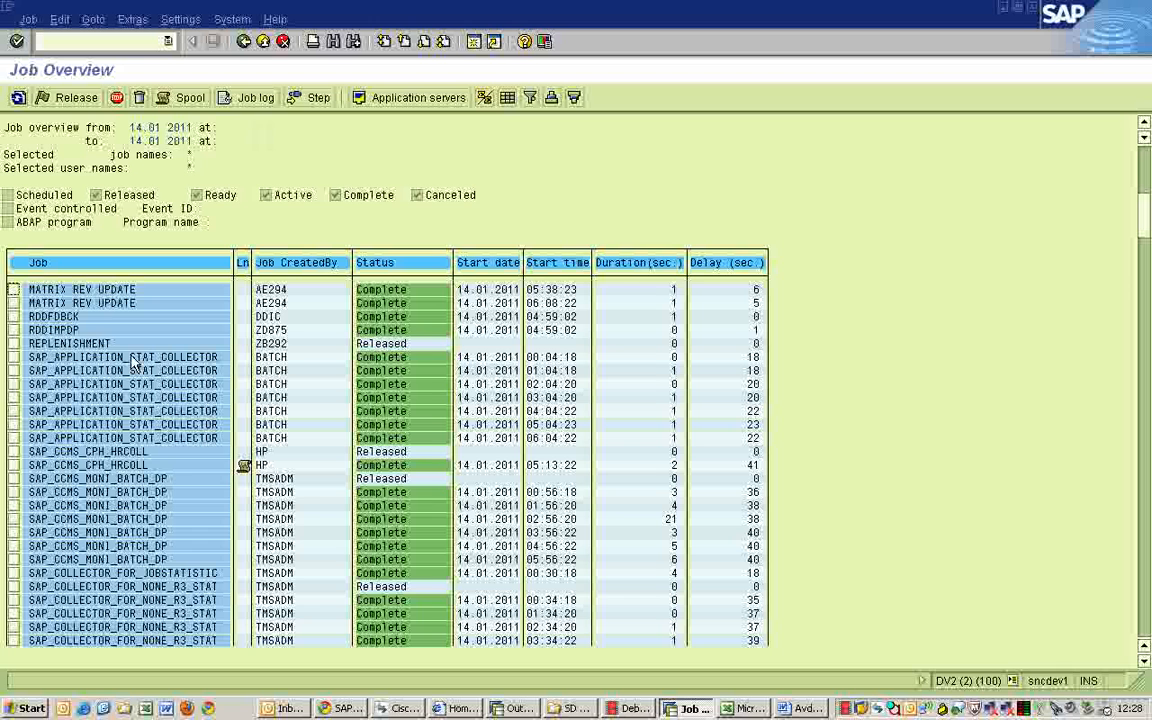
mouse_move(240, 472)
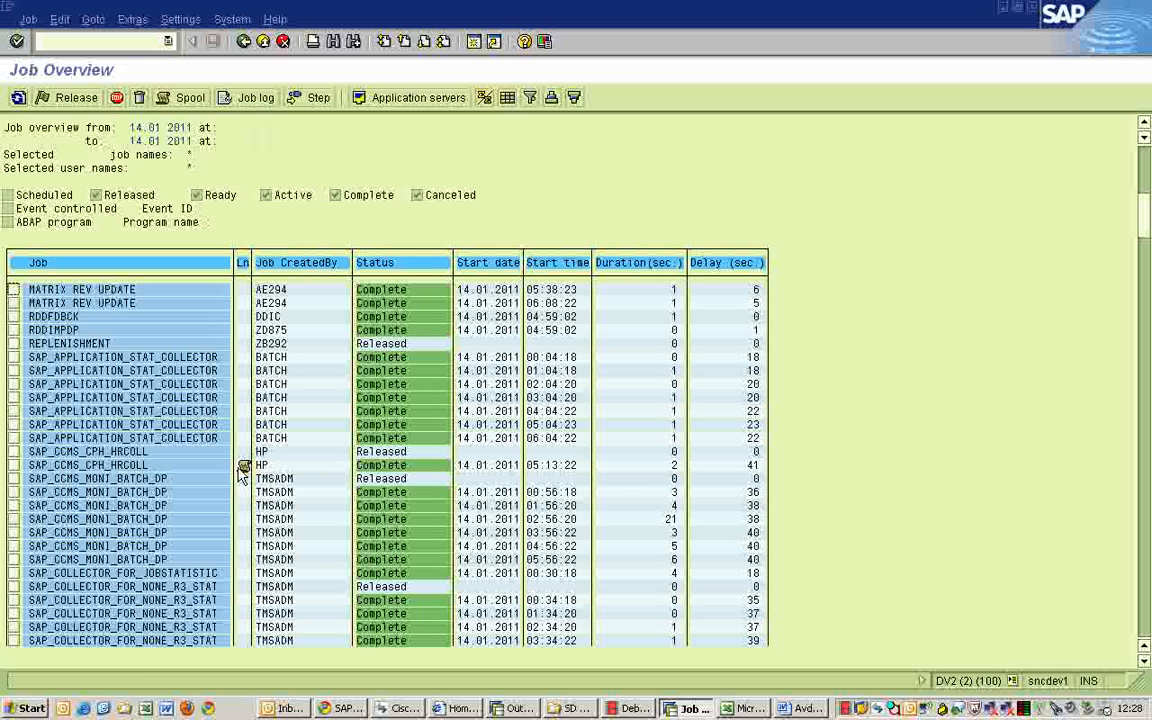
click(14, 464)
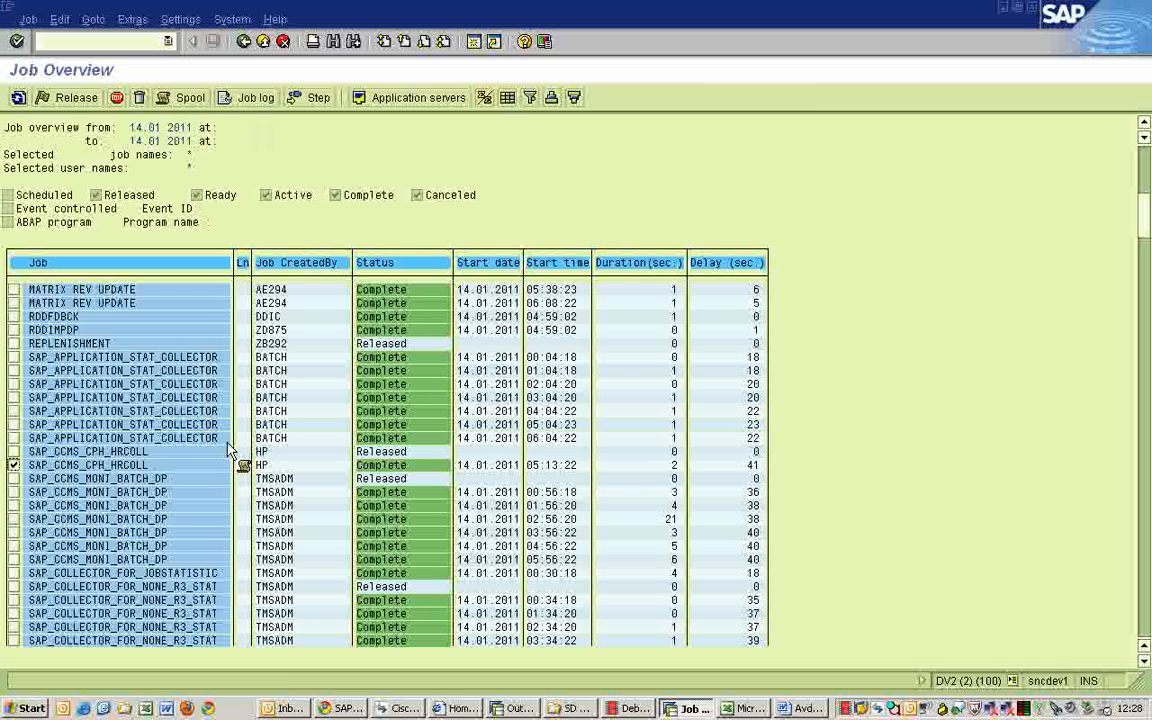
mouse_move(190, 140)
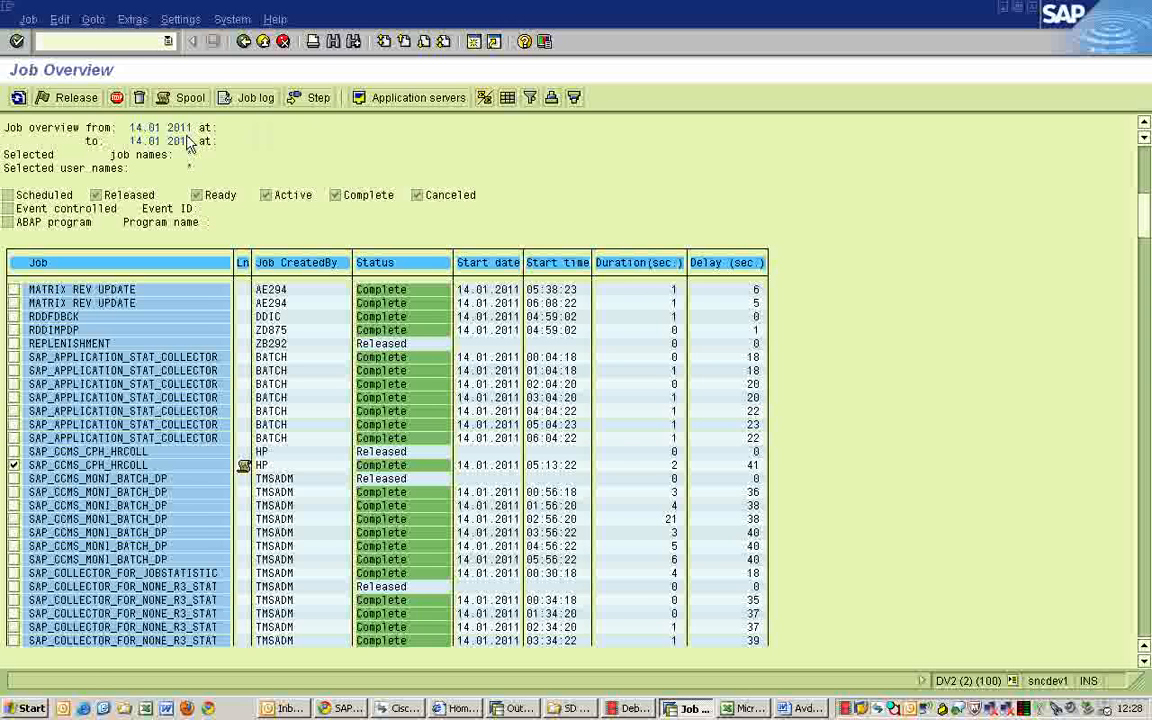
click(180, 96)
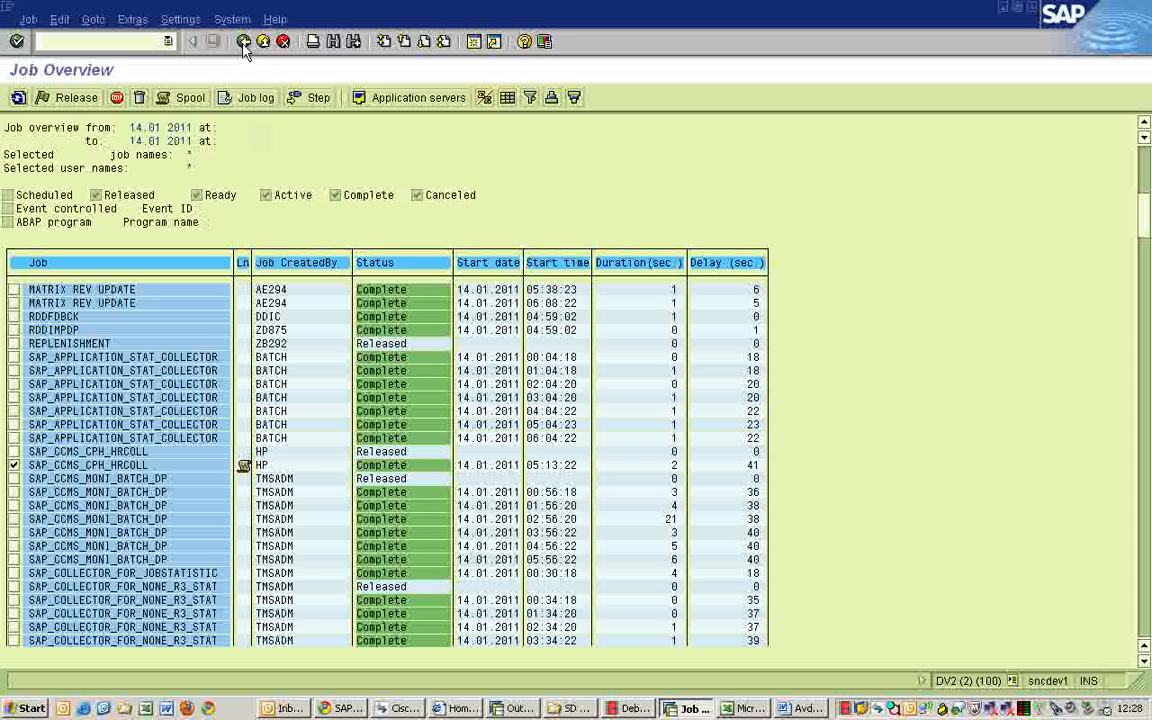
click(308, 96)
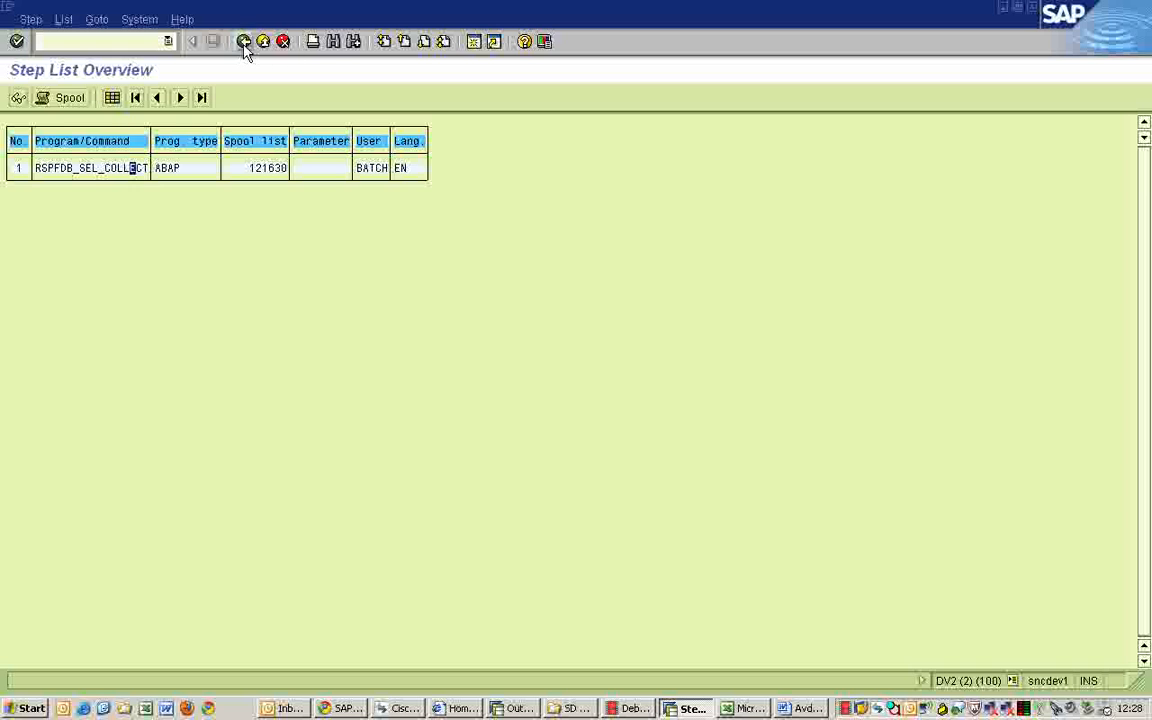
click(244, 40)
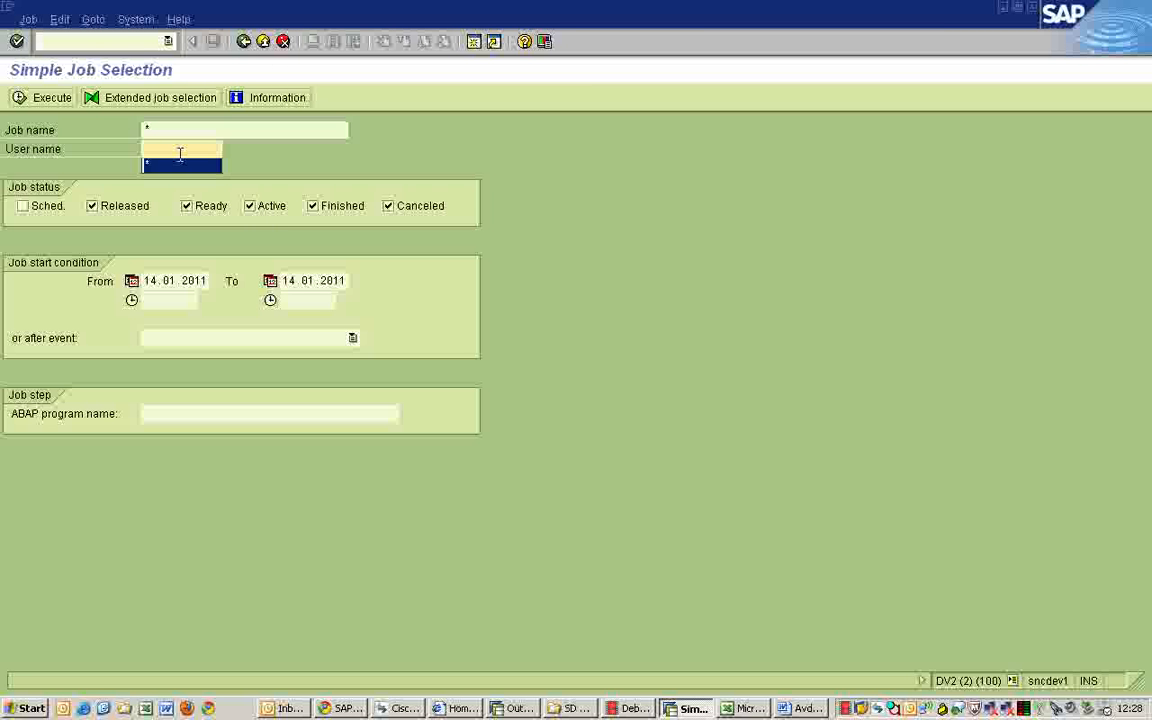
Step: List the jobs for the entered user and show the steps of the canceled ZOSDC_PLM_CONVERSION job
text(hu10)
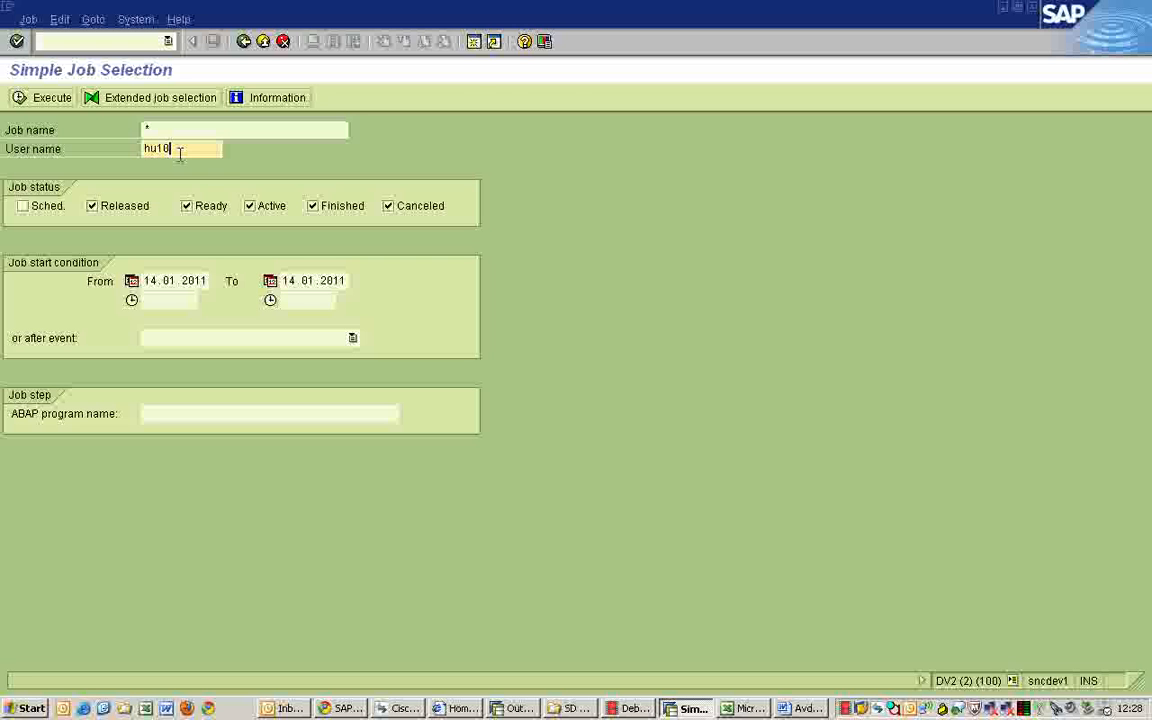
click(42, 96)
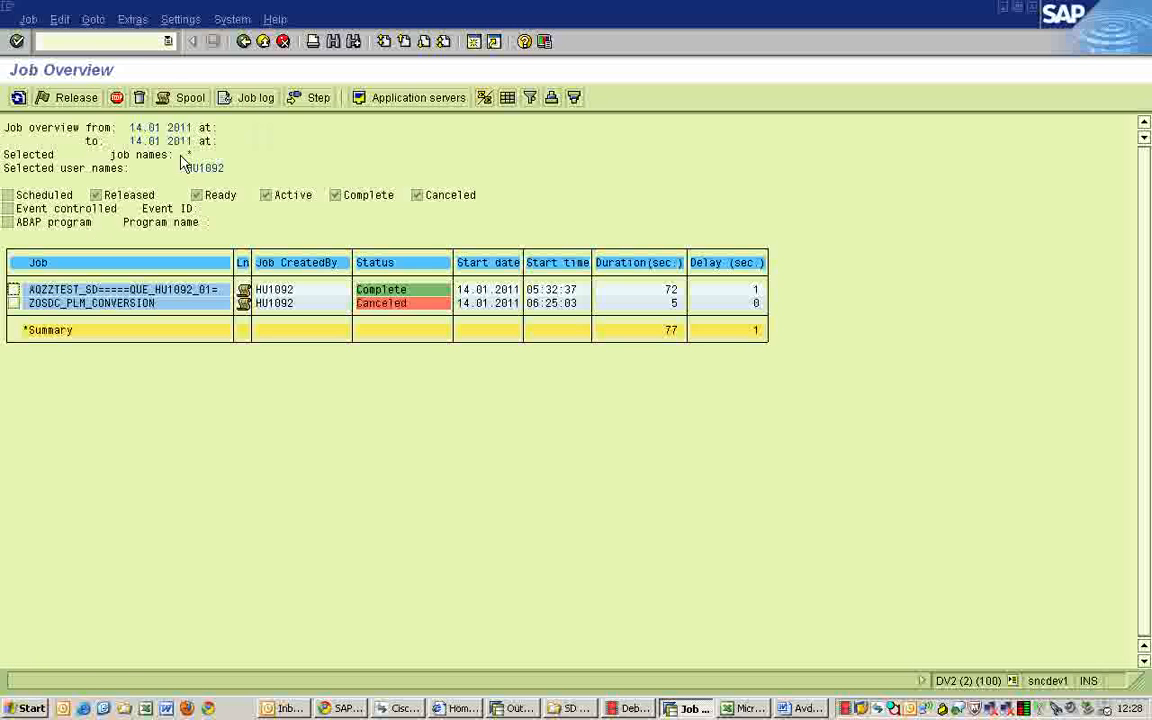
click(14, 302)
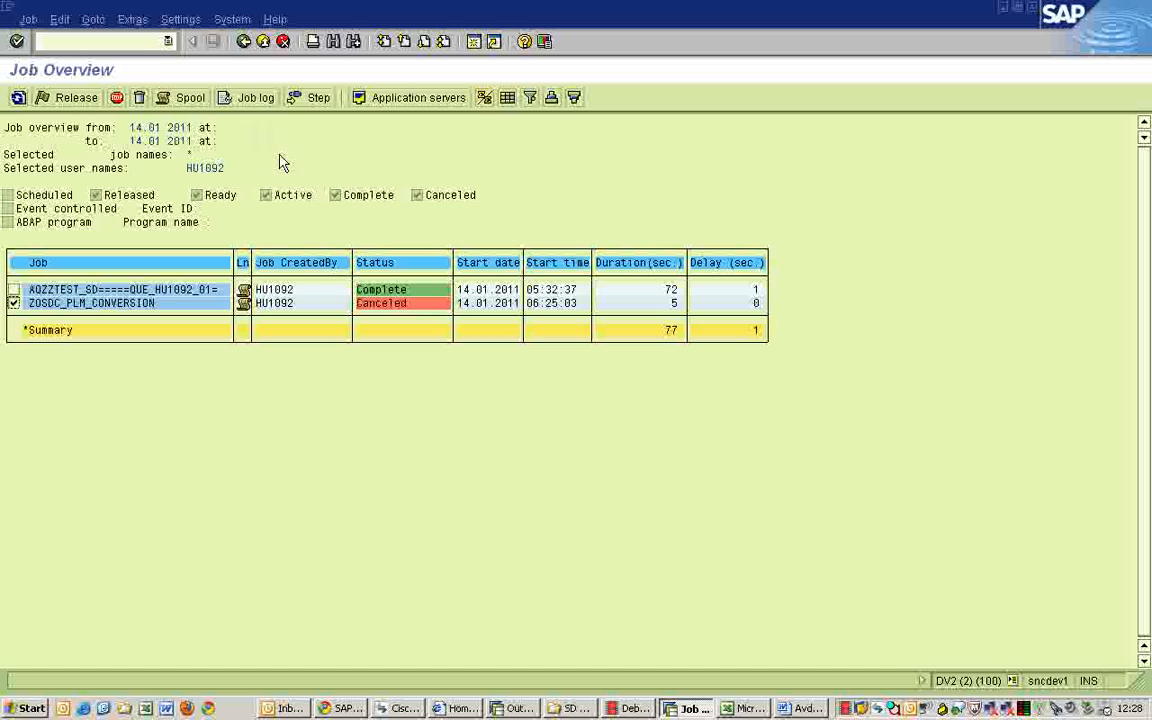
click(318, 96)
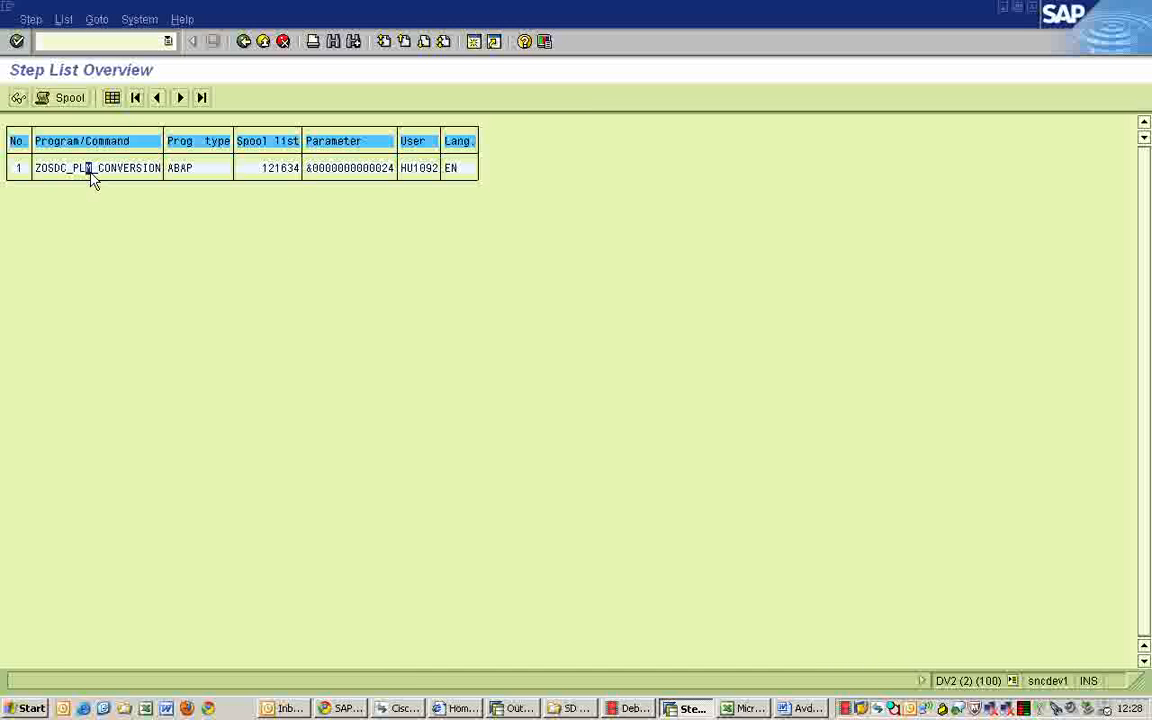
Step: Review the conversion program step's details, then return to the job selection criteria
double_click(96, 168)
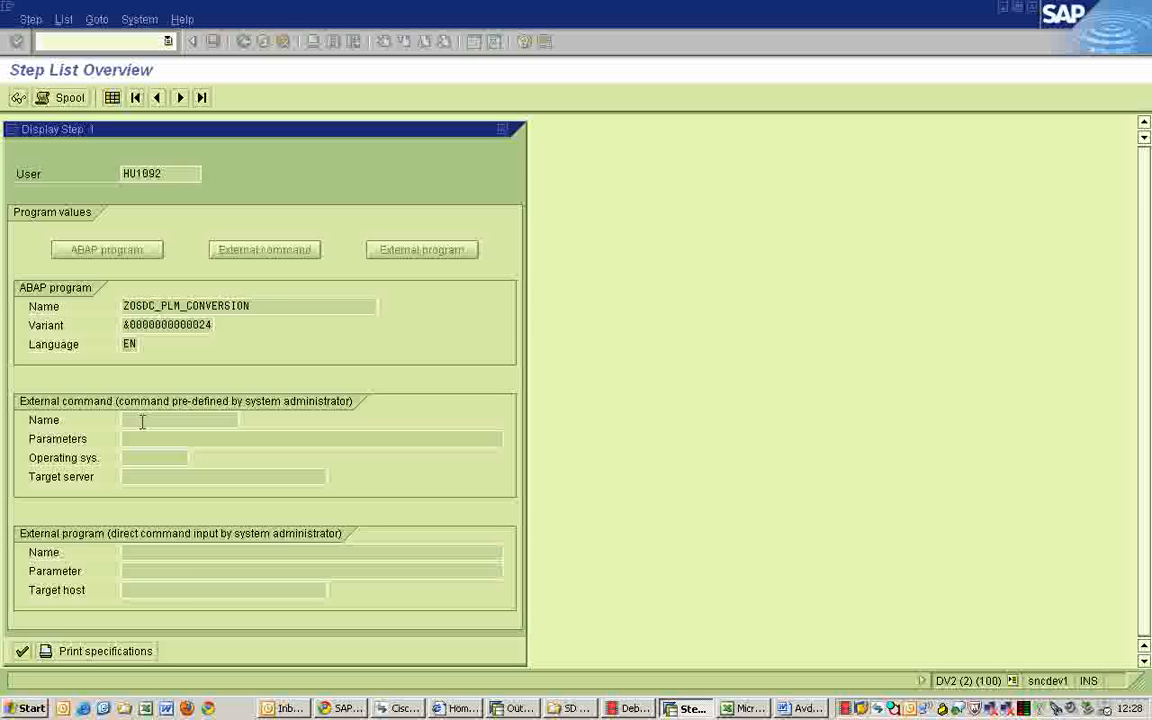
click(22, 652)
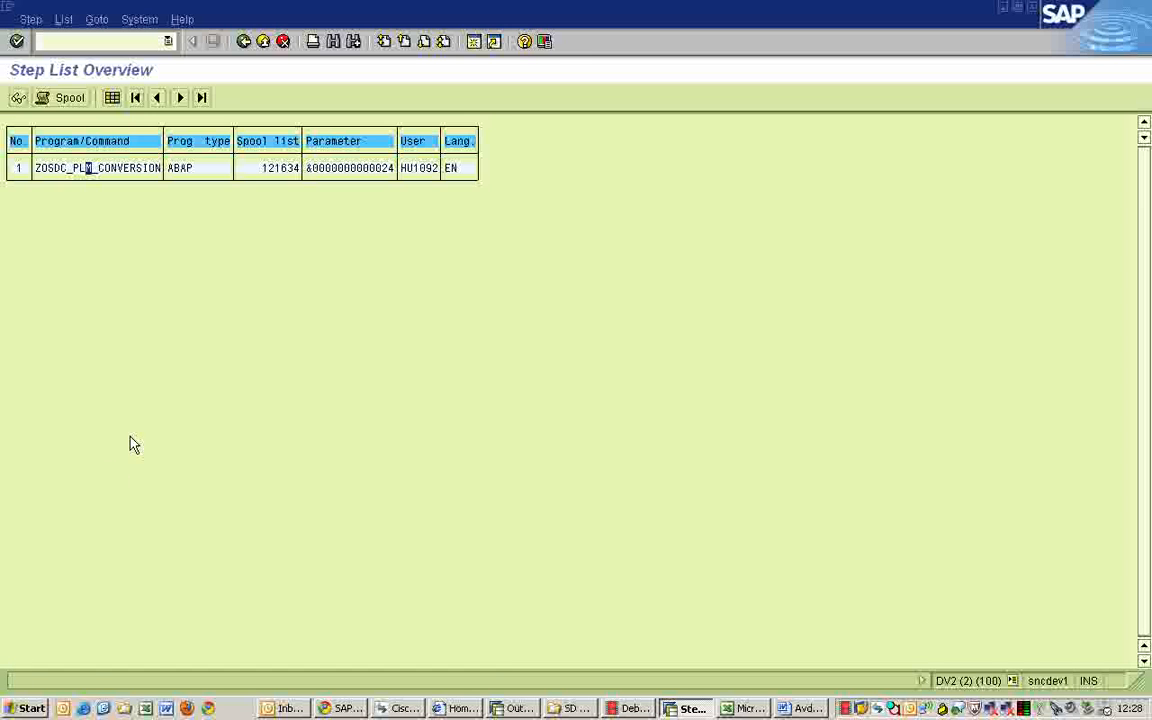
click(192, 40)
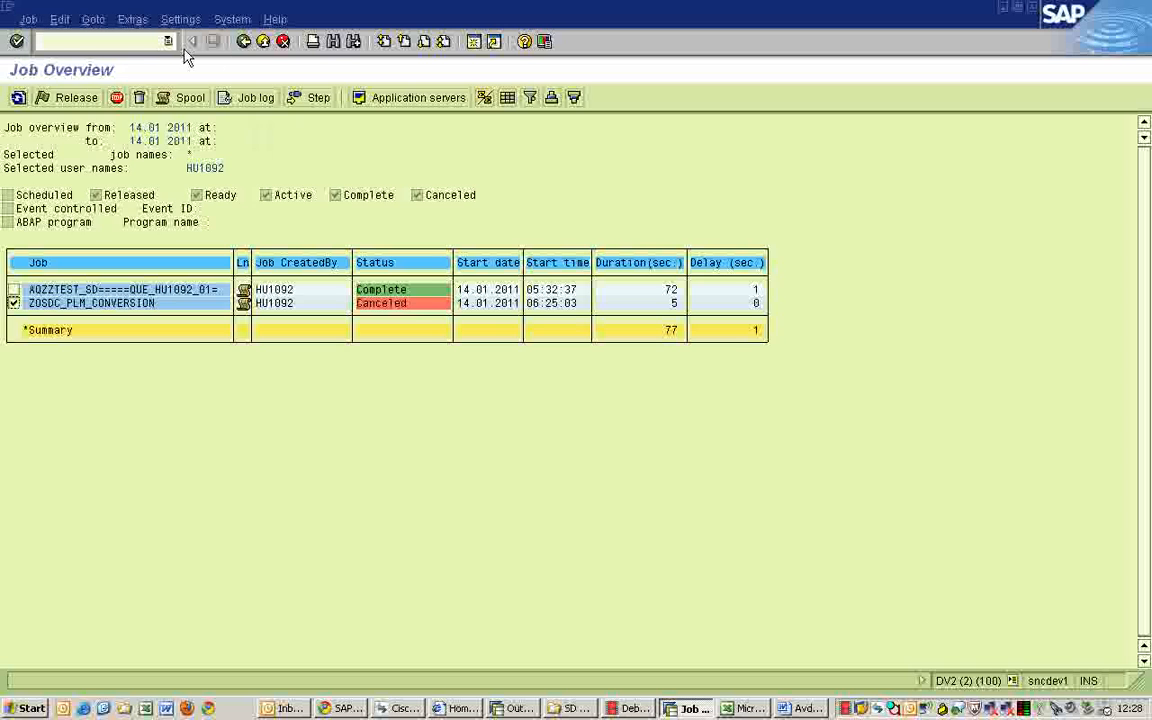
click(168, 40)
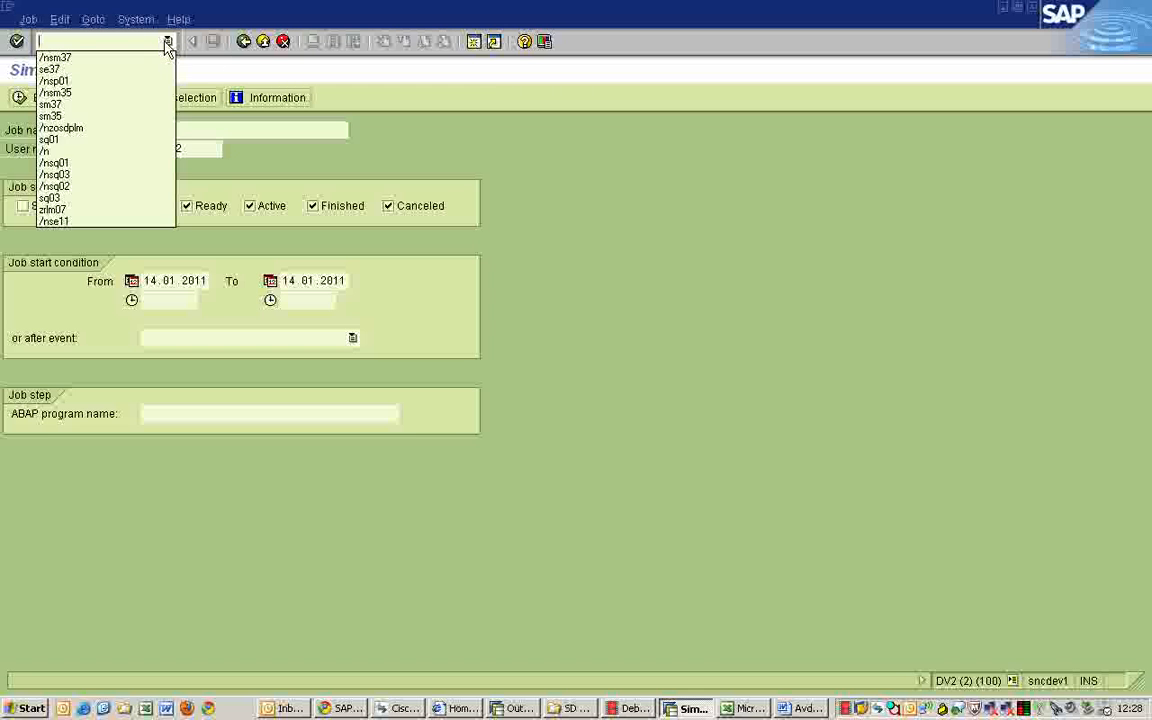
Step: Go to SM35 from the command history and show the logs of session ZSDPRICE
click(56, 92)
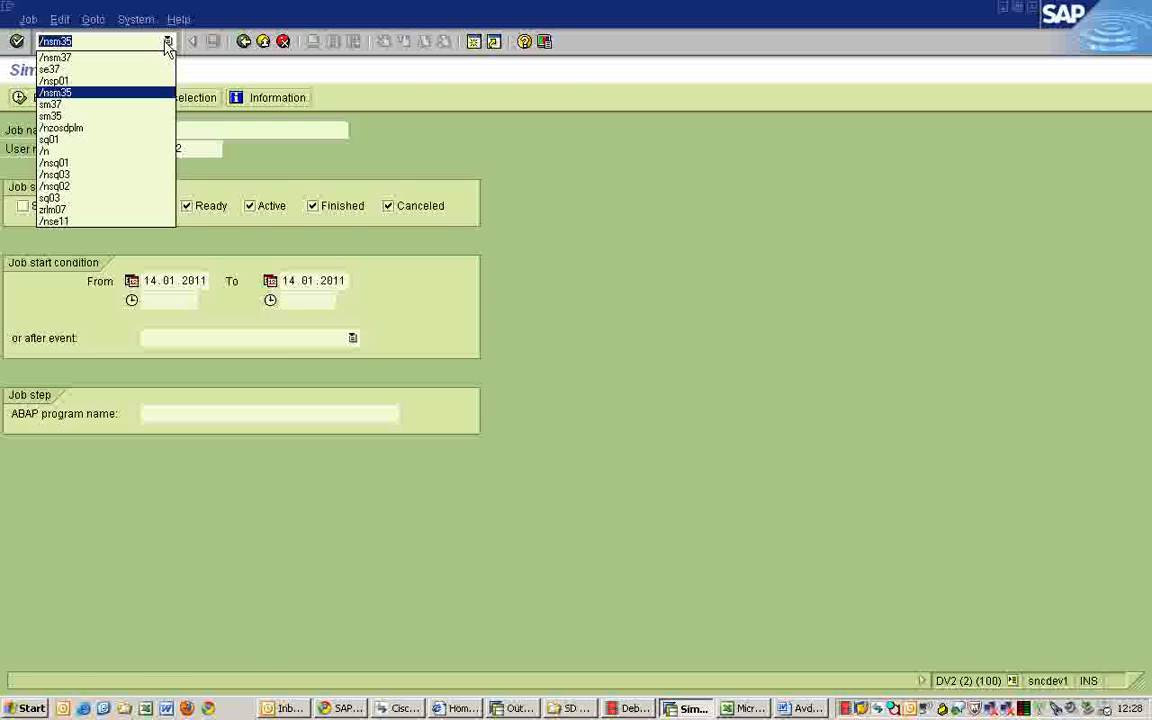
click(56, 92)
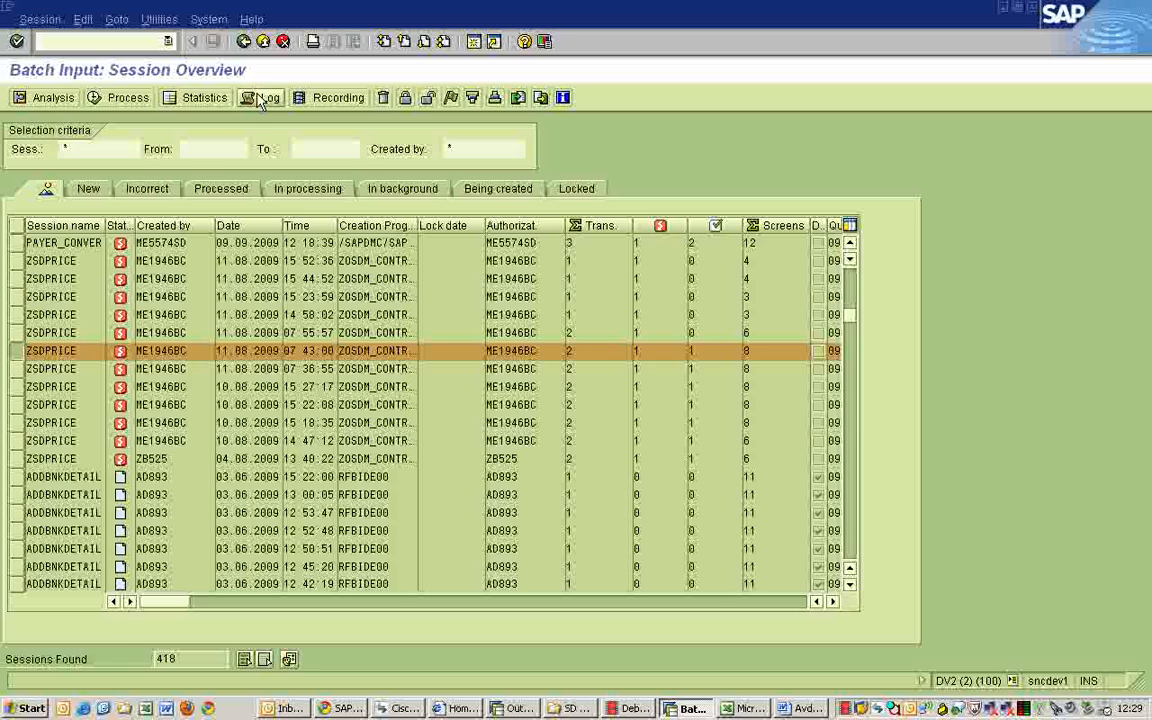
click(260, 96)
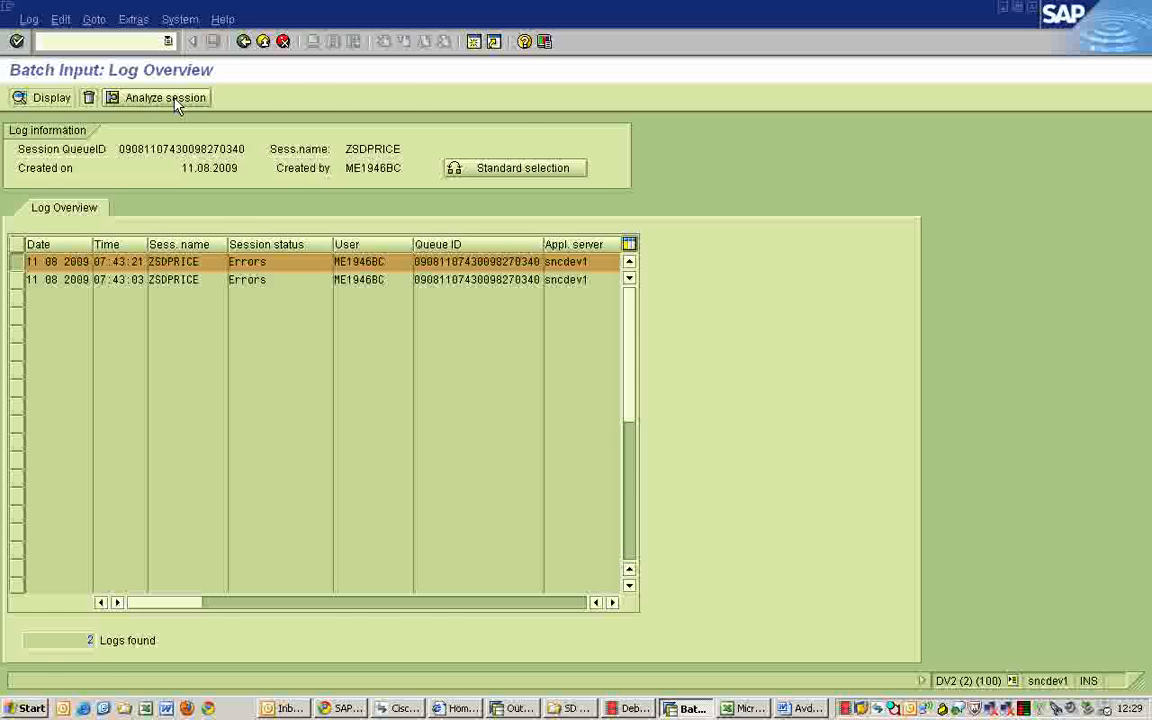
Step: Analyse the ZSDPRICE session log, then enter /nsm37 in the command field
click(156, 96)
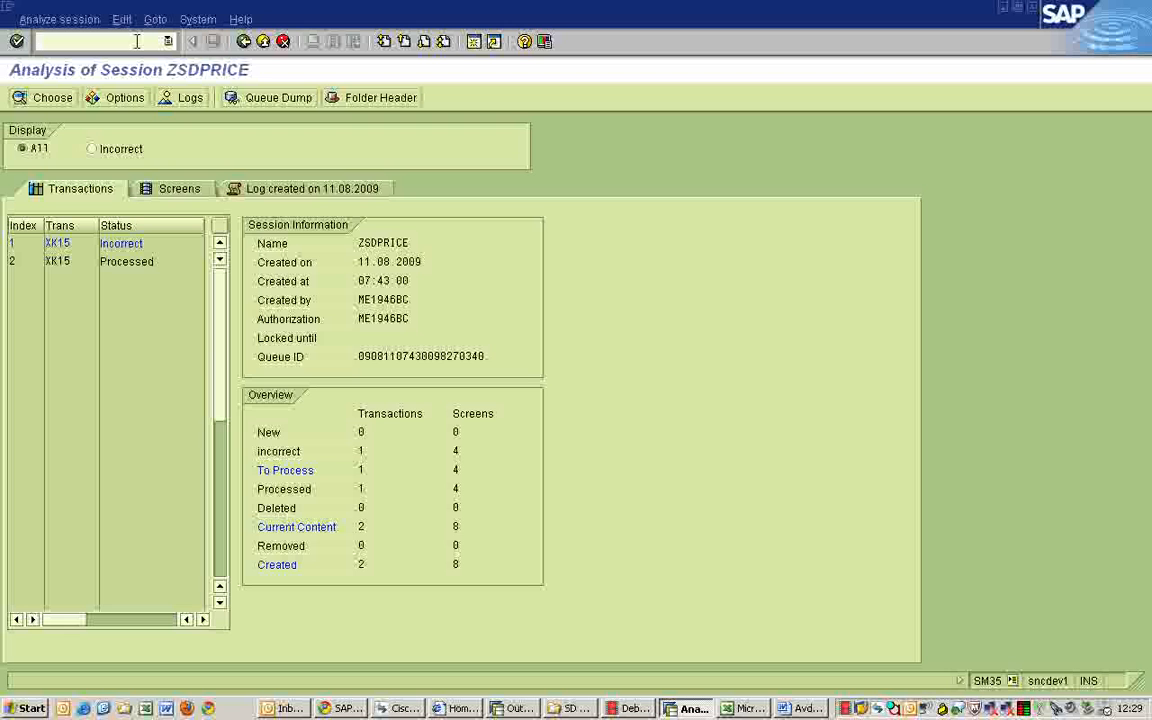
text(/nsm37)
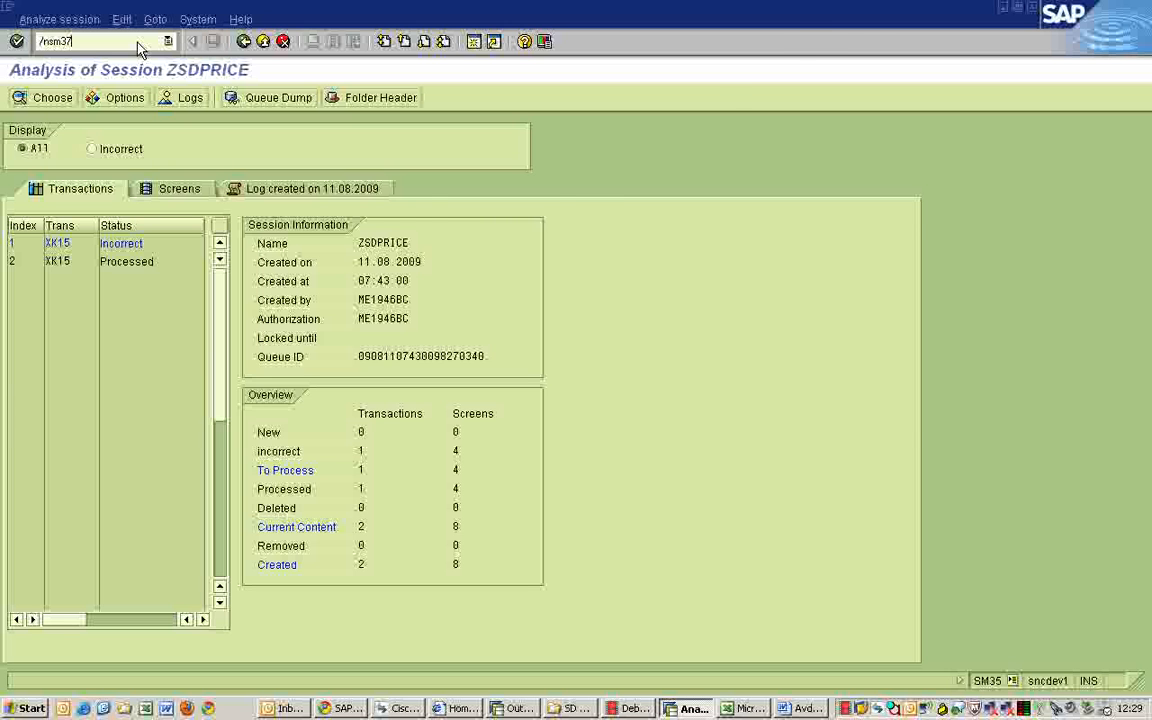